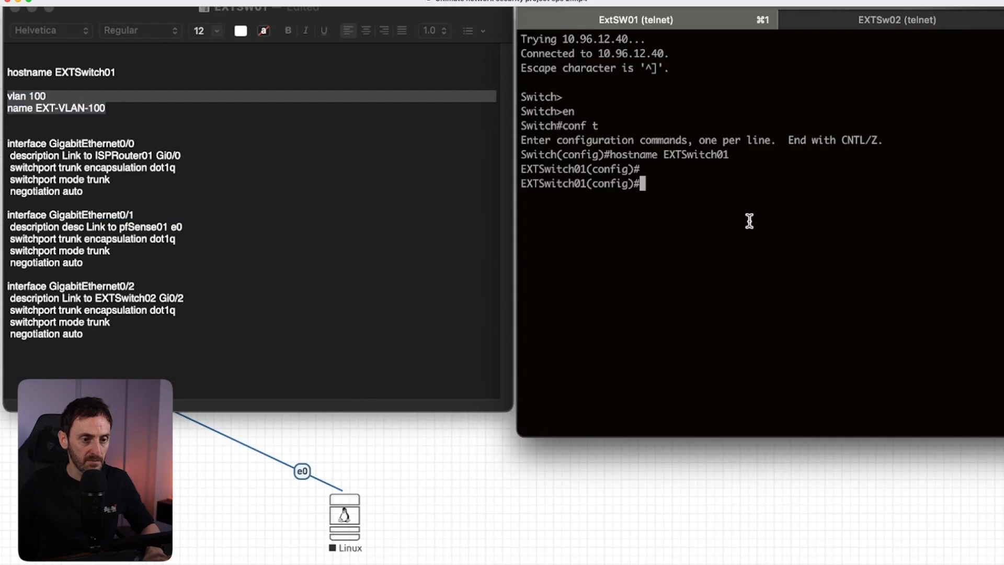
# Review the recap of the switch telnet configs and the domain controller promotion wizard
pyautogui.rightClick(749, 221)
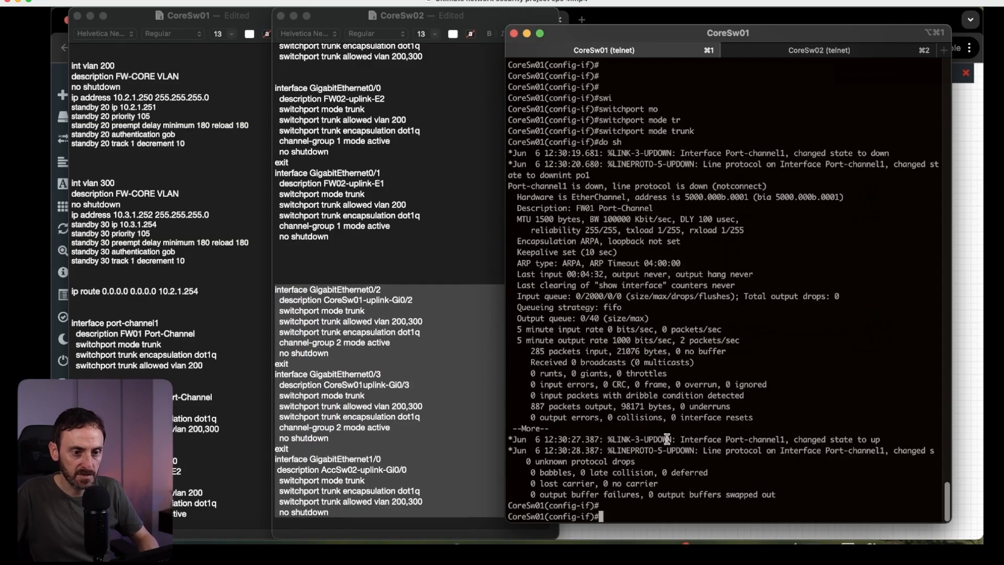
pyautogui.moveTo(609, 439); pyautogui.dragTo(931, 449)
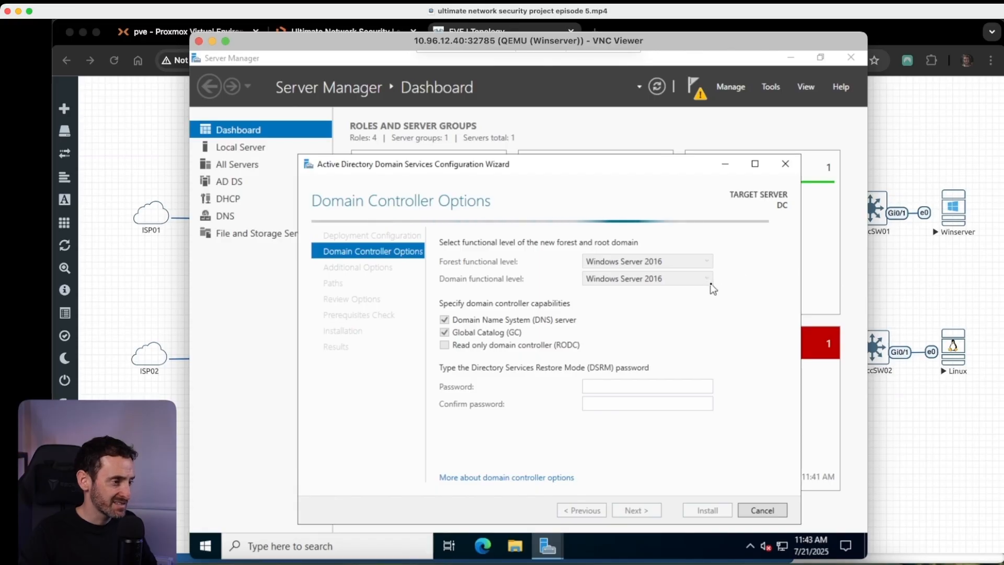
pyautogui.write('•••••')
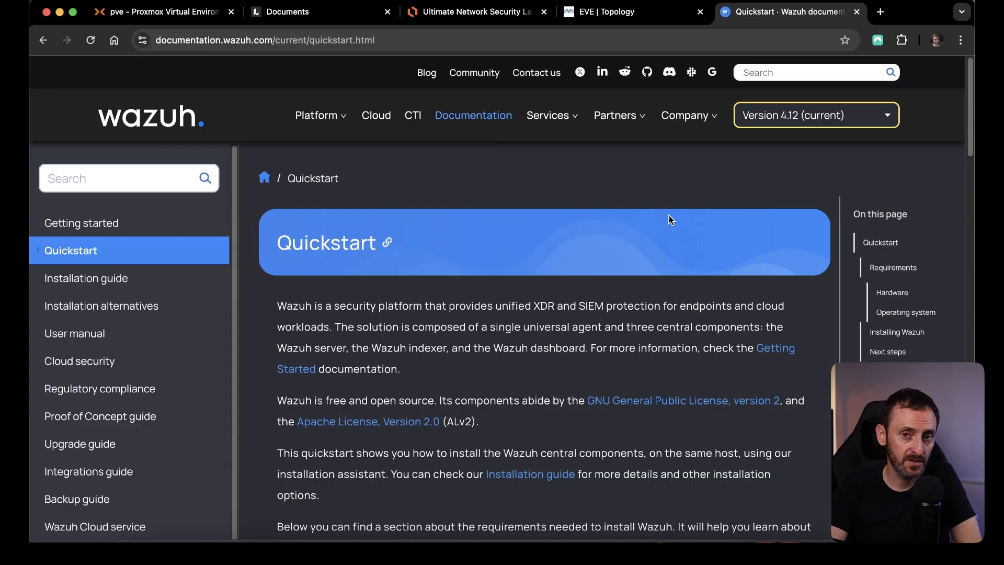
pyautogui.moveTo(577, 272)
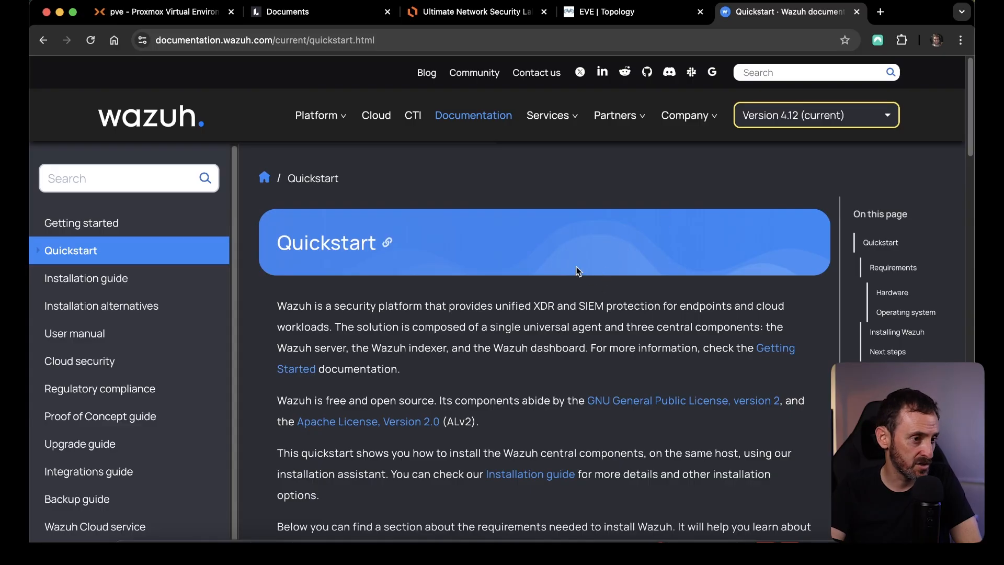
# Keep the 4.12 (current) documentation version and scroll to the hardware requirements
pyautogui.click(816, 115)
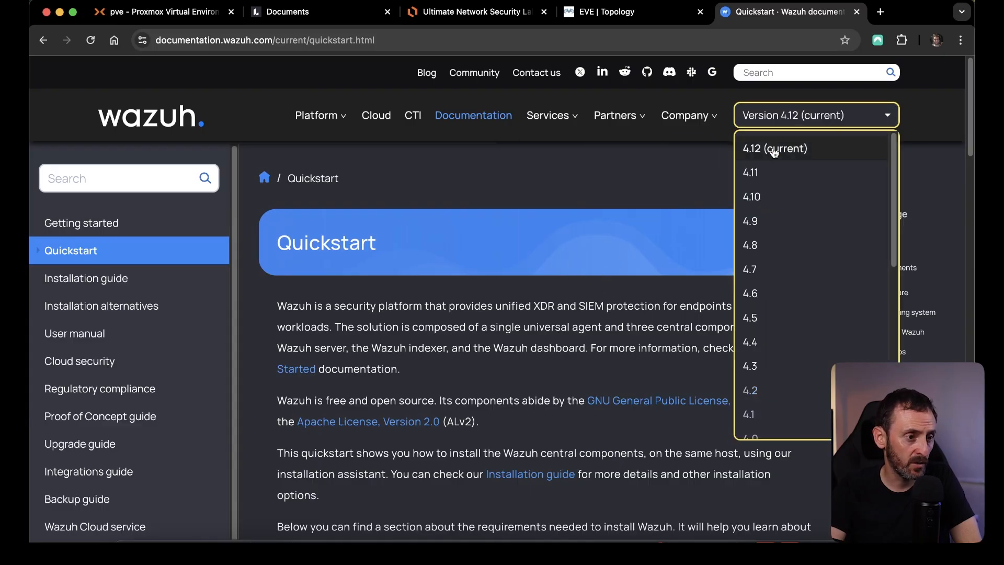
pyautogui.moveTo(836, 162)
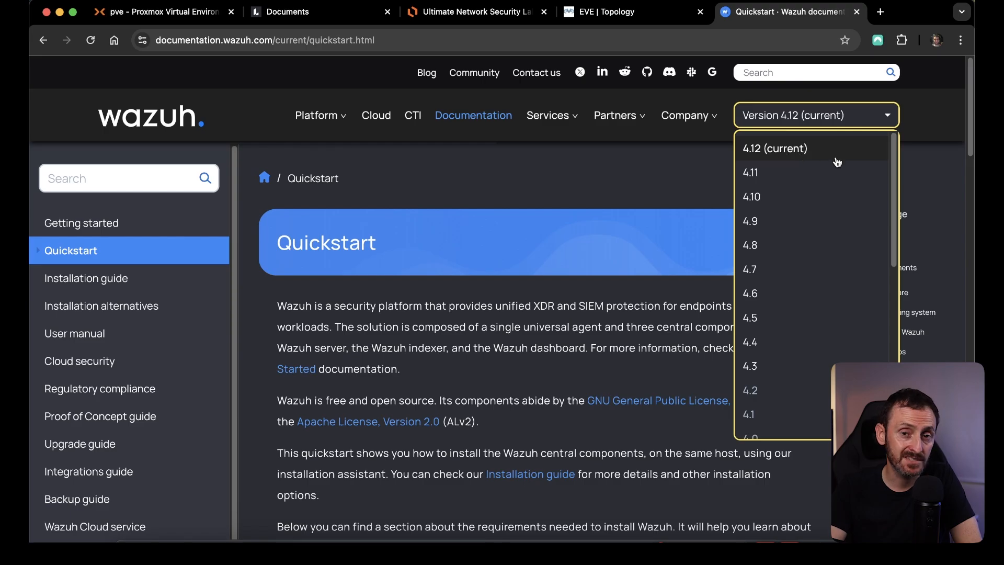
pyautogui.click(786, 153)
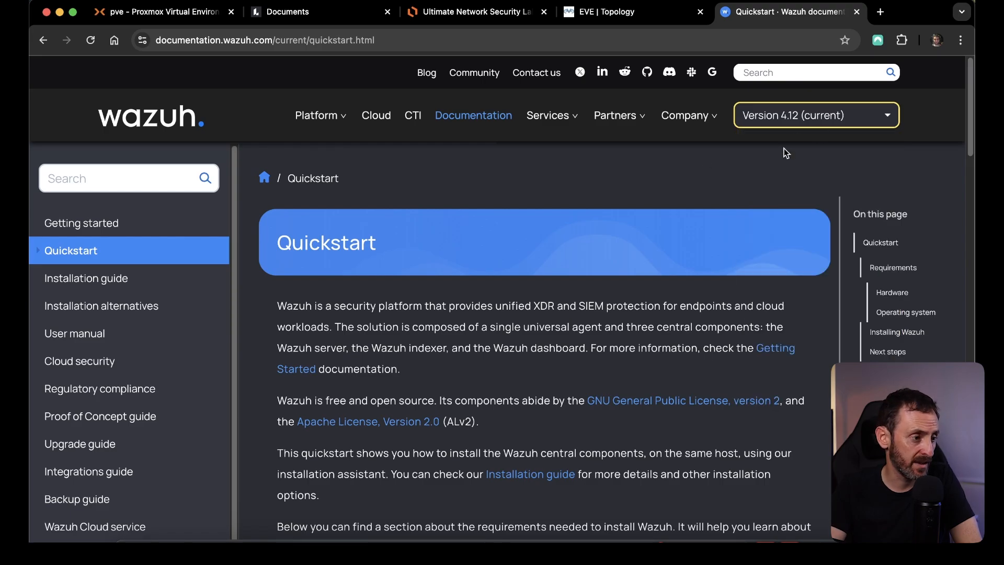
pyautogui.scroll(-3)
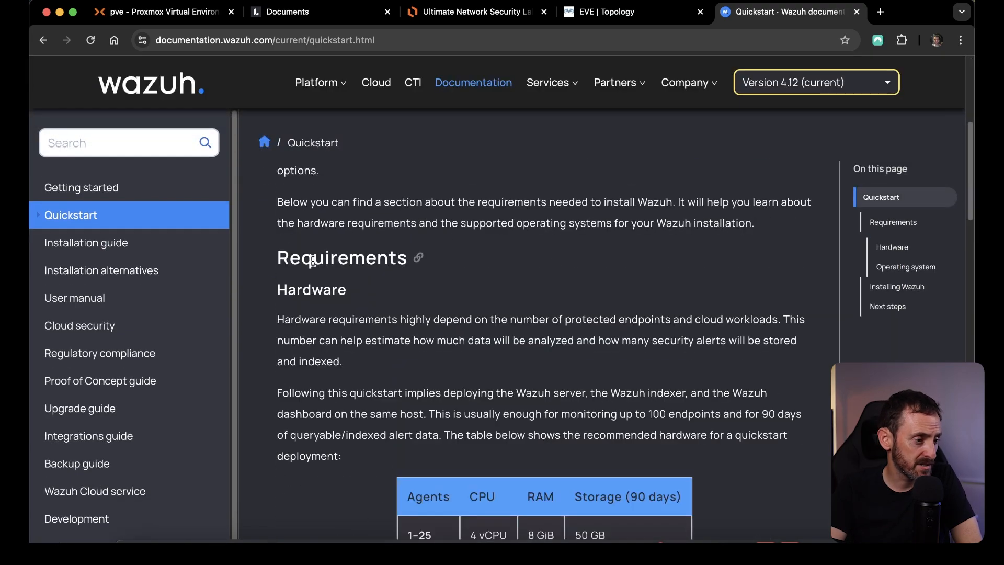
pyautogui.scroll(-3)
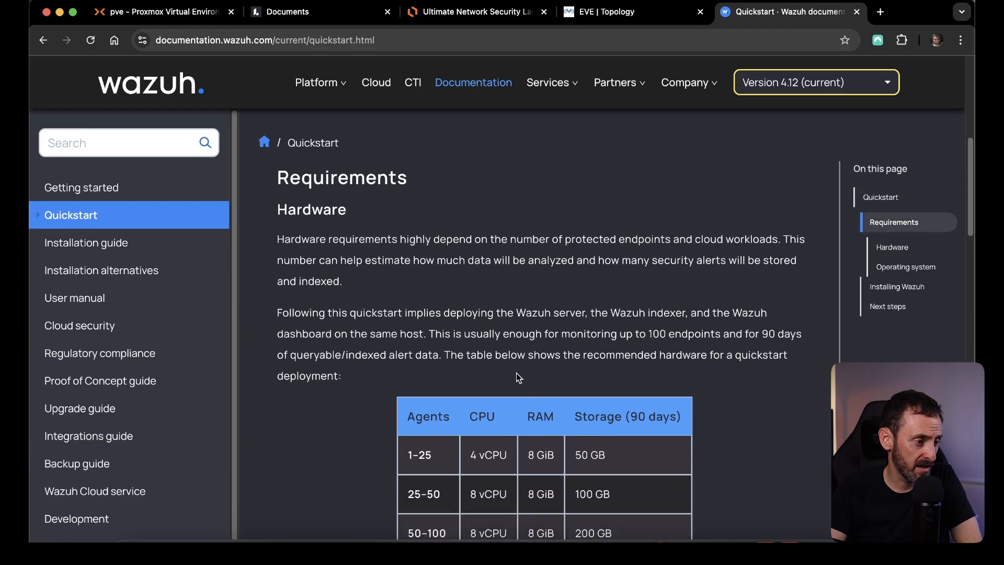
pyautogui.scroll(-3)
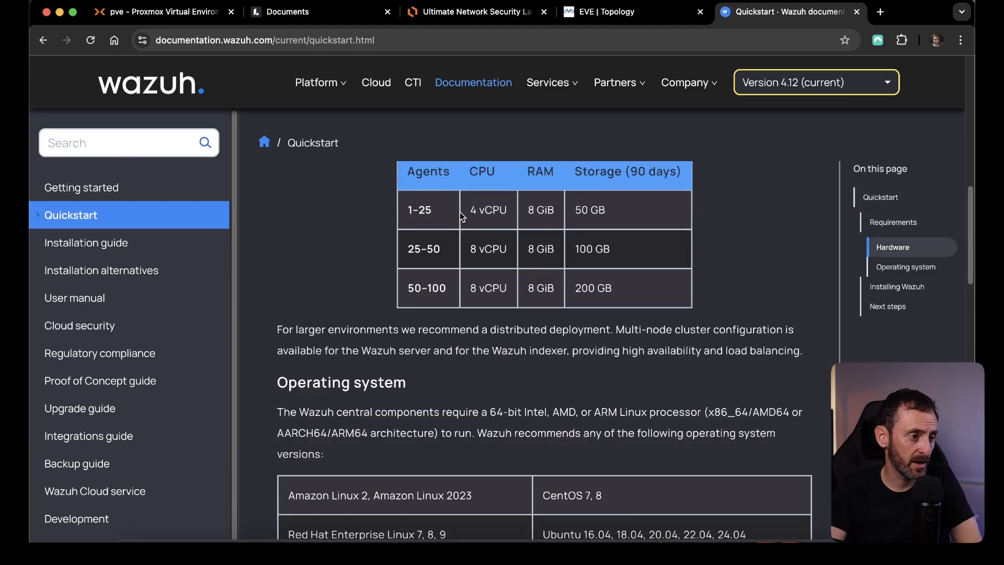
pyautogui.moveTo(407, 210)
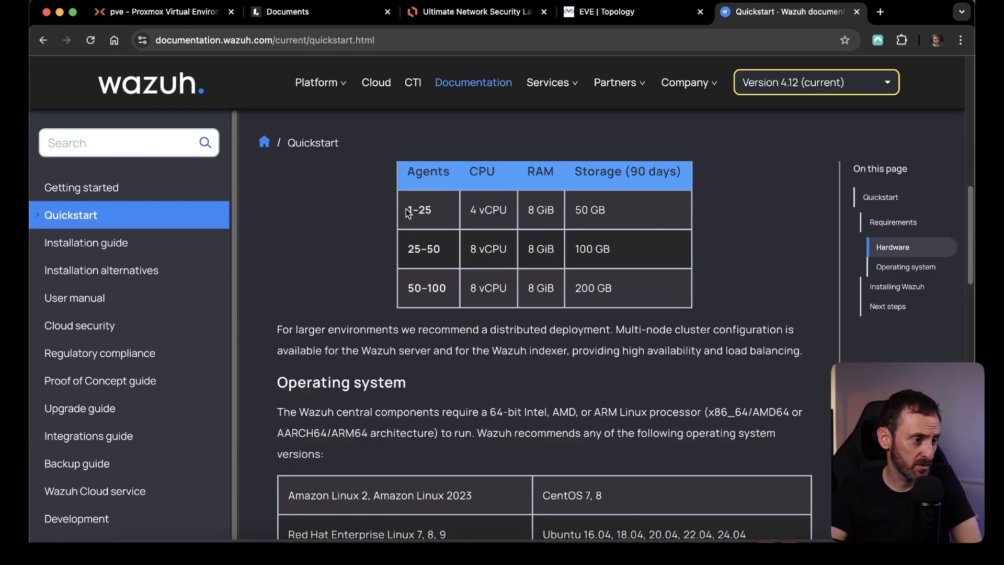
# Review the supported operating systems including Ubuntu 24.04, down to Installing Wazuh
pyautogui.doubleClick(488, 209)
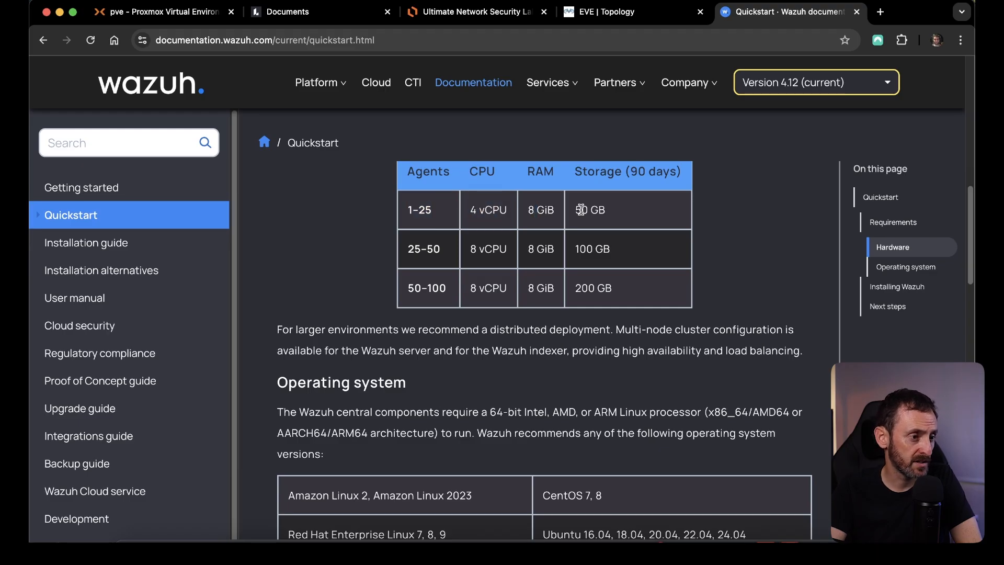
pyautogui.scroll(-3)
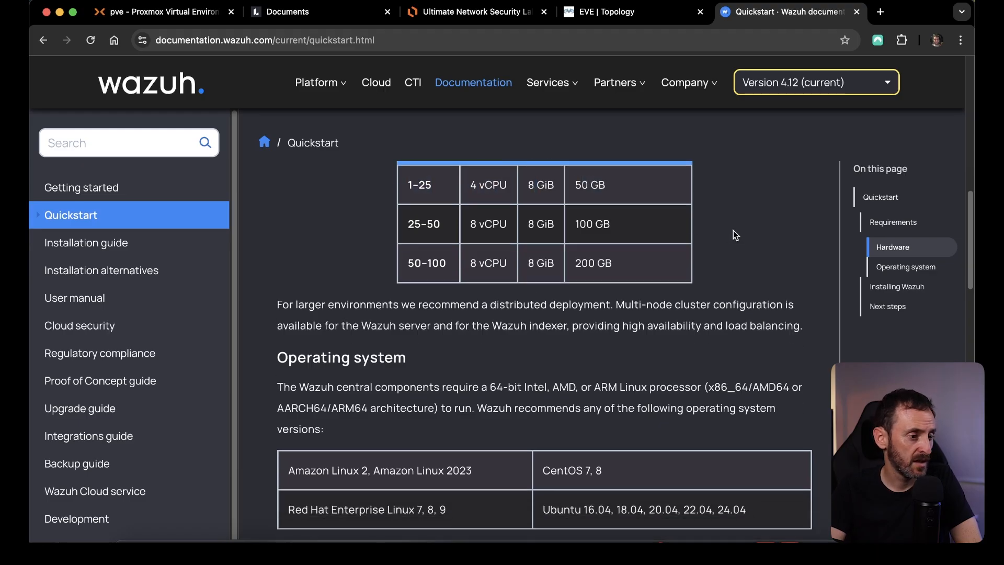
pyautogui.scroll(-3)
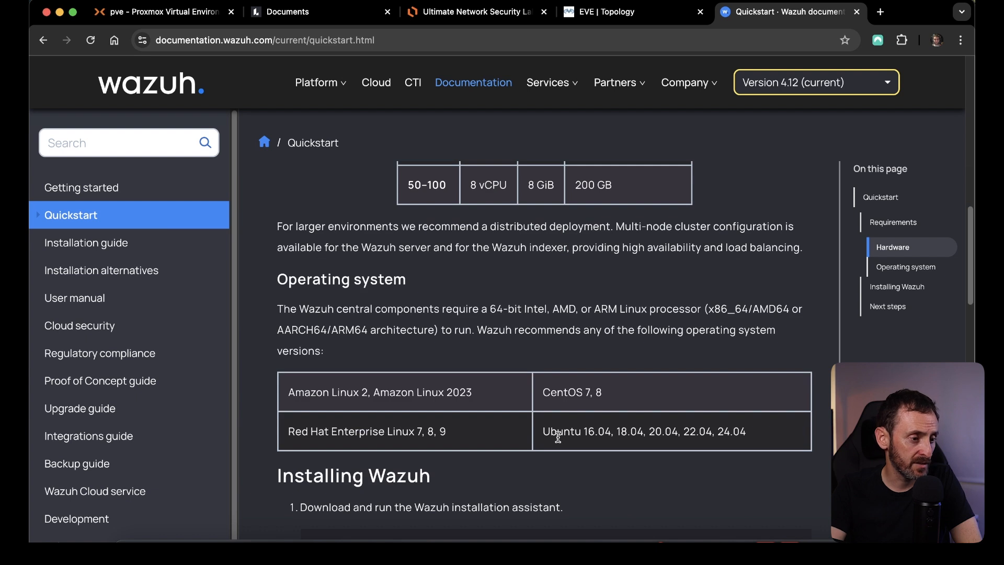
pyautogui.doubleClick(558, 431)
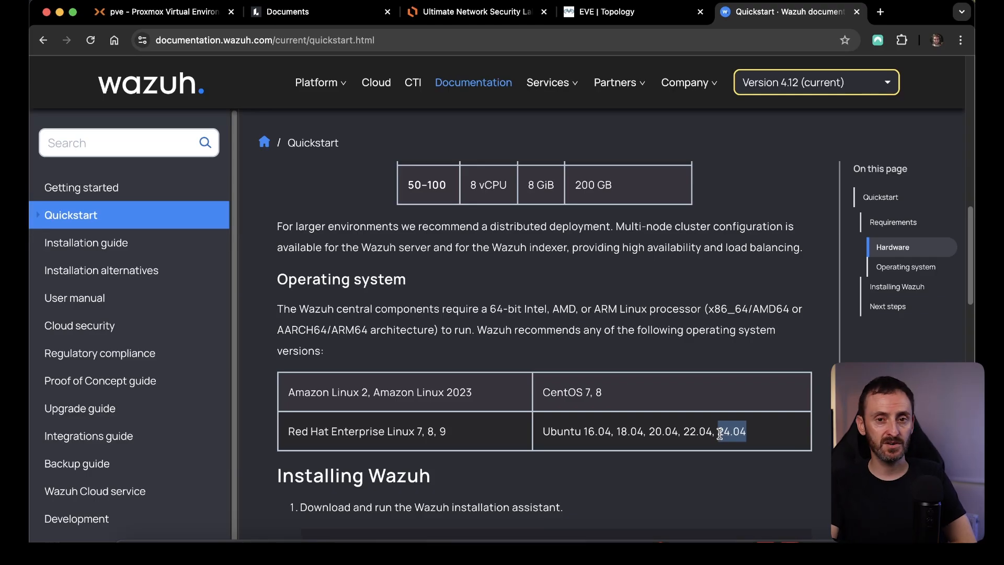
pyautogui.scroll(-3)
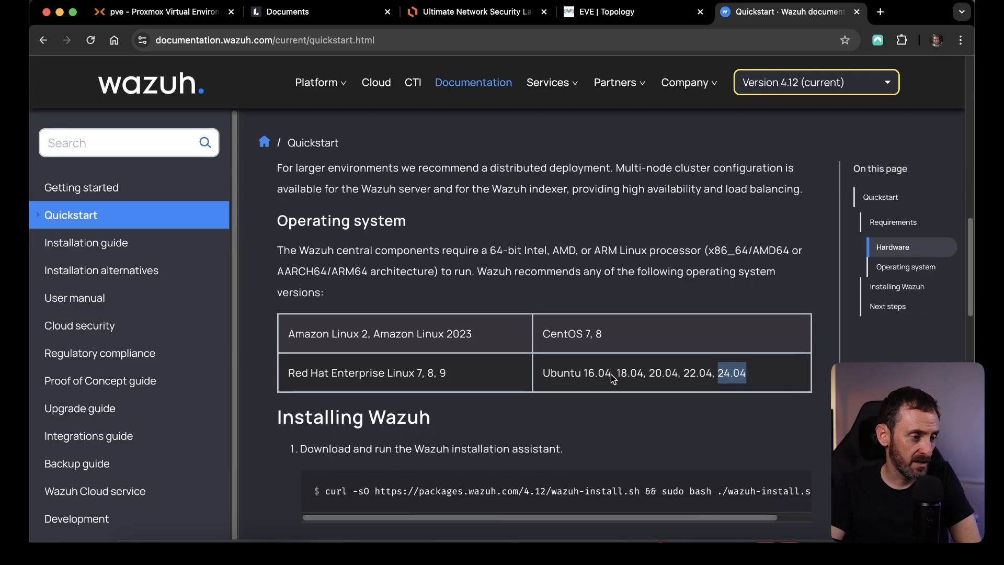
pyautogui.scroll(-3)
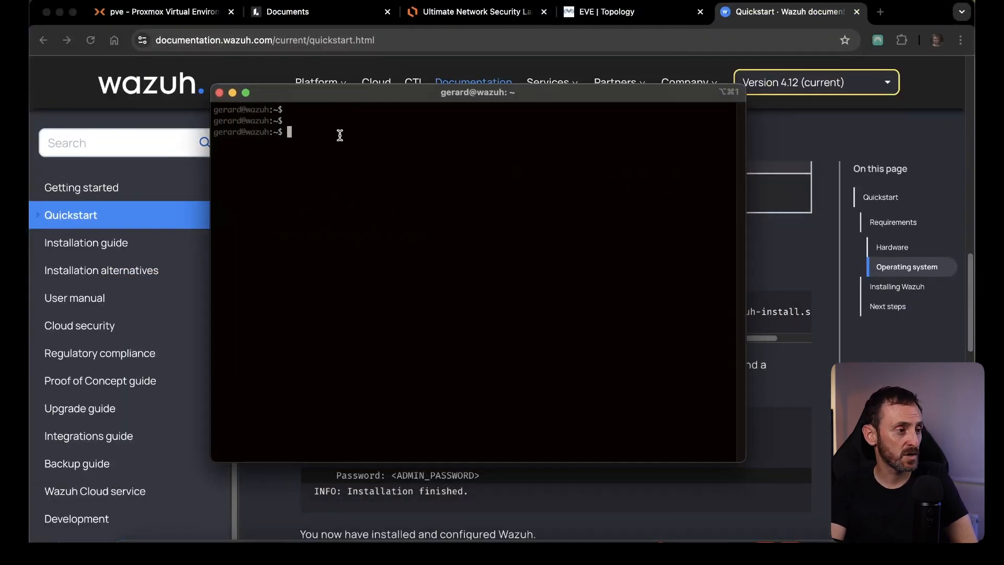
pyautogui.moveTo(436, 162)
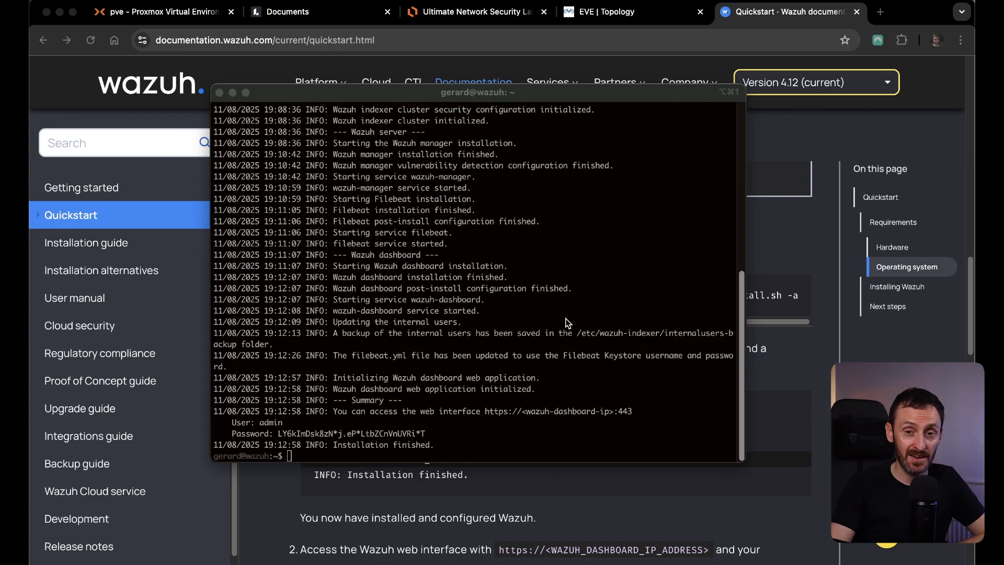
pyautogui.moveTo(419, 453)
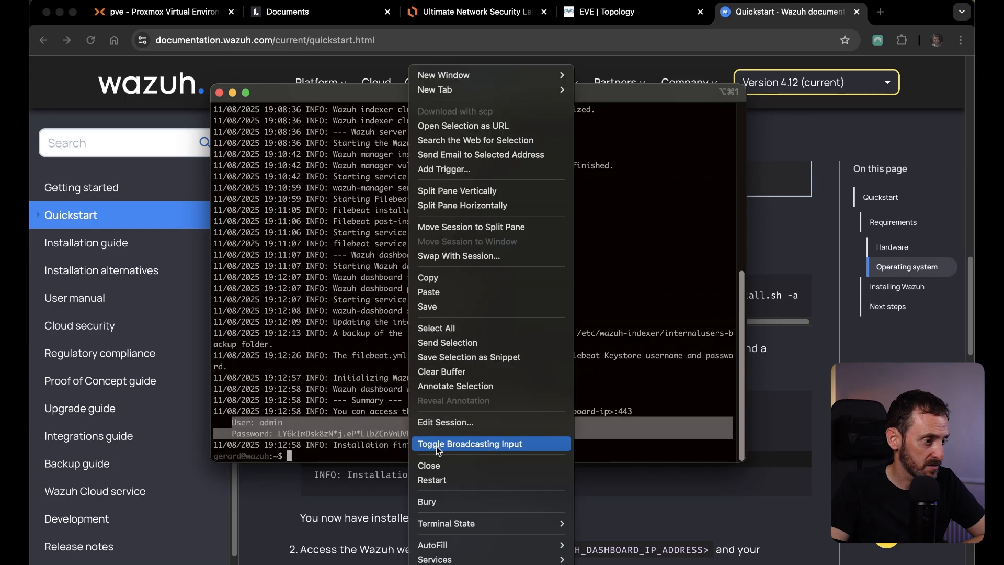
# Copy the admin credentials from the install summary and run ip a for the server address
pyautogui.click(470, 443)
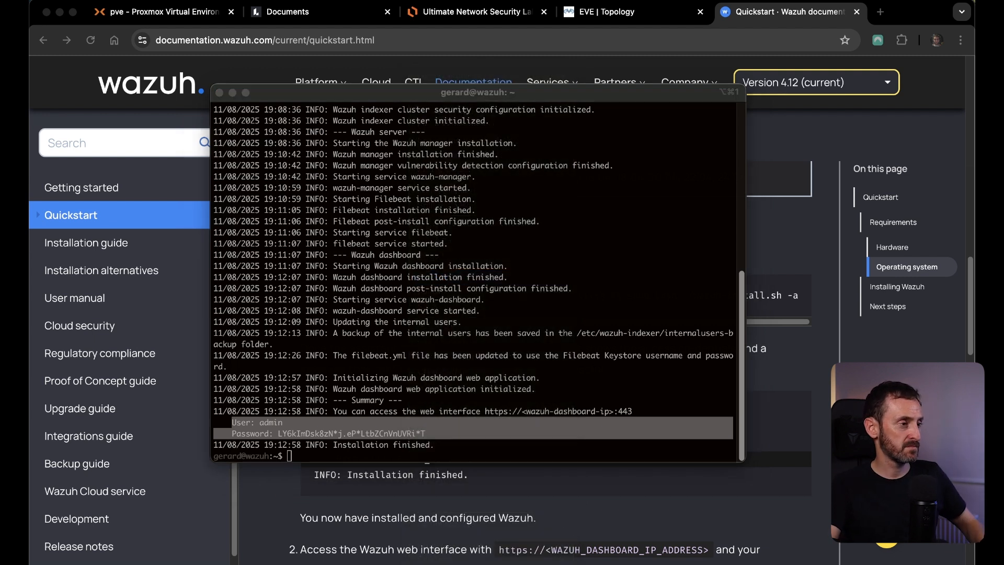
pyautogui.write('ip a')
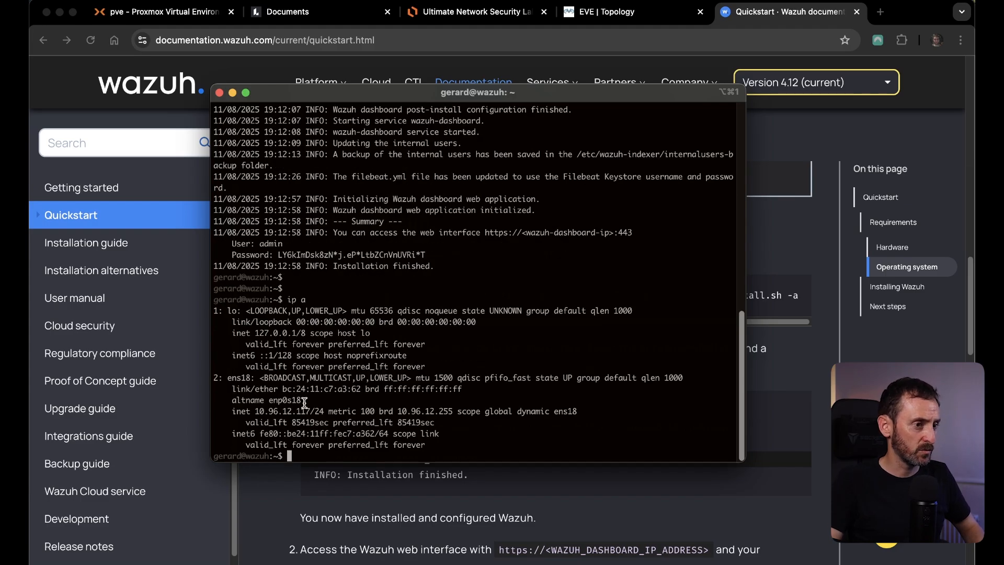
pyautogui.click(880, 9)
pyautogui.write('https://10.96.12.117')
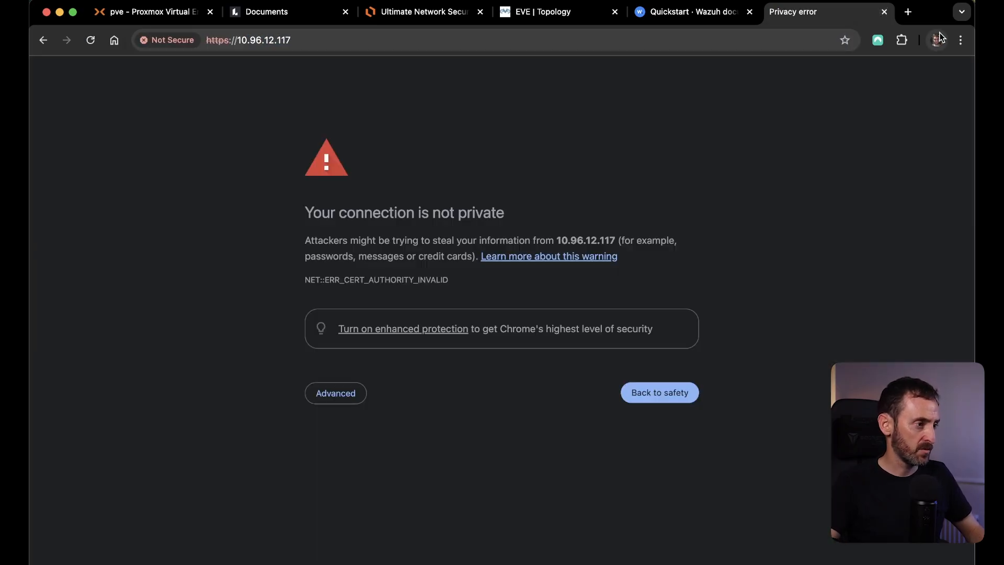
# Proceed past the certificate warning and log in to the dashboard as admin
pyautogui.click(335, 393)
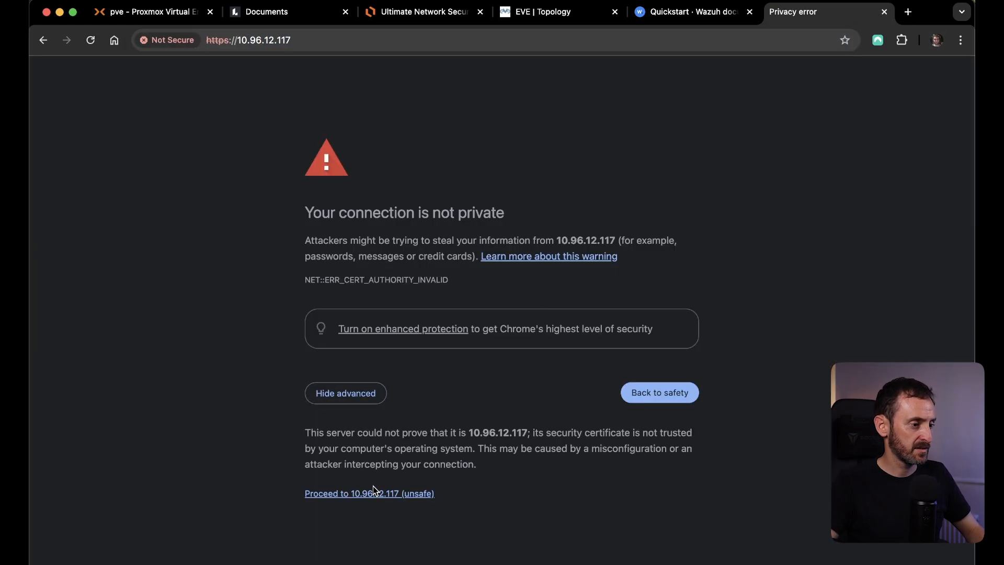
pyautogui.click(369, 493)
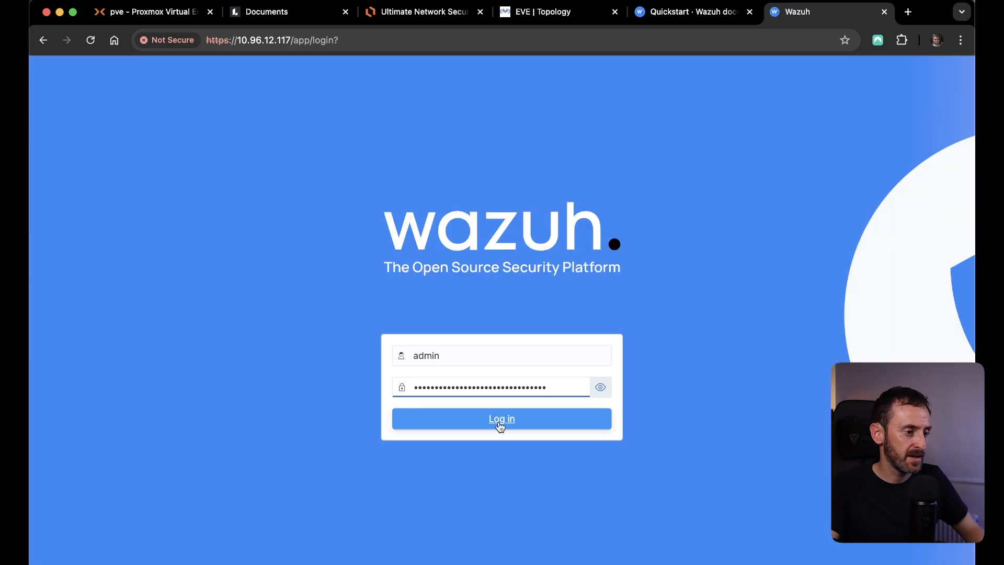
pyautogui.click(502, 419)
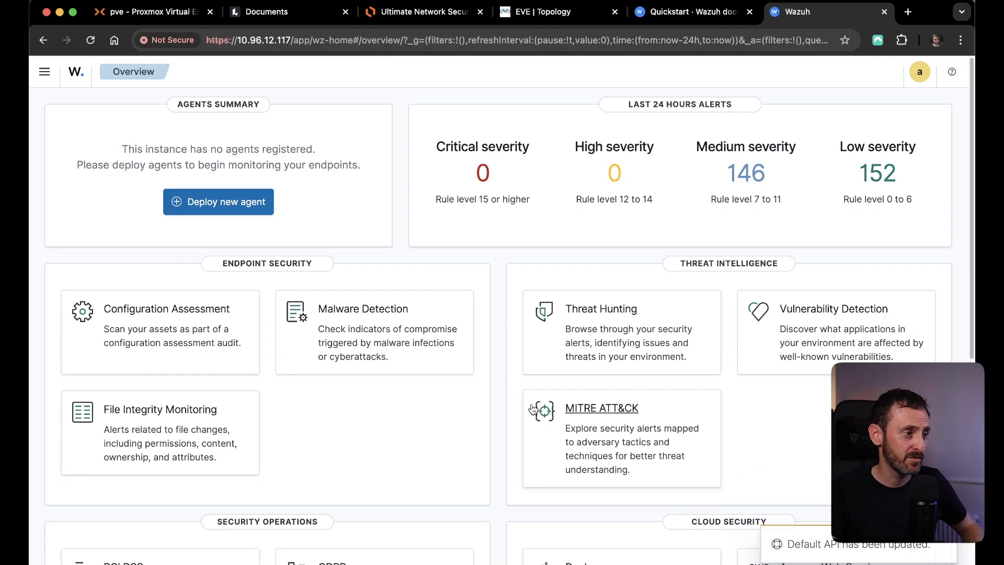
pyautogui.moveTo(391, 393)
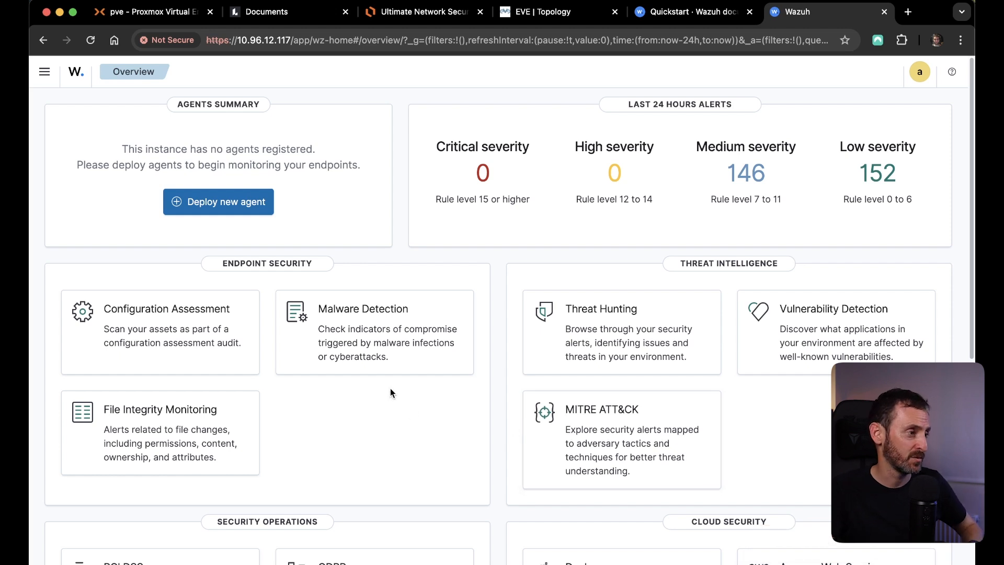
# Scroll through the Overview's Agents Summary and last-24-hour alert panels
pyautogui.scroll(-3)
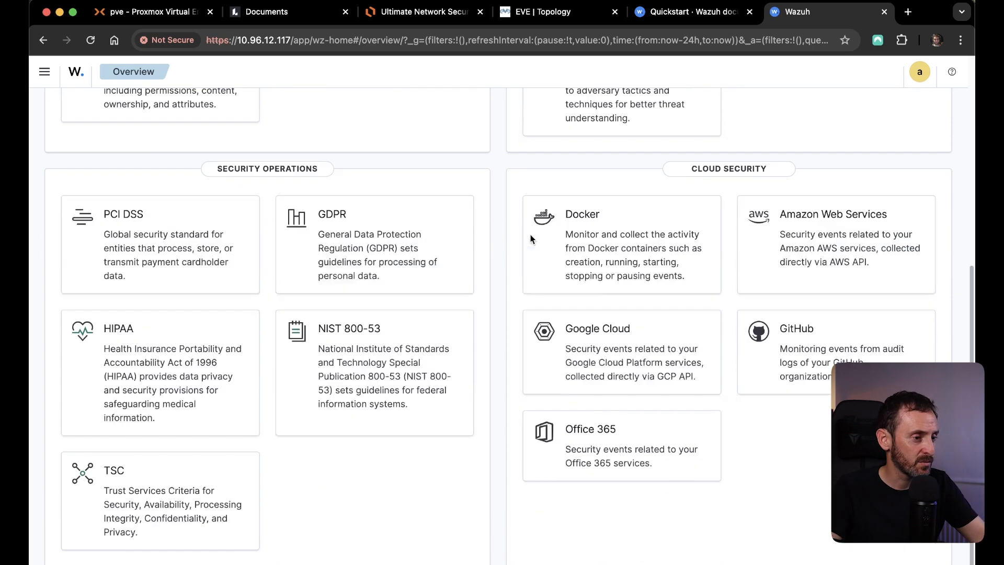
pyautogui.scroll(-3)
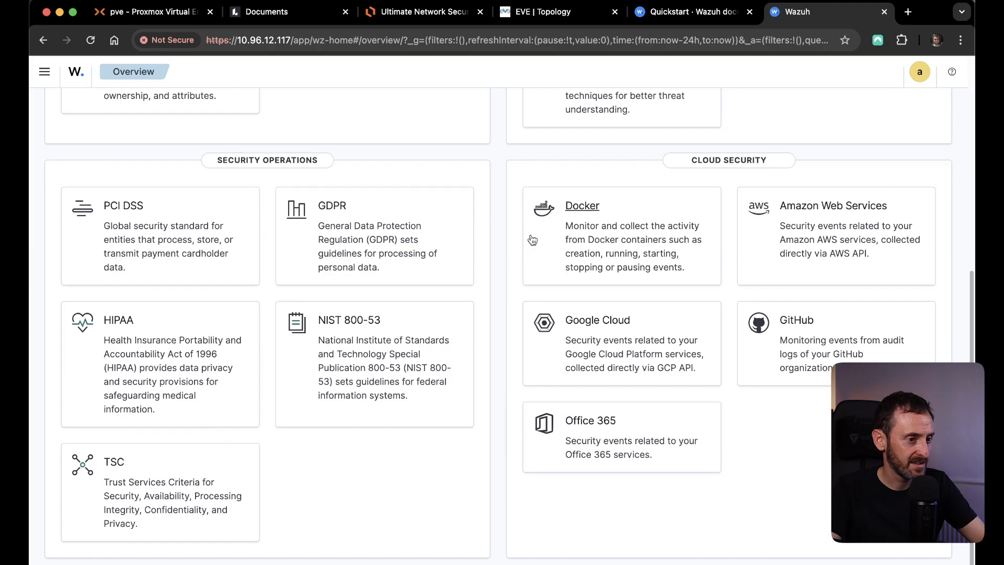
pyautogui.scroll(3)
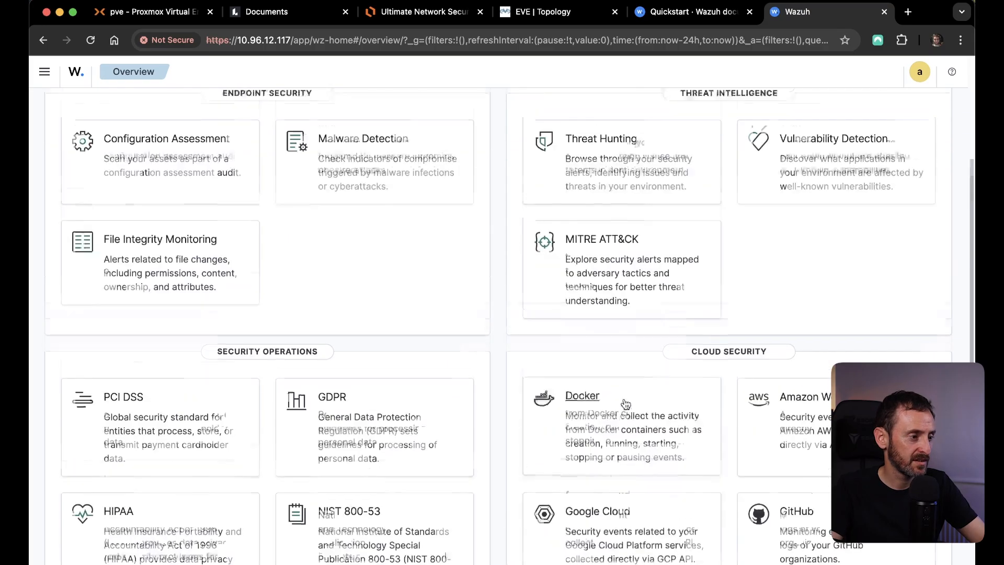
pyautogui.scroll(3)
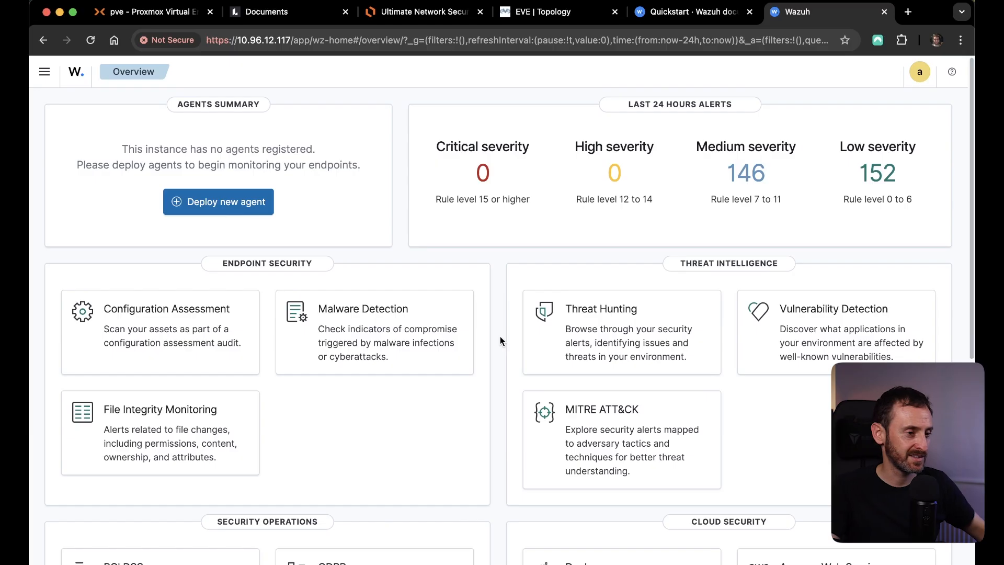
pyautogui.moveTo(601, 264)
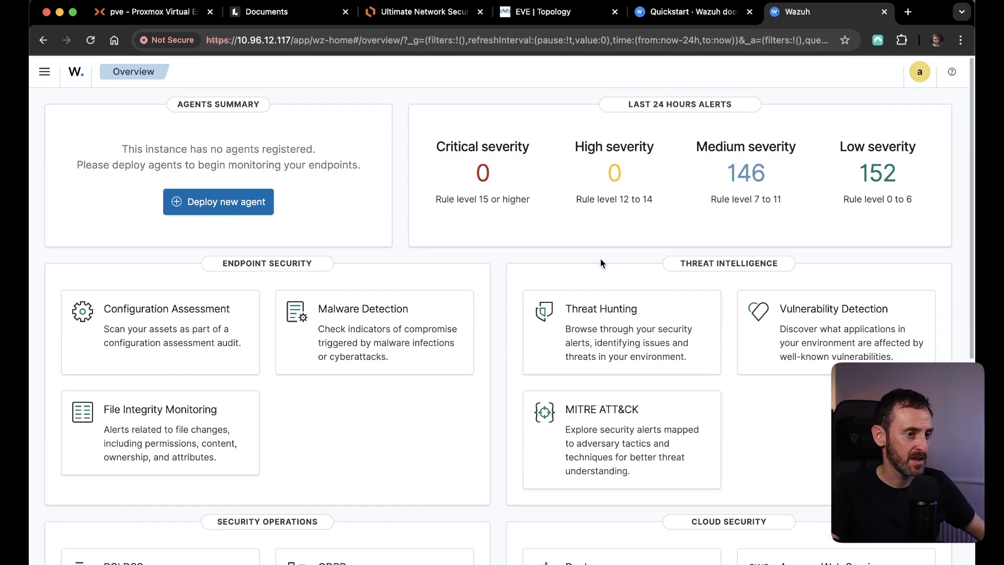
pyautogui.moveTo(44, 71)
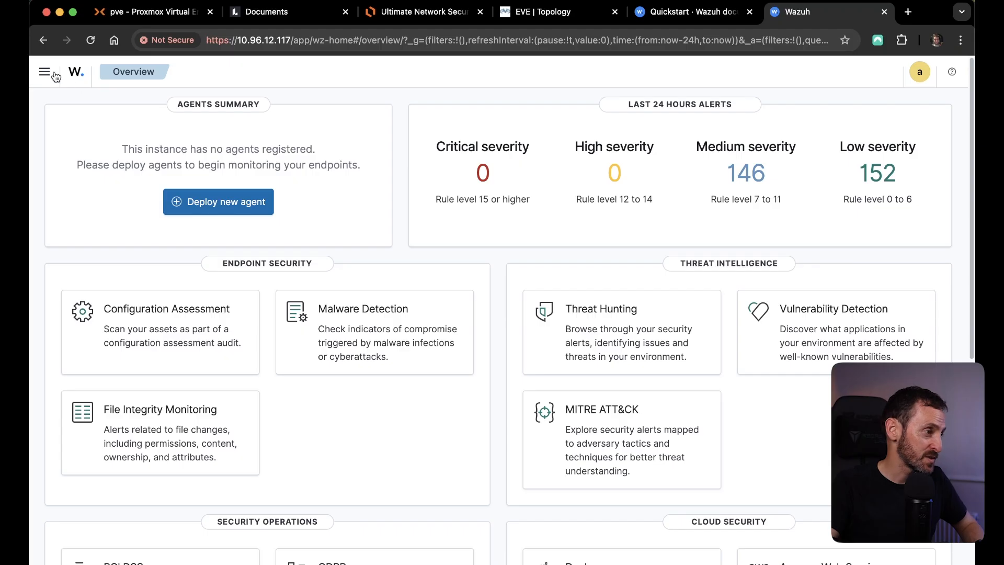
# Reach Indexer management Security Internal users and start a new internal user
pyautogui.click(44, 71)
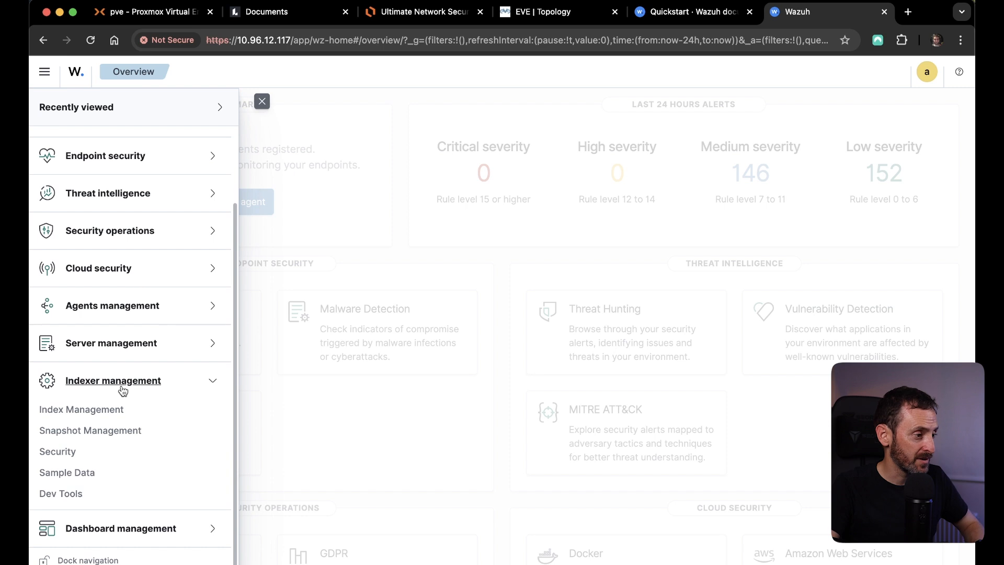
pyautogui.moveTo(61, 464)
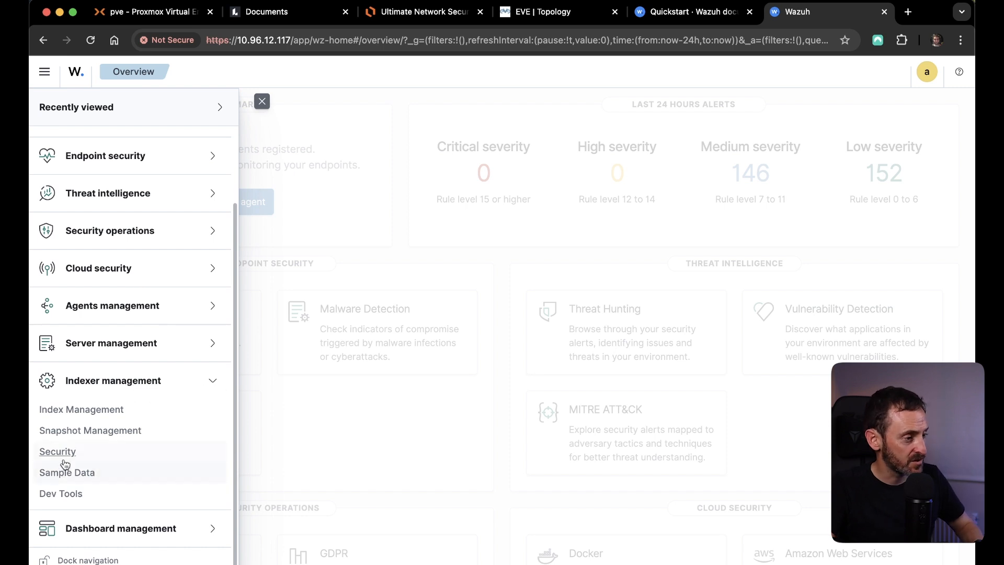
pyautogui.click(57, 451)
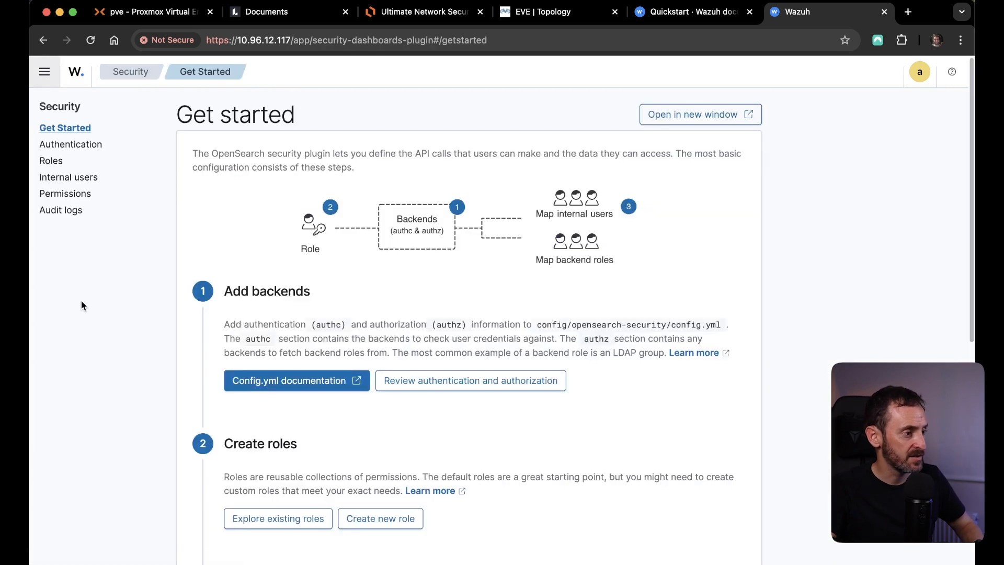
pyautogui.click(68, 177)
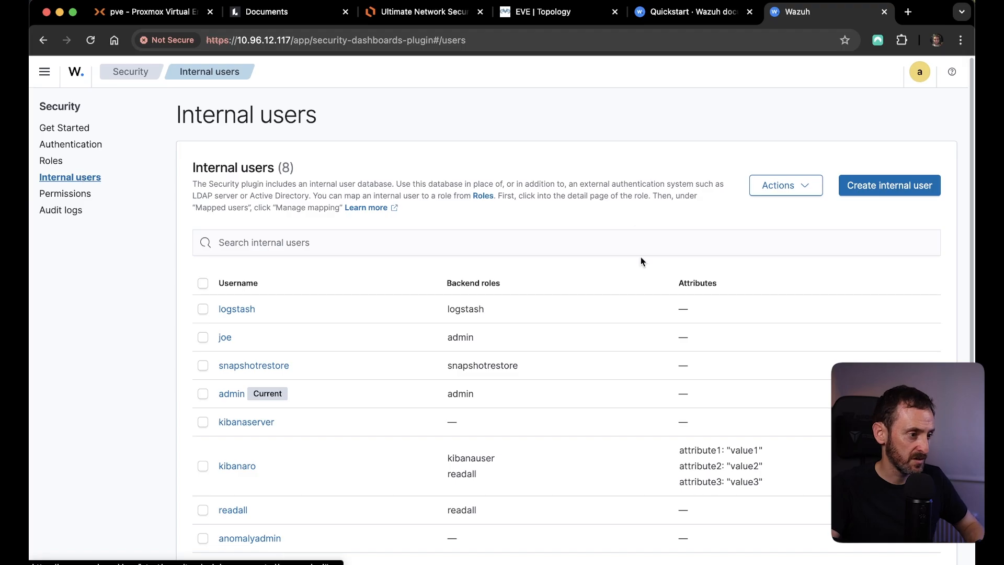
pyautogui.click(889, 185)
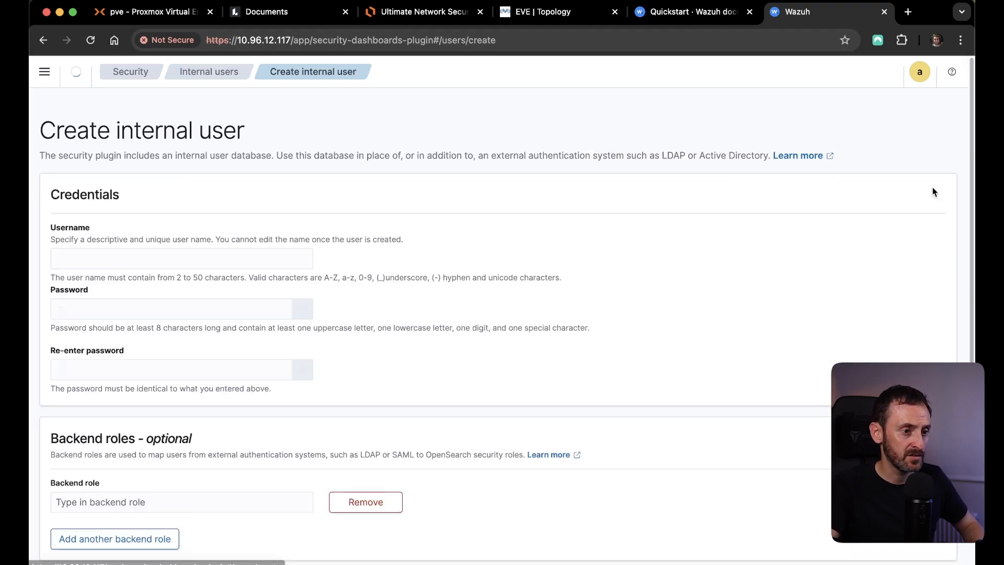
# Create internal user 'gerard' with the admin backend role
pyautogui.click(181, 258)
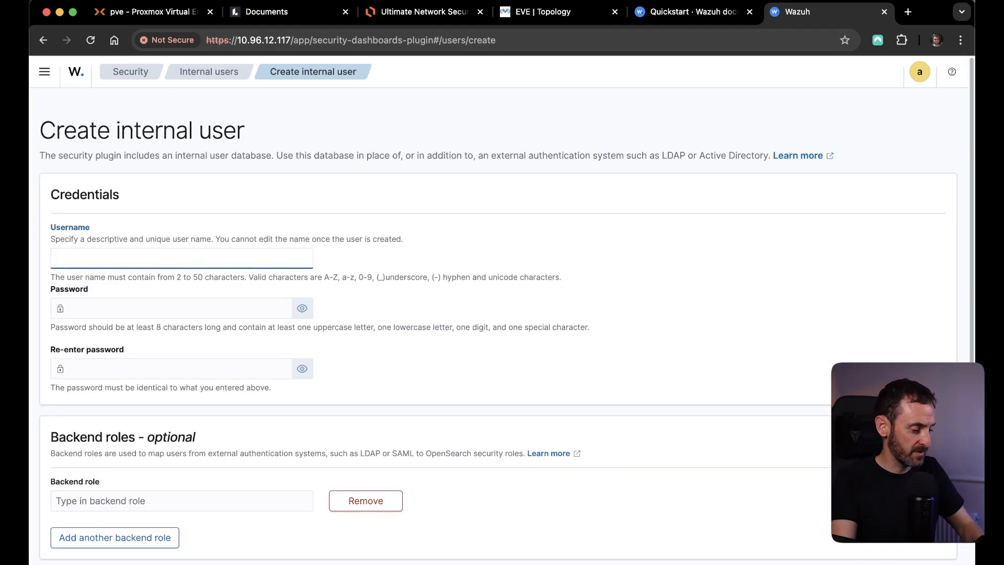
pyautogui.write('gerard')
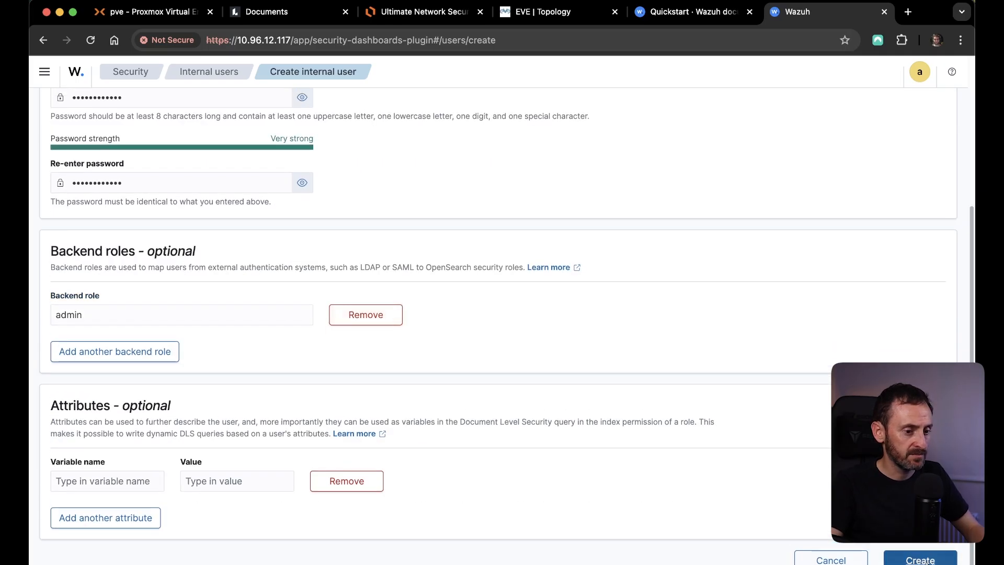
pyautogui.click(920, 559)
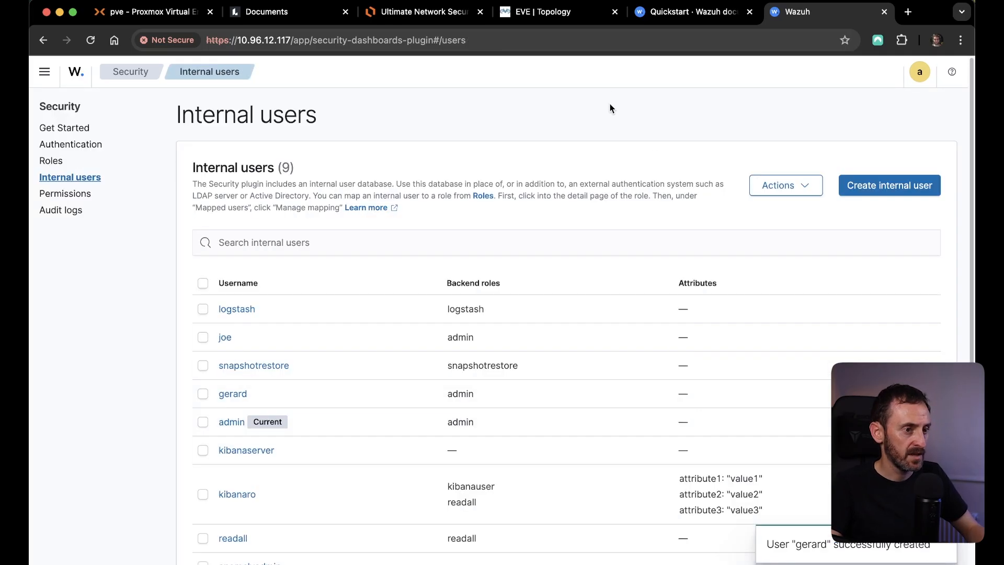
pyautogui.click(920, 71)
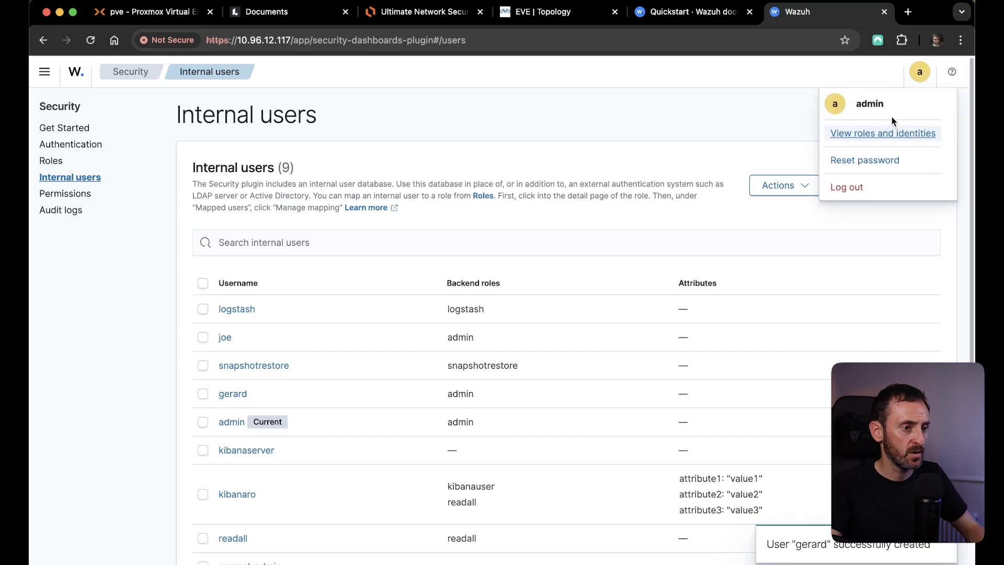
# Log out of admin and sign back in as gerard
pyautogui.click(846, 187)
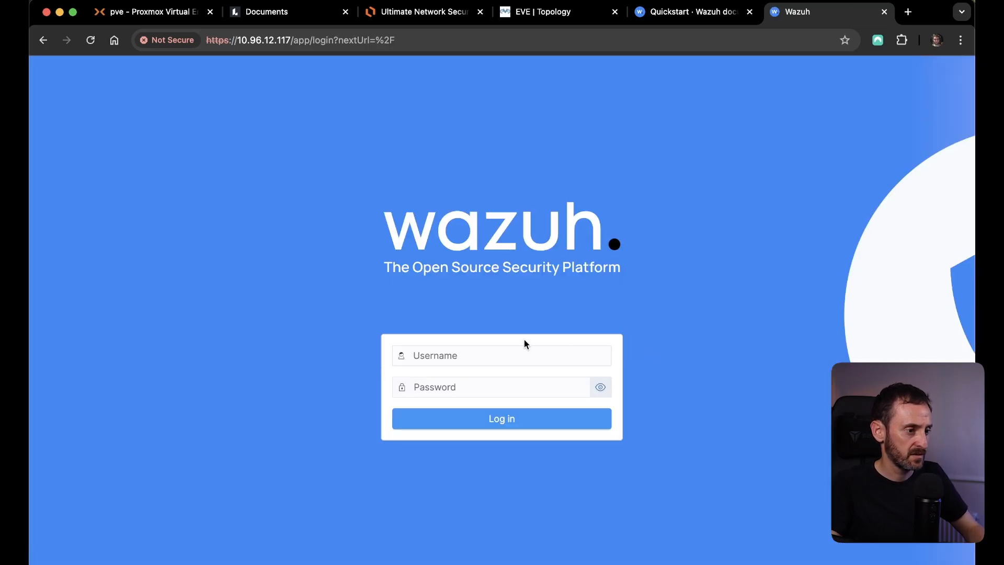
pyautogui.write('gerard')
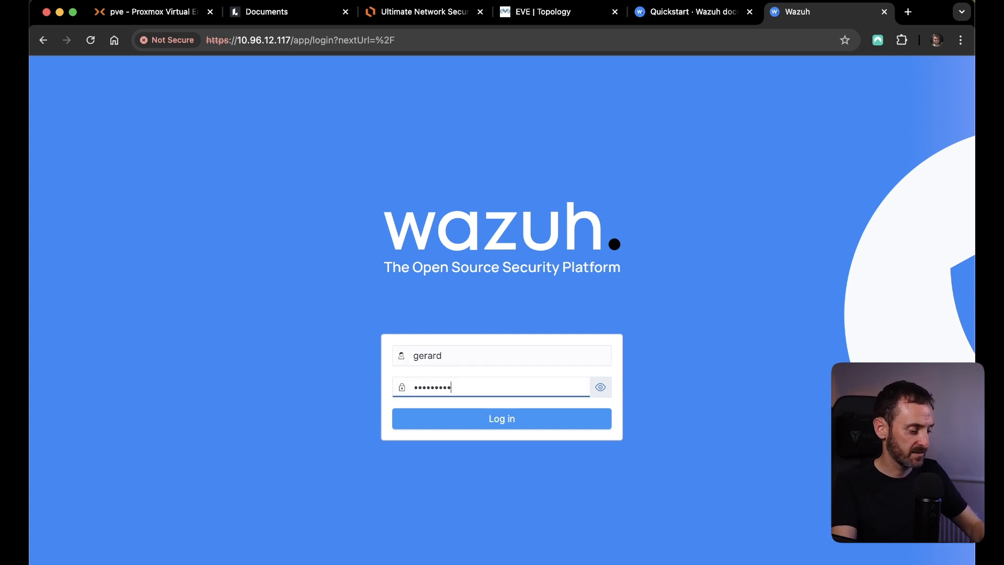
pyautogui.click(502, 418)
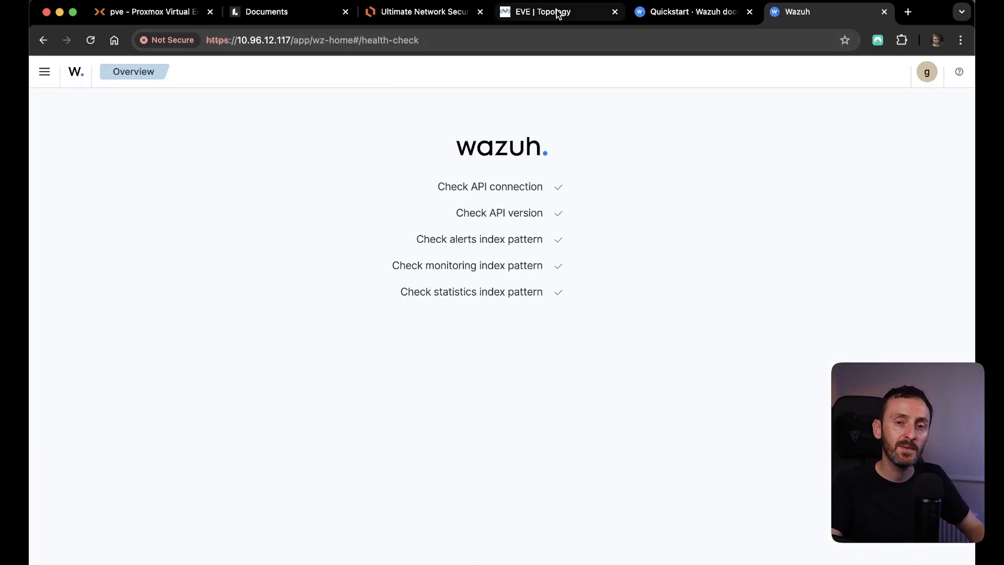
# Switch to the EVE-NG lab topology showing the Winserver and Linux nodes
pyautogui.click(550, 12)
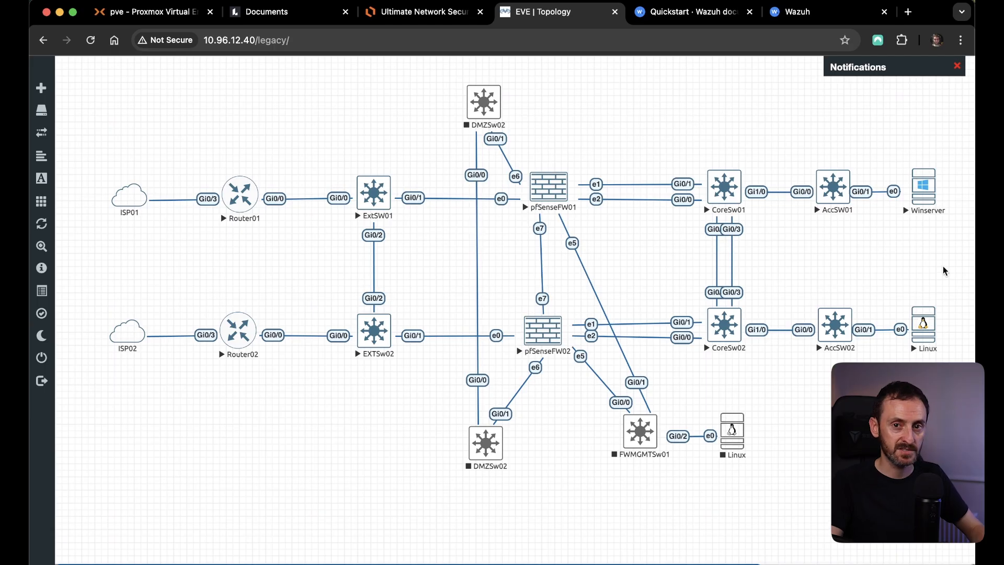
pyautogui.moveTo(887, 153)
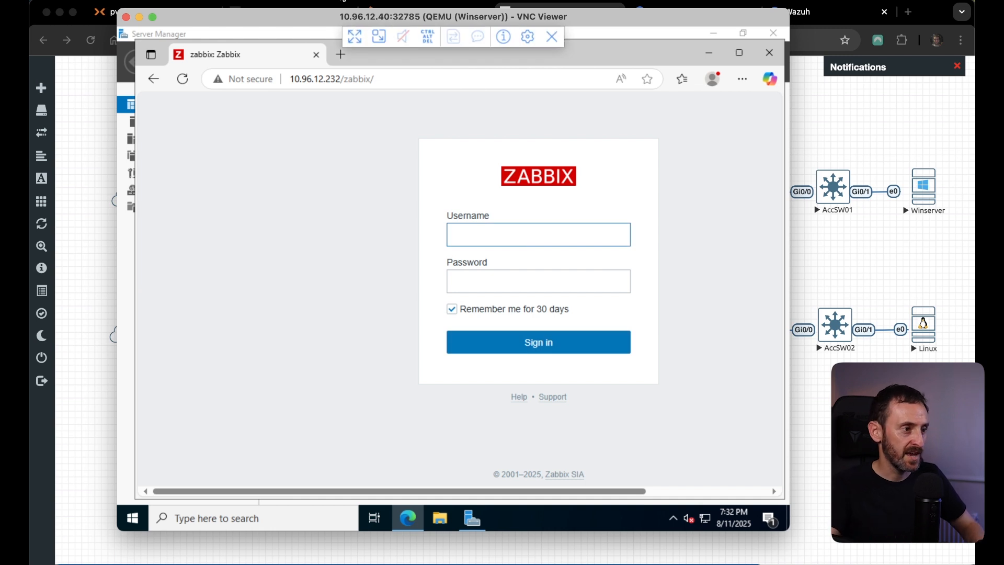
pyautogui.moveTo(340, 55)
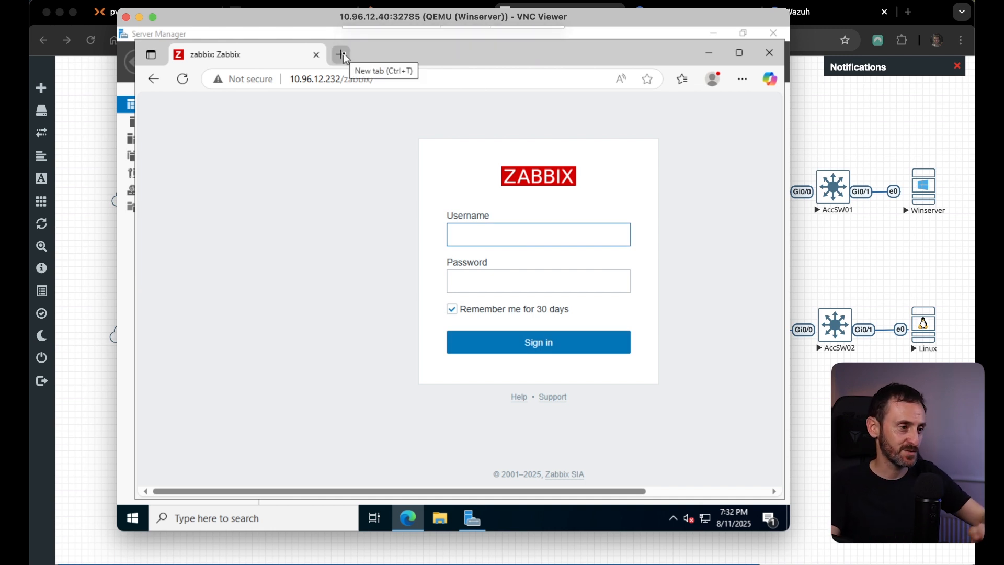
# From the Winserver browser, open the Wazuh address and log in as gerard
pyautogui.click(341, 54)
pyautogui.write('https://')
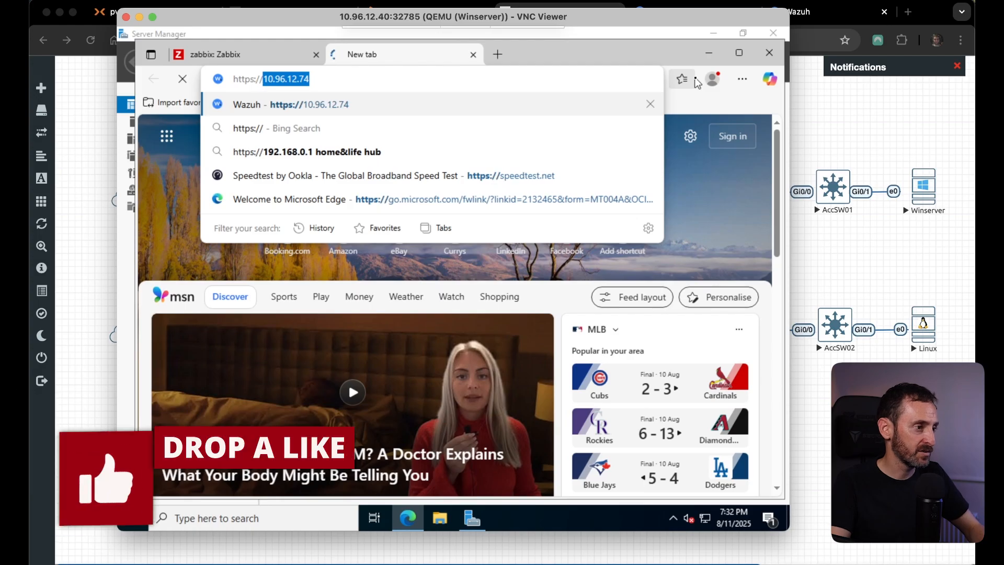
pyautogui.write('10.96.12.117/app/login?')
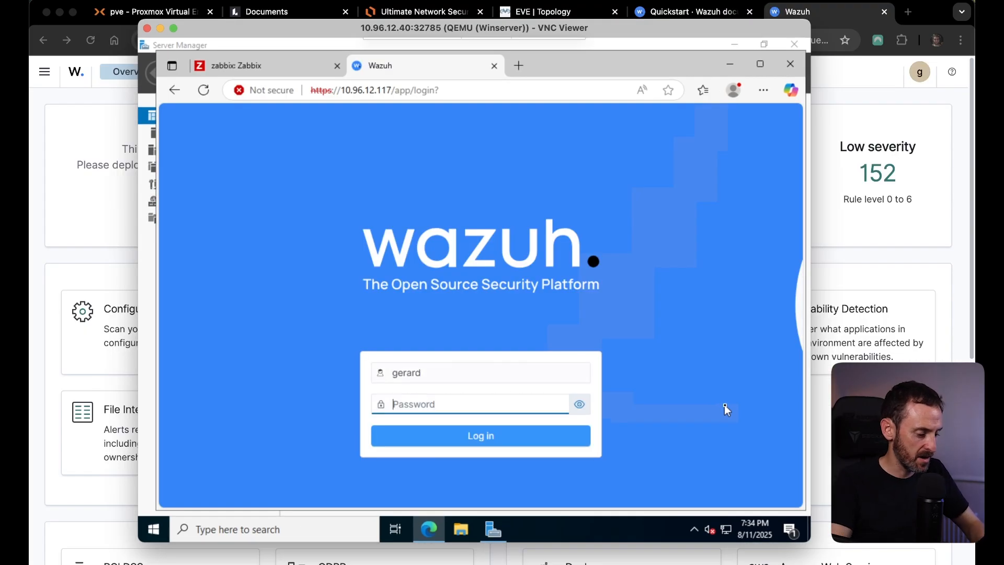
pyautogui.write('••••••••')
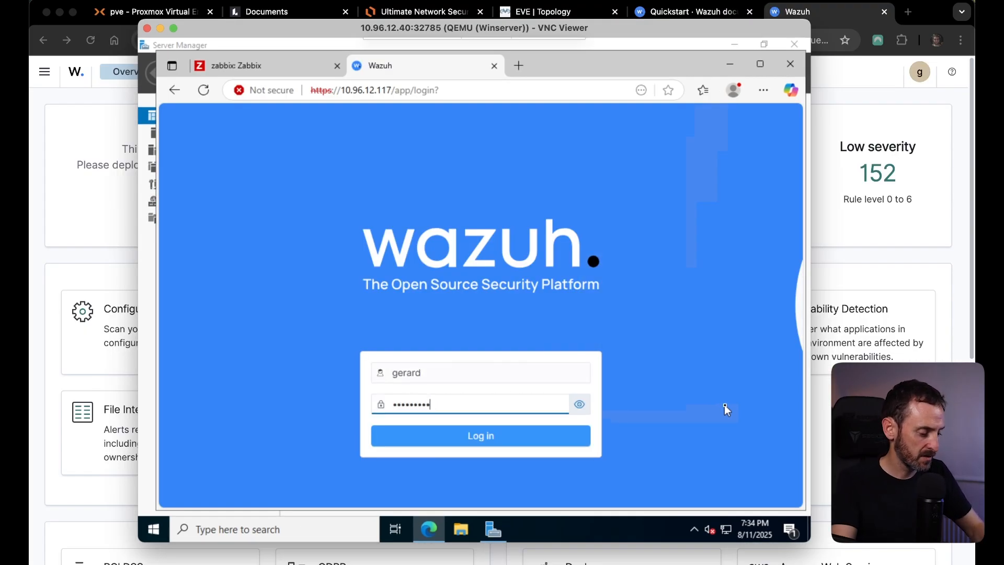
pyautogui.click(481, 435)
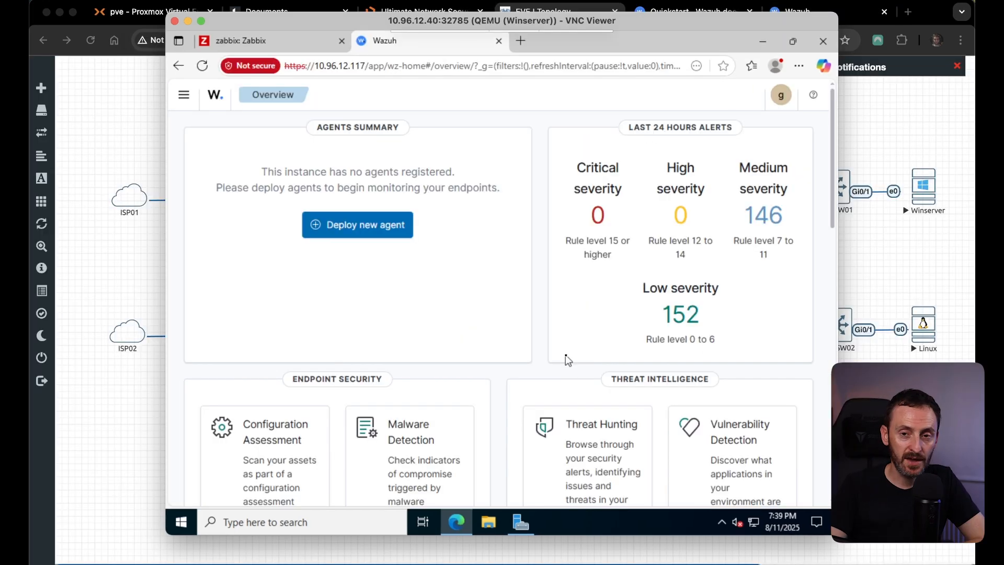
pyautogui.moveTo(475, 301)
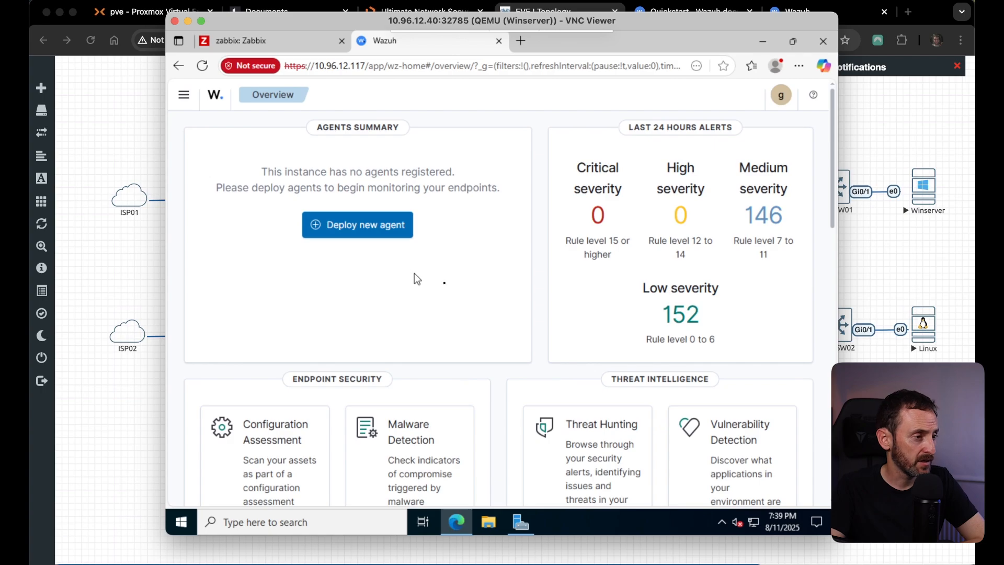
pyautogui.moveTo(477, 255)
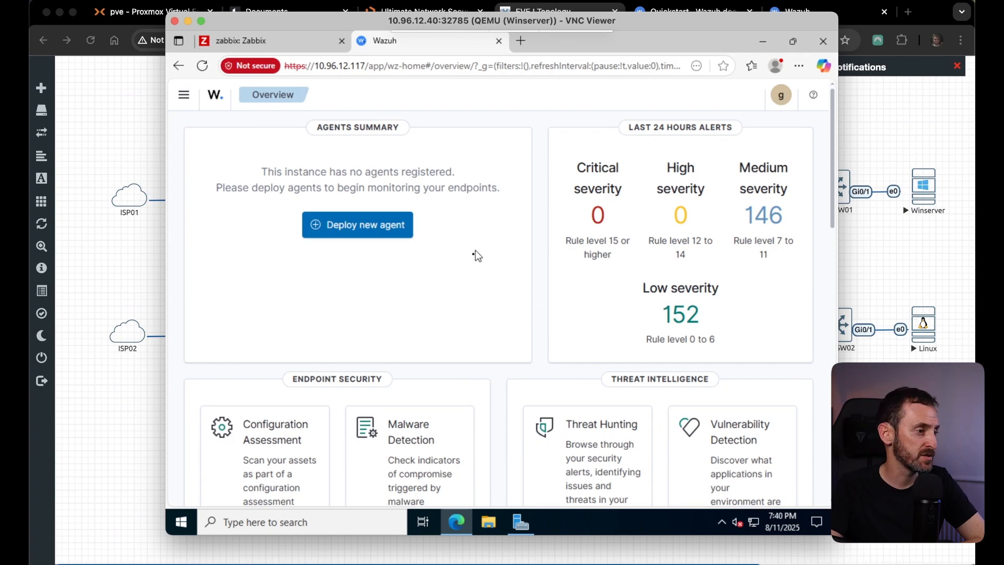
pyautogui.moveTo(431, 277)
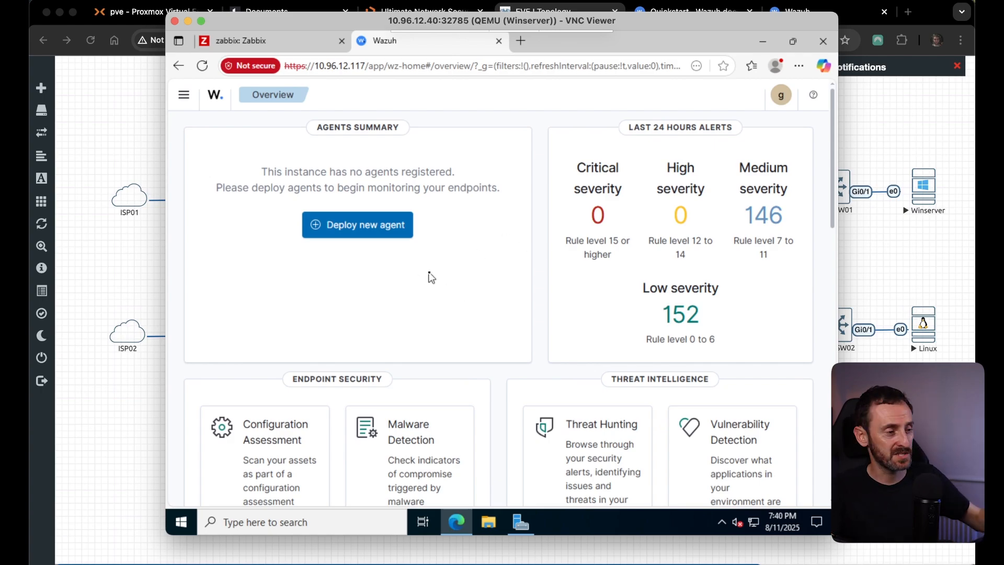
# Start Deploy new agent with the manager address 10.96.12.117
pyautogui.click(357, 224)
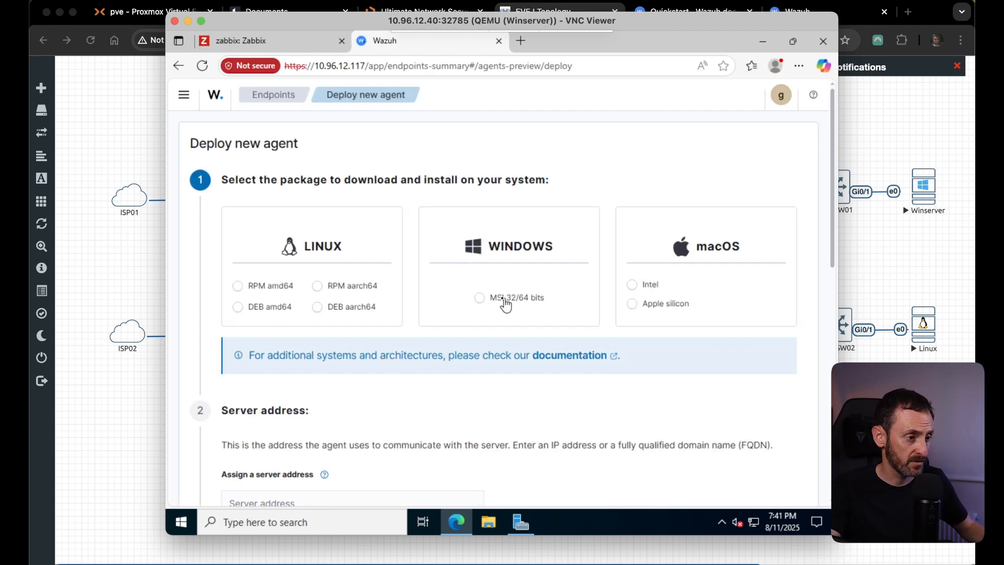
pyautogui.scroll(-3)
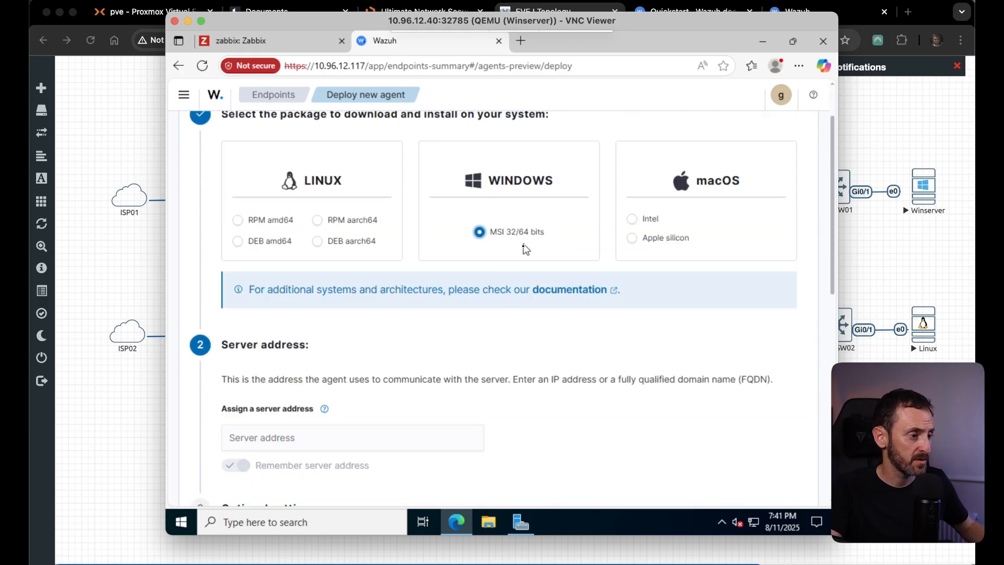
pyautogui.scroll(-3)
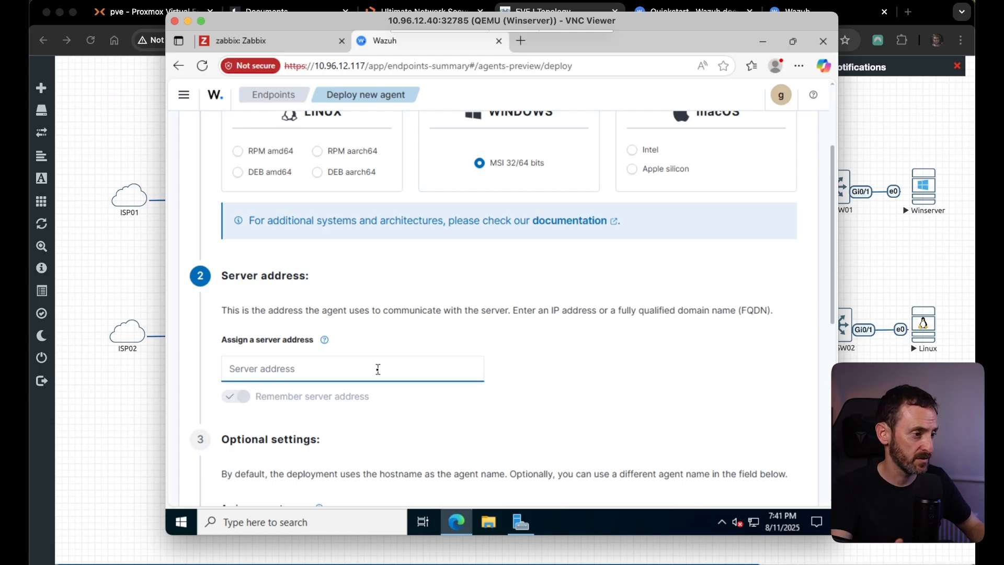
pyautogui.write('10.96.12')
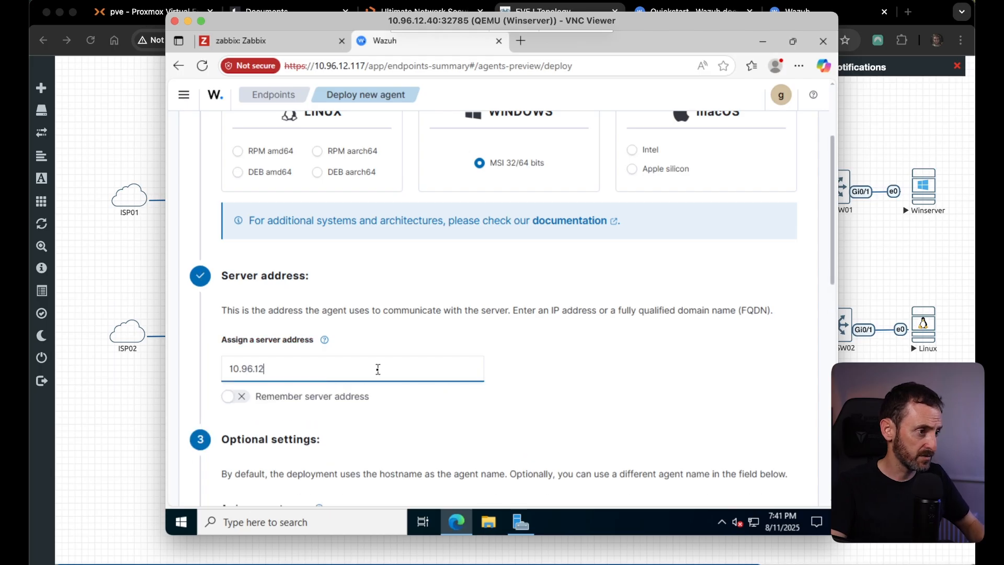
pyautogui.write('.117')
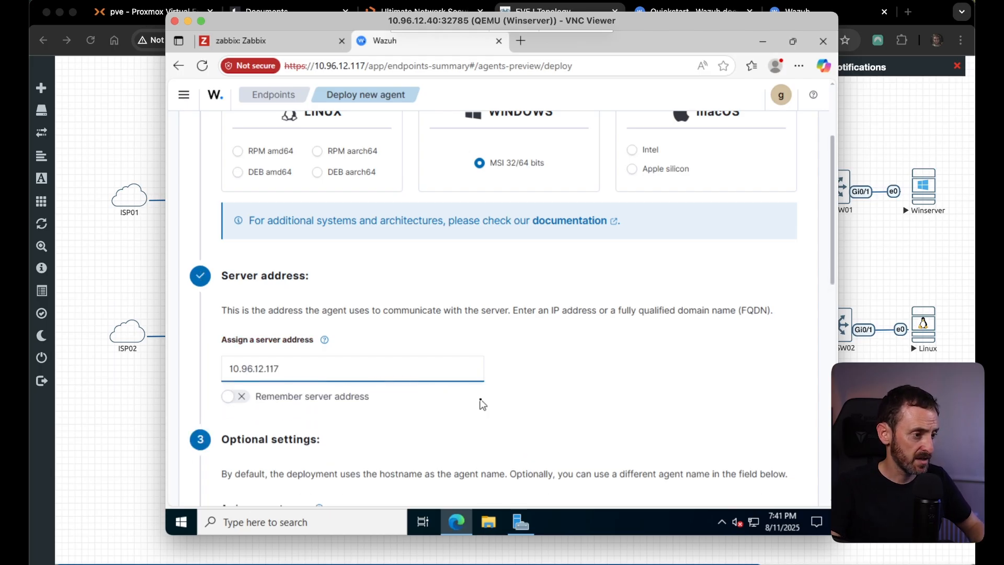
# Name the agent DC and scroll to the generated Windows install command
pyautogui.scroll(-3)
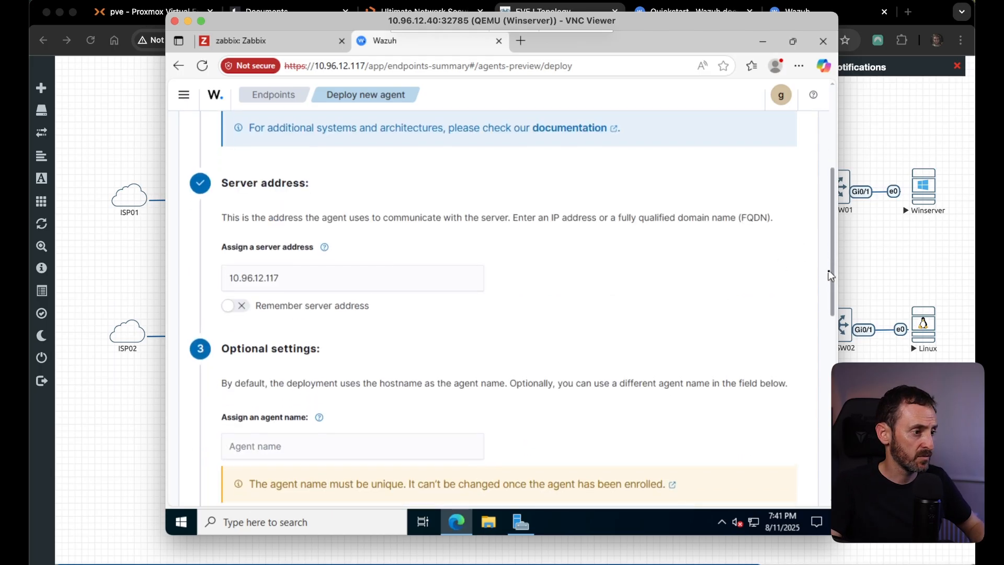
pyautogui.scroll(-3)
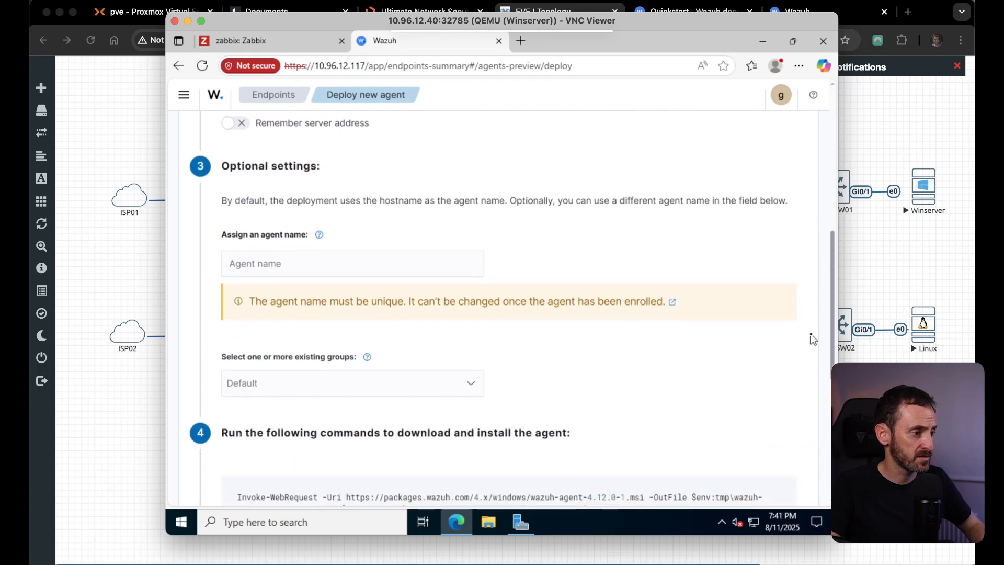
pyautogui.write('D')
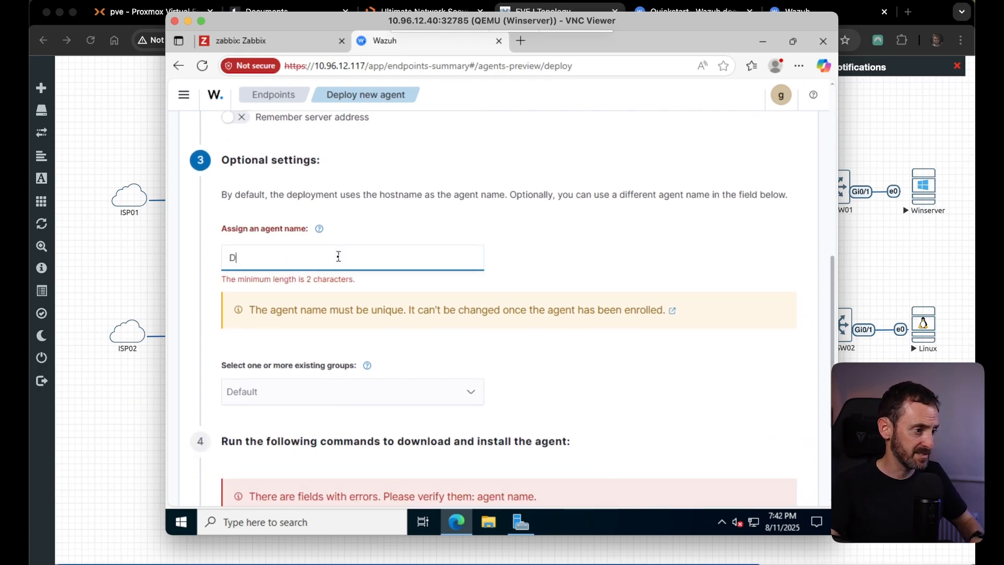
pyautogui.write('C')
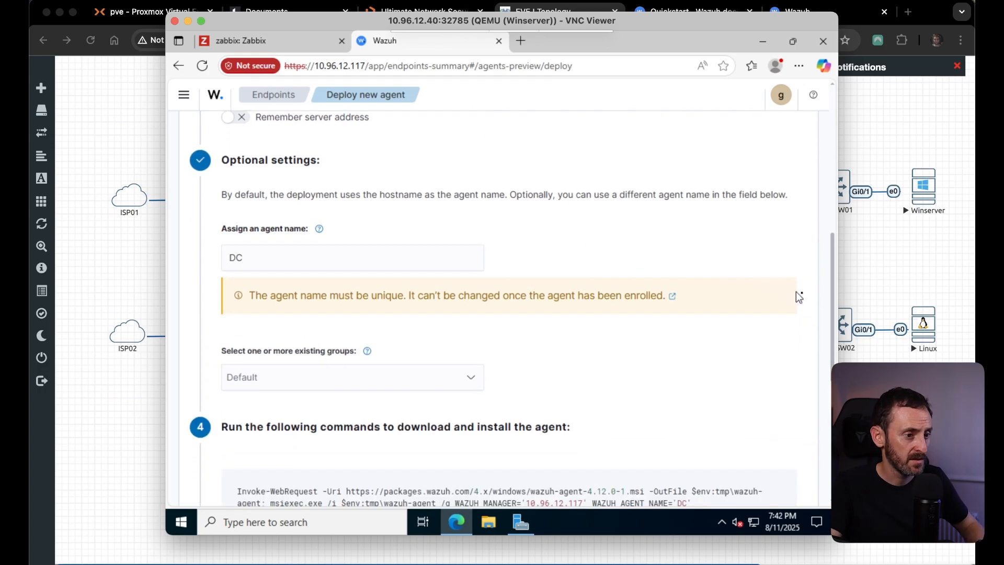
pyautogui.scroll(-3)
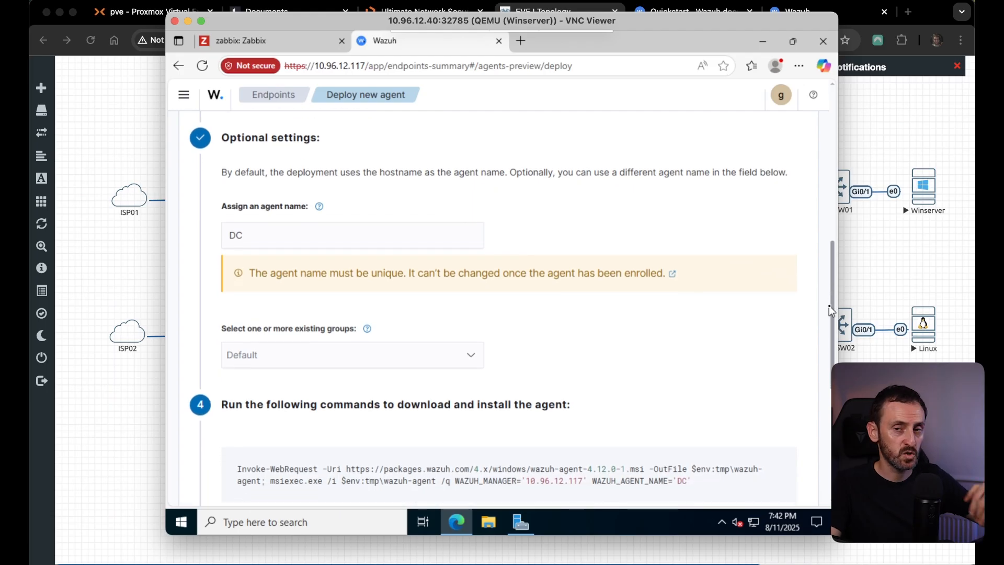
pyautogui.scroll(-3)
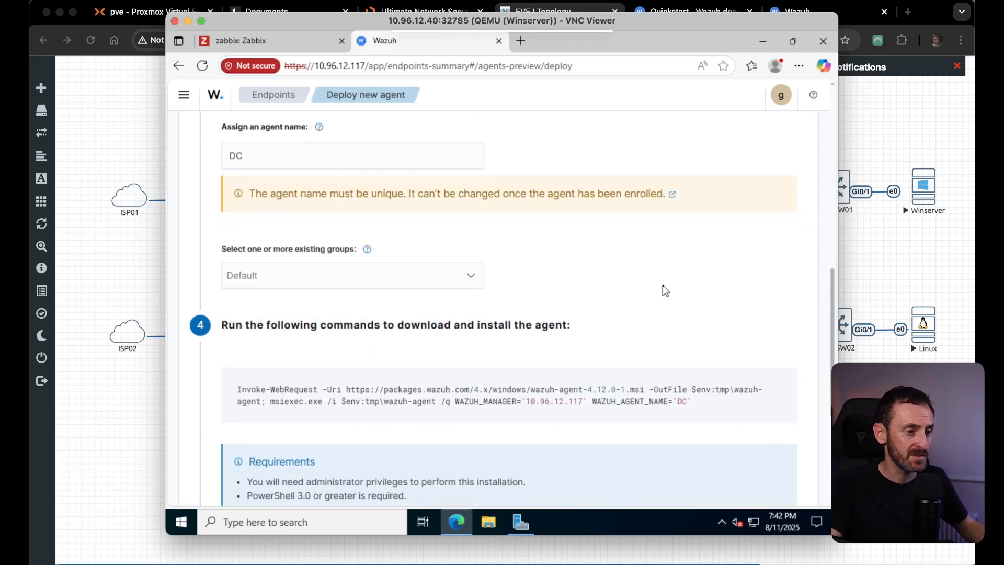
pyautogui.moveTo(822, 323)
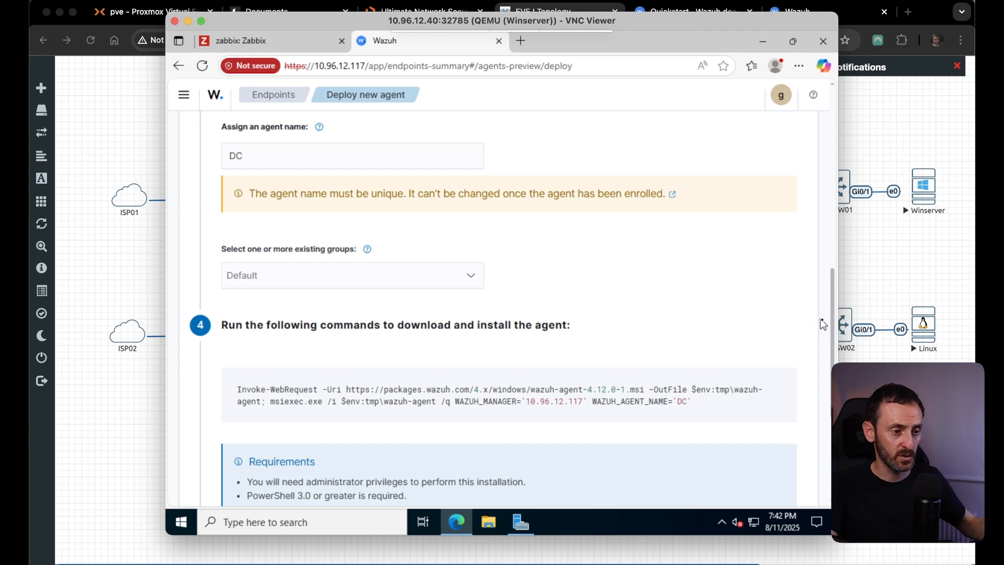
pyautogui.moveTo(832, 338)
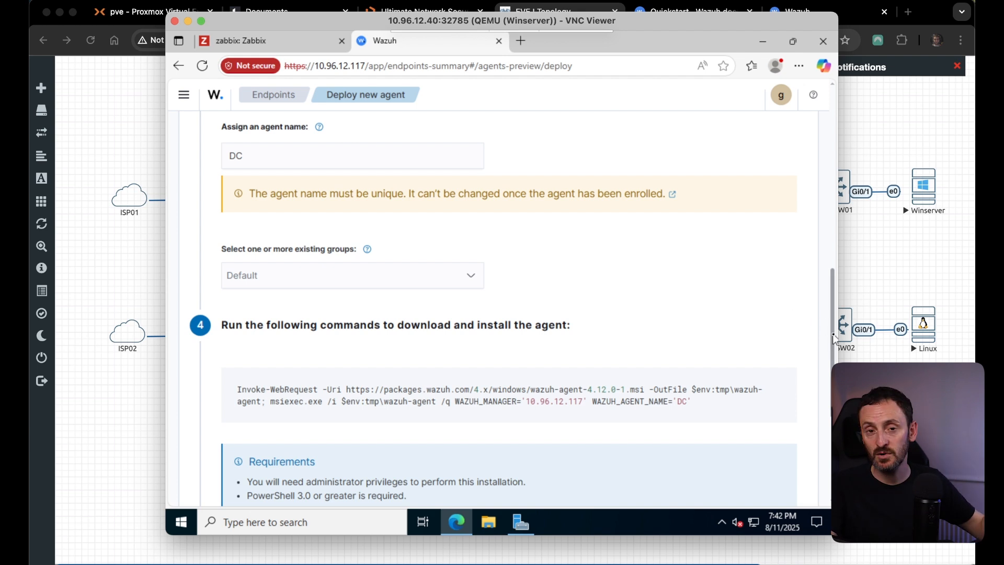
pyautogui.scroll(-3)
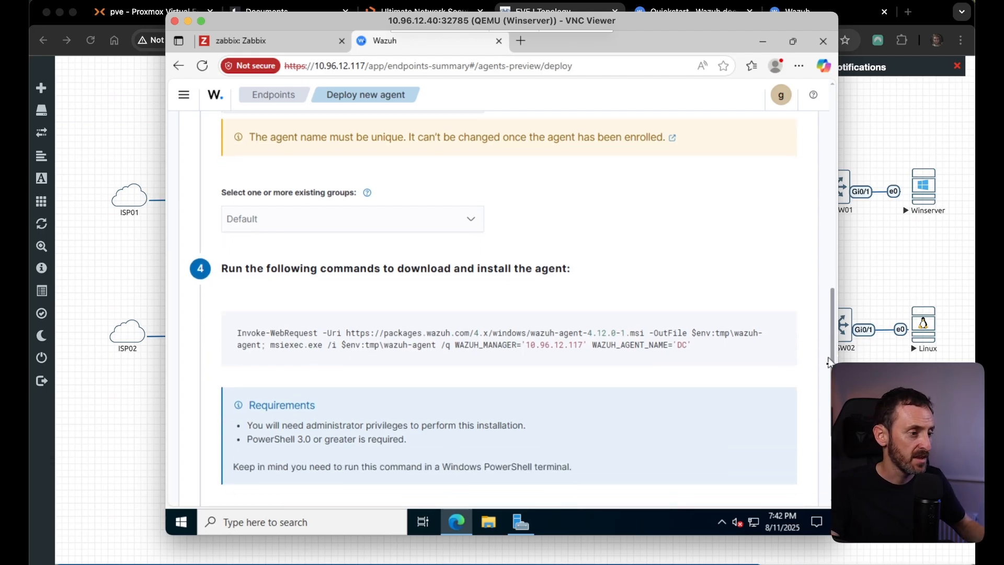
pyautogui.scroll(-3)
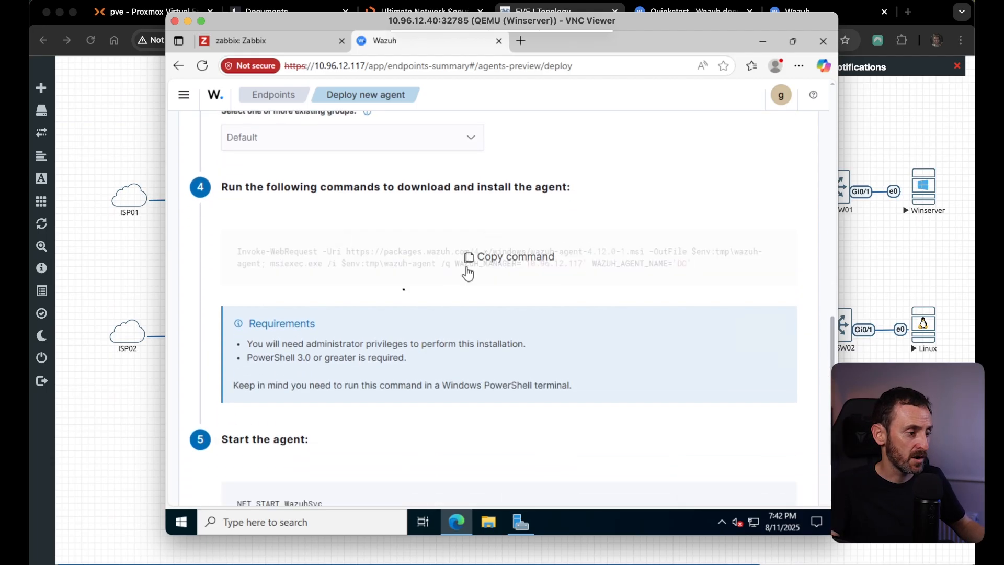
# Launch Windows PowerShell as administrator and run the pasted agent install command
pyautogui.click(182, 521)
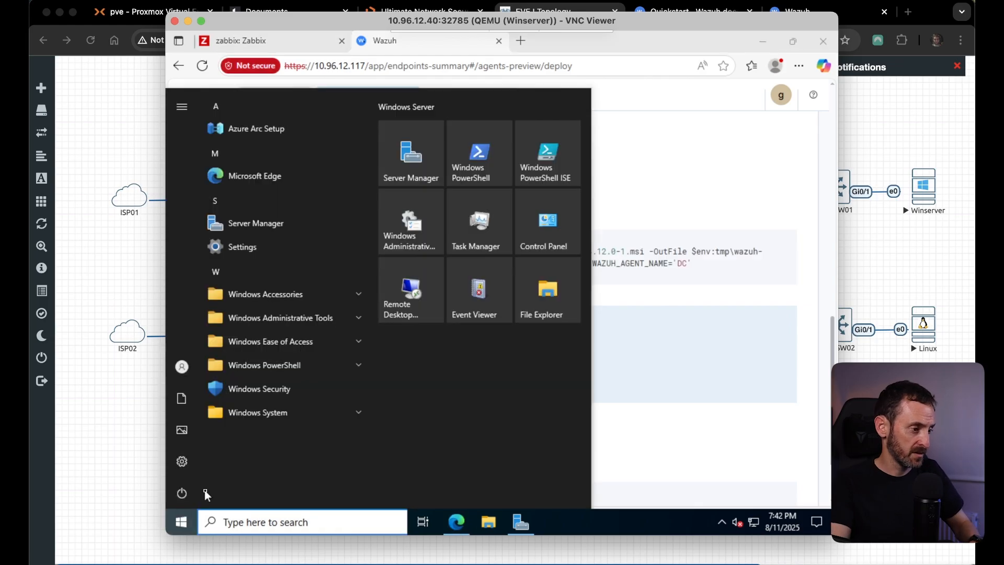
pyautogui.write('power')
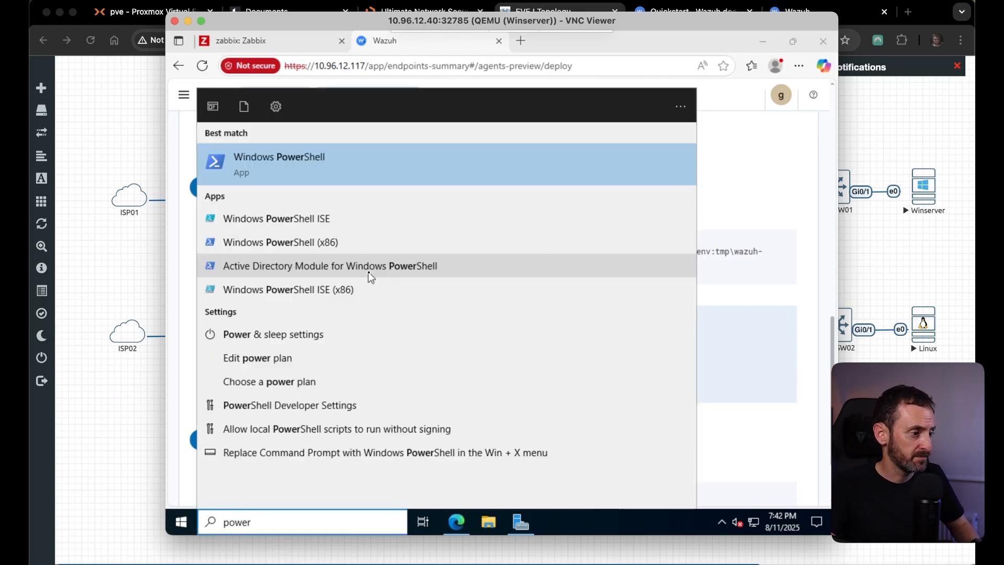
pyautogui.rightClick(280, 162)
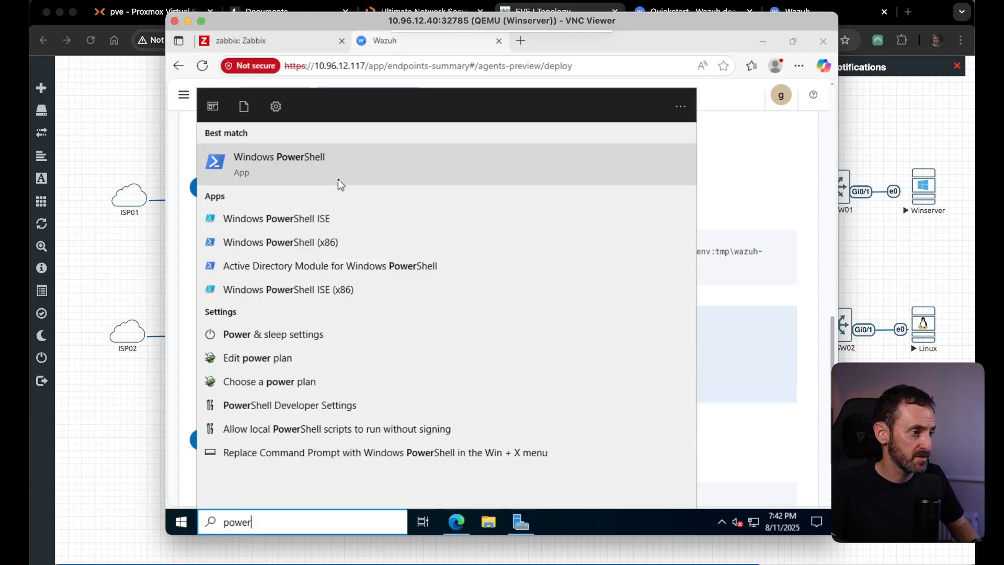
pyautogui.click(279, 164)
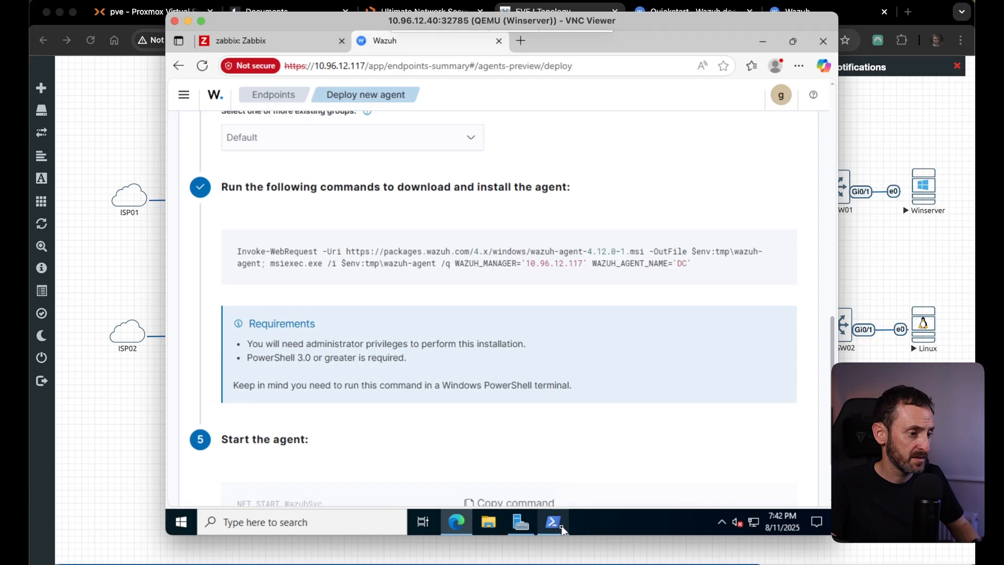
pyautogui.click(553, 522)
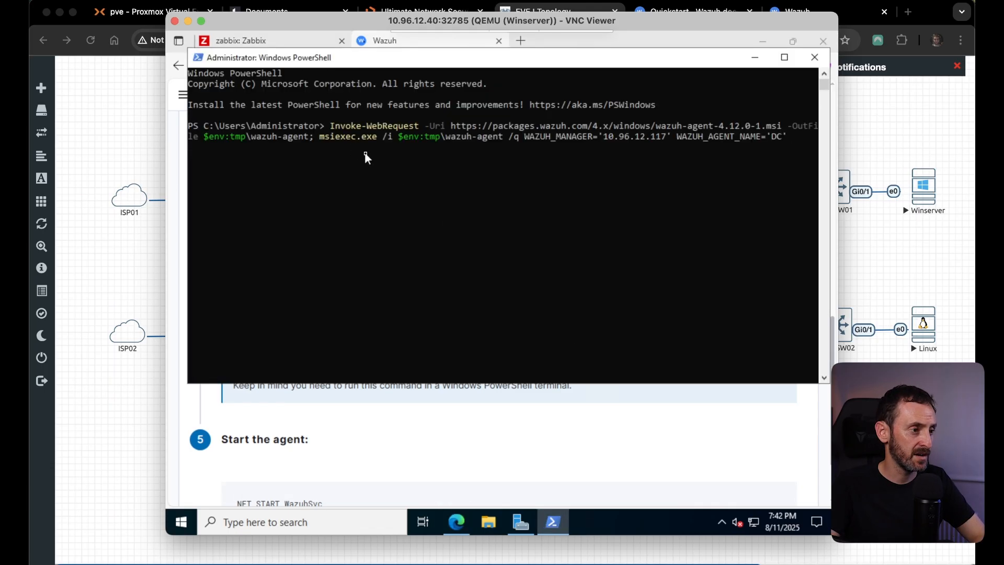
pyautogui.press('Enter')
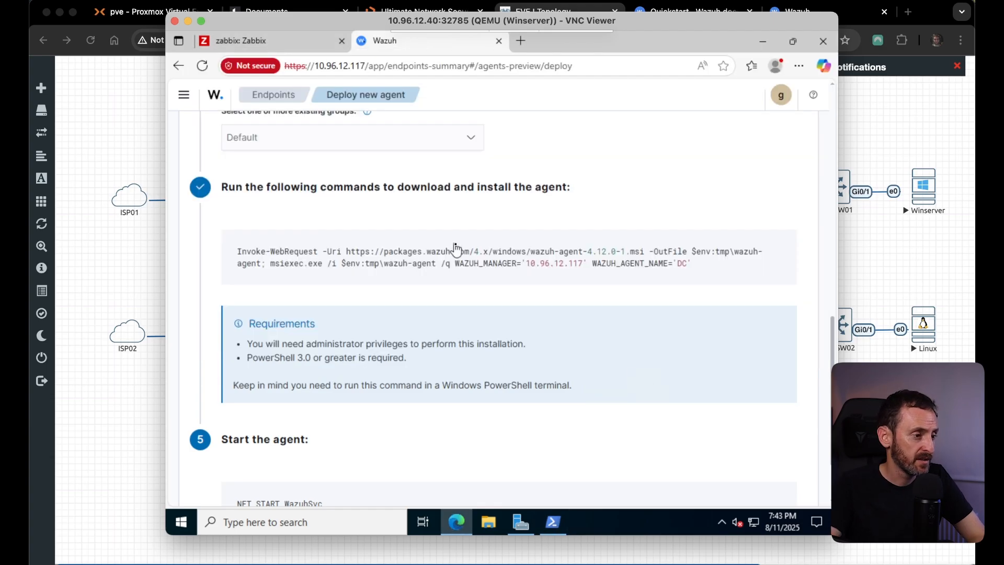
# Copy and run NET START WazuhSvc, then return to the dashboard
pyautogui.scroll(-3)
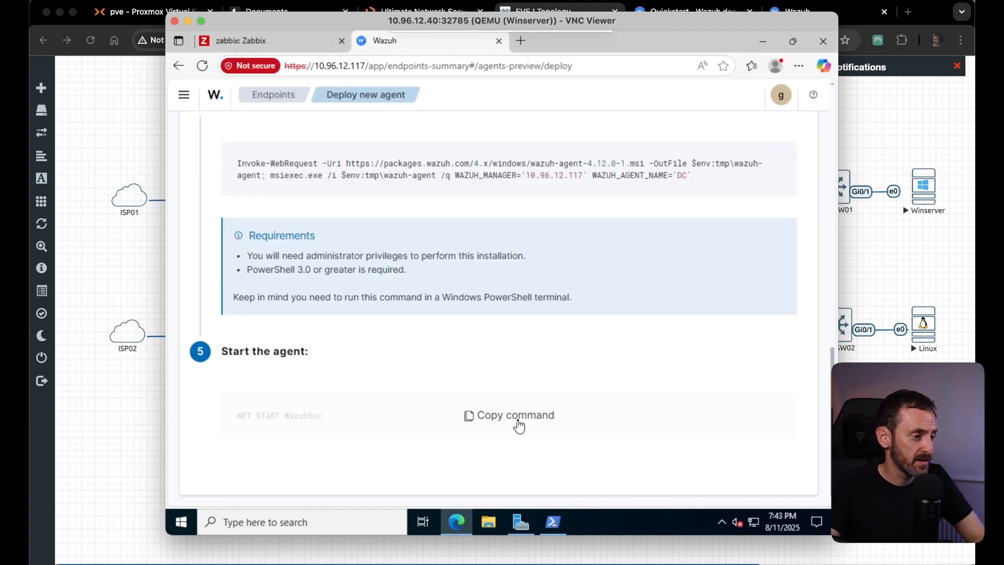
pyautogui.click(509, 415)
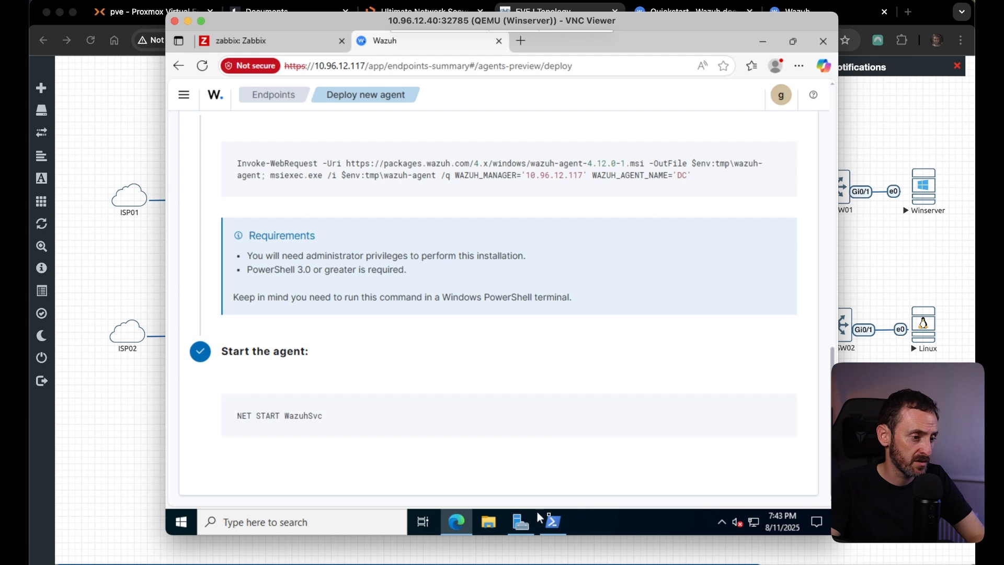
pyautogui.click(553, 523)
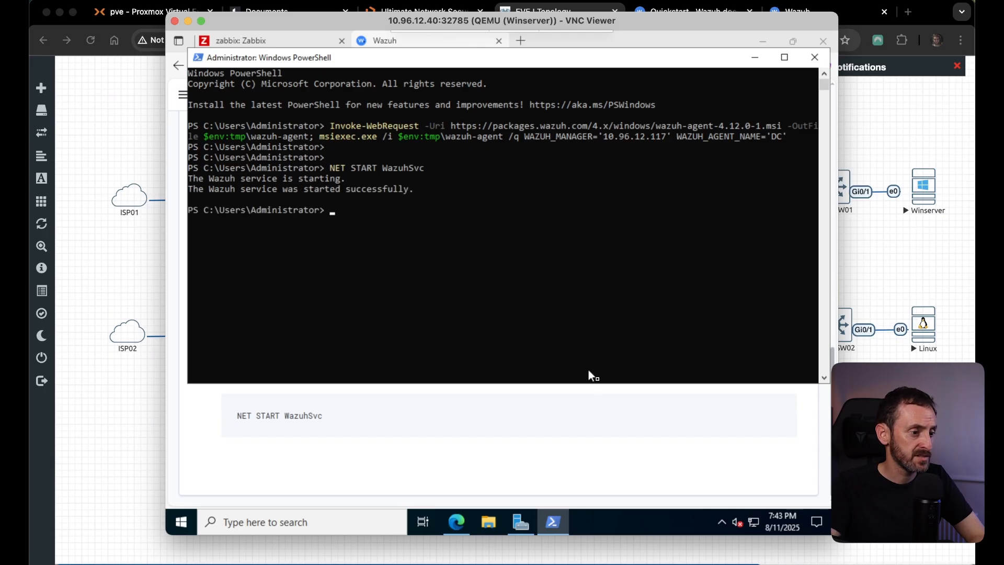
pyautogui.click(383, 40)
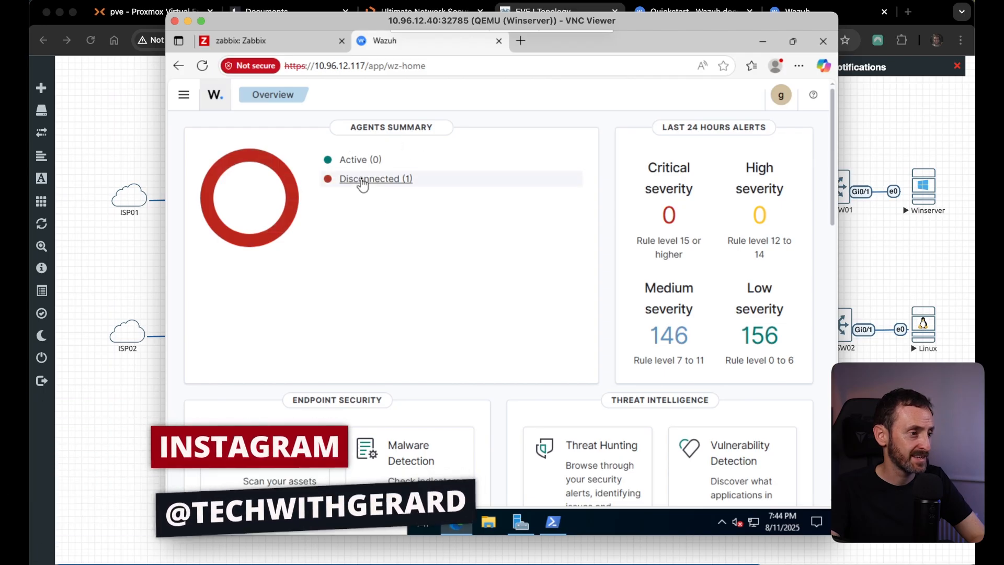
# Navigate via Agents management > Summary to the endpoints list showing agent DC active on Windows Server 2022
pyautogui.click(374, 179)
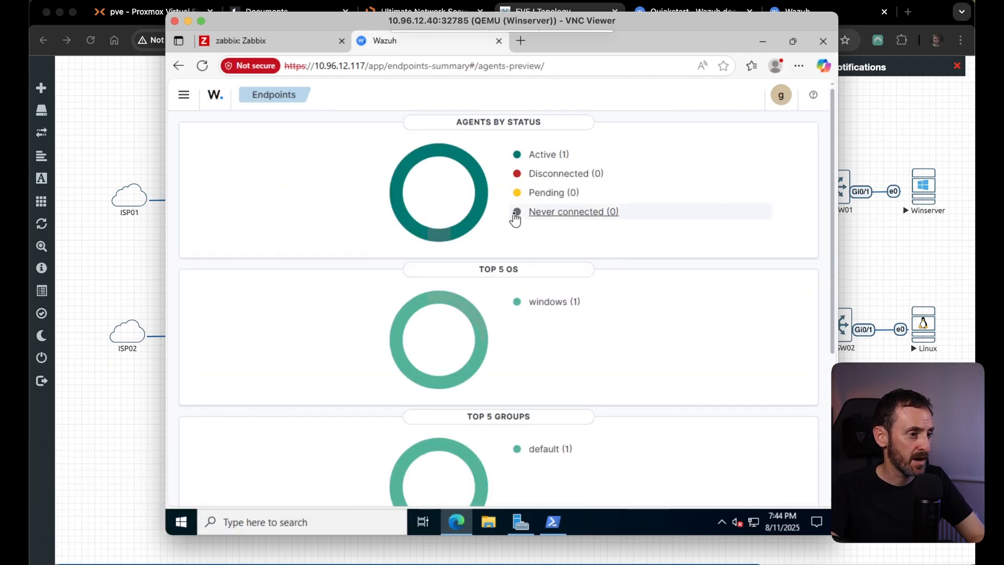
pyautogui.scroll(-3)
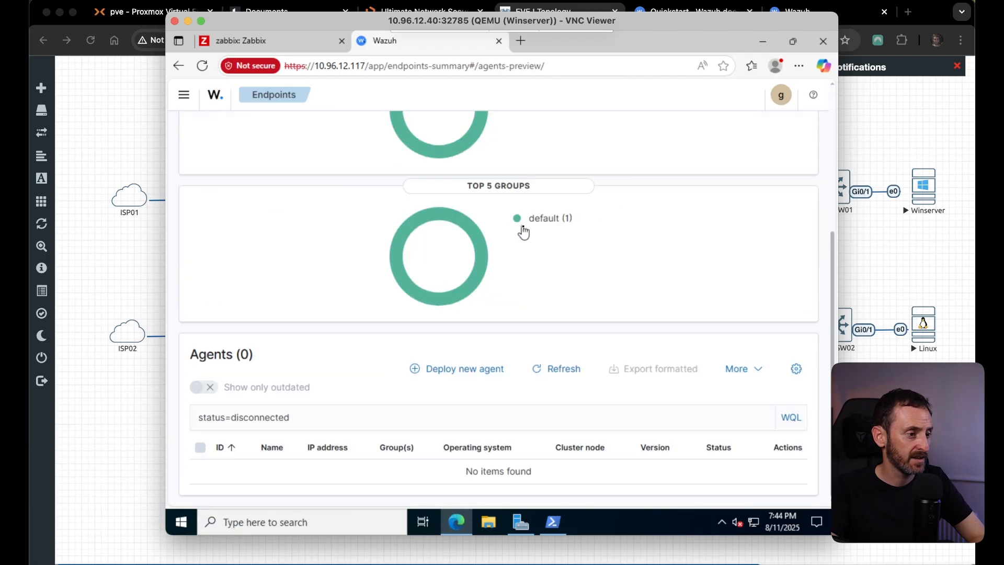
pyautogui.scroll(3)
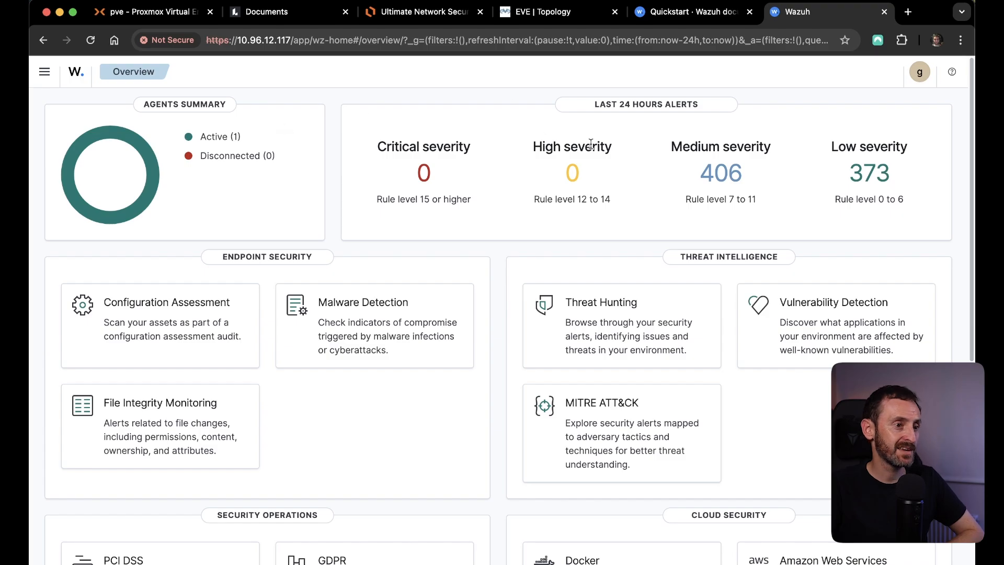
pyautogui.moveTo(54, 85)
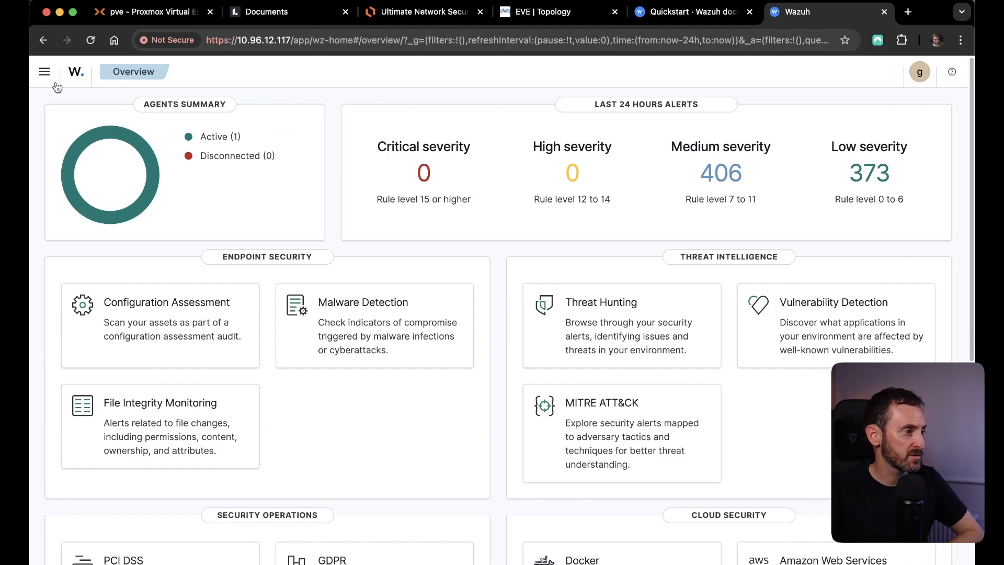
pyautogui.click(44, 71)
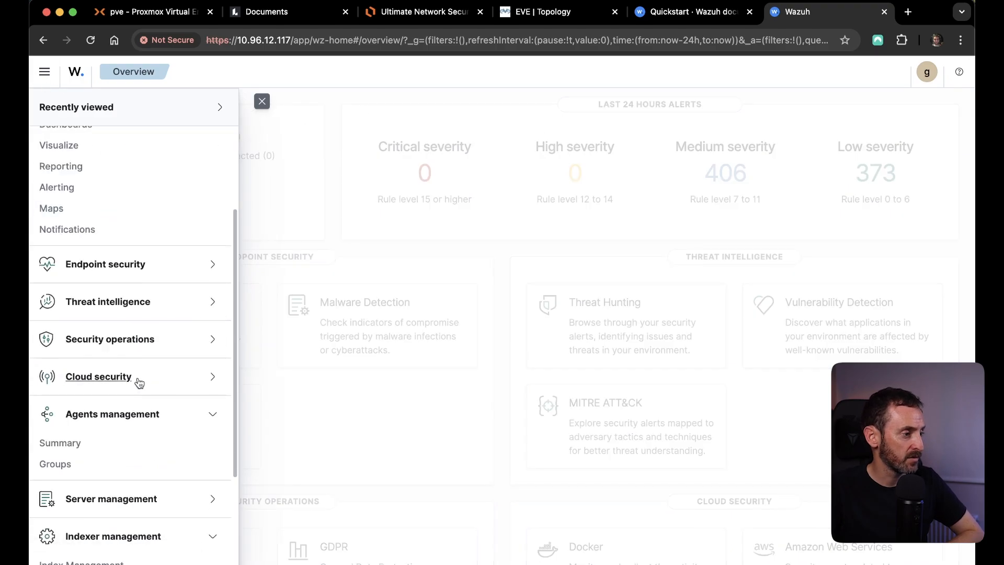
pyautogui.moveTo(62, 450)
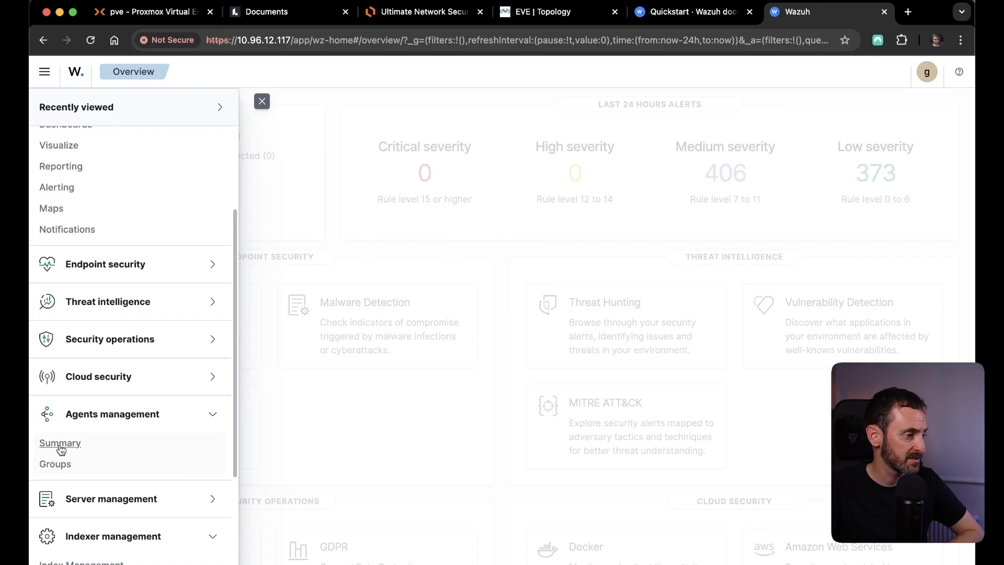
pyautogui.click(59, 442)
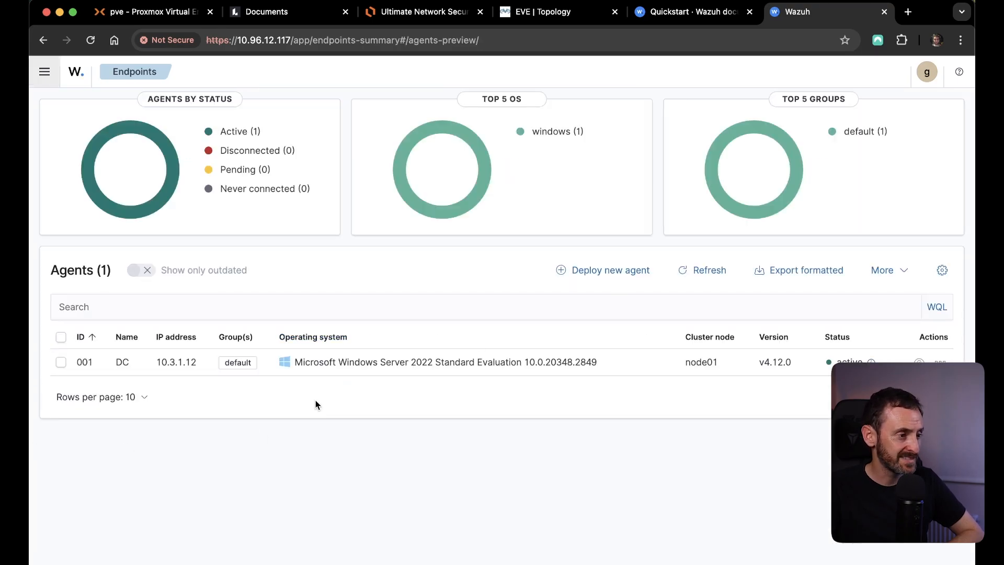
pyautogui.moveTo(384, 408)
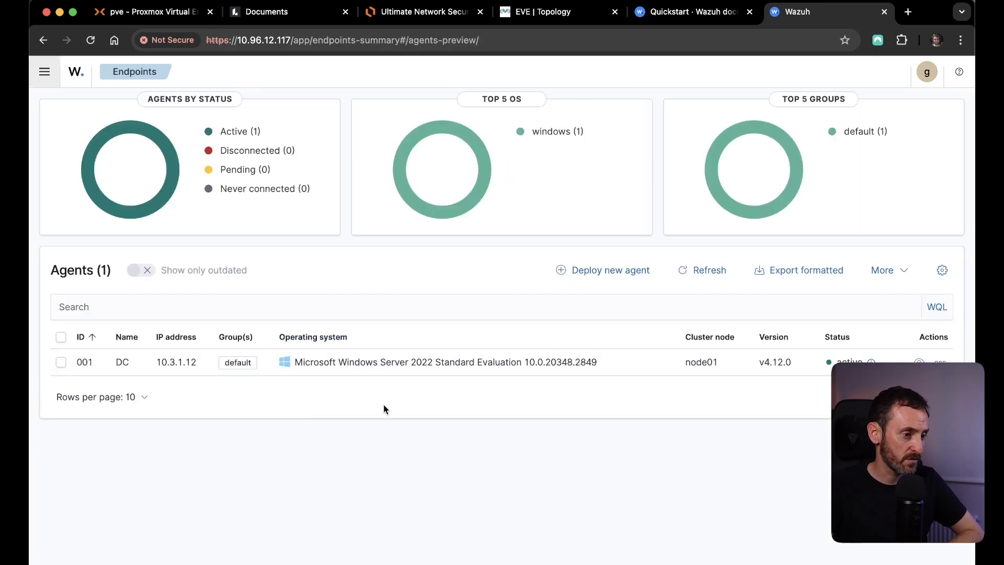
pyautogui.moveTo(518, 434)
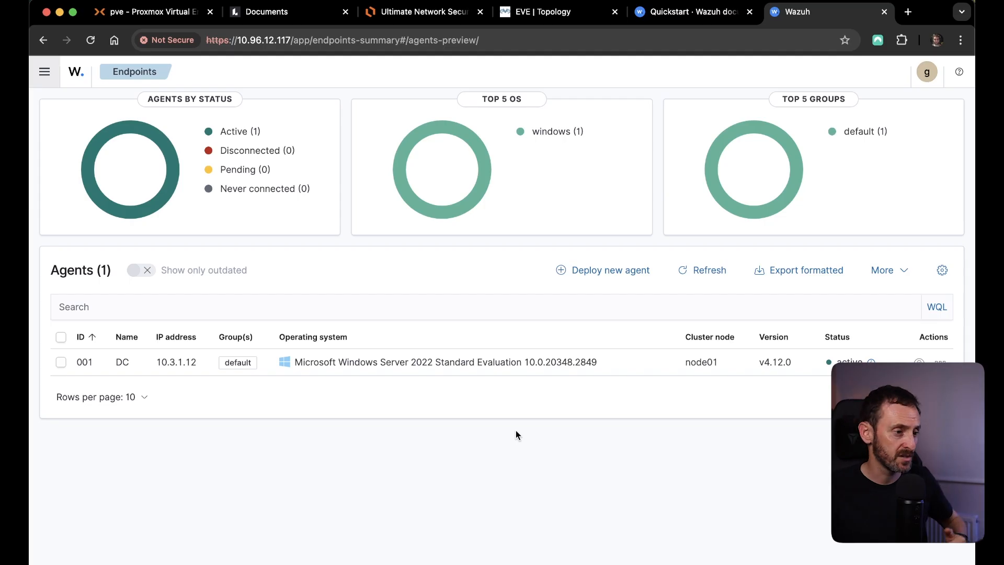
# Deploy a new DEB amd64 agent named kali and copy the generated wget install command
pyautogui.click(602, 270)
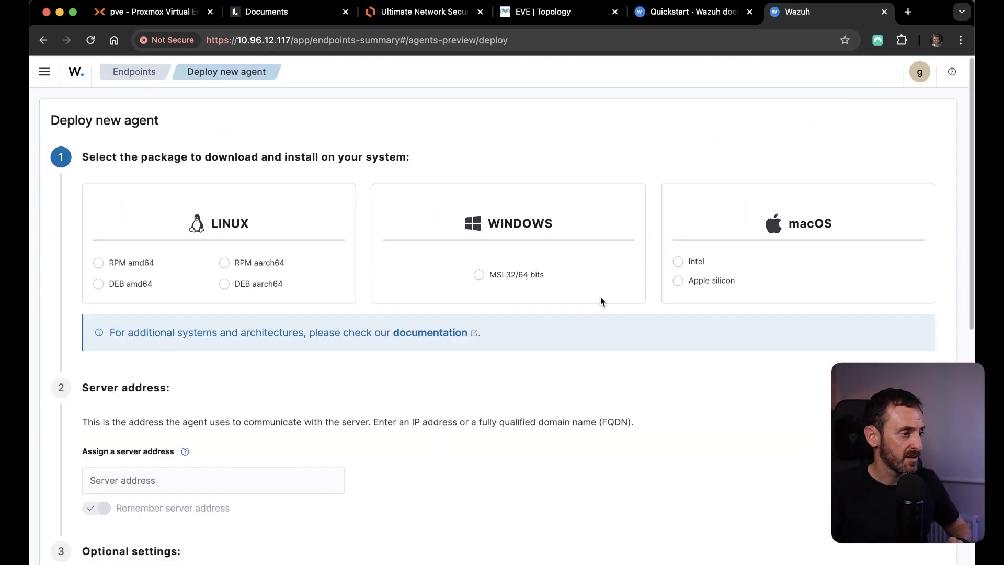
pyautogui.moveTo(370, 265)
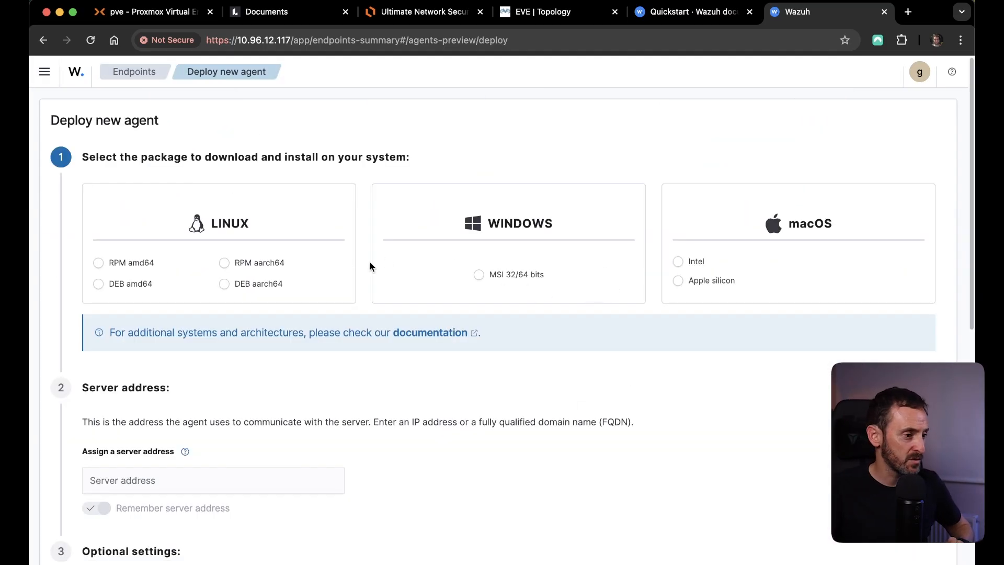
pyautogui.moveTo(167, 305)
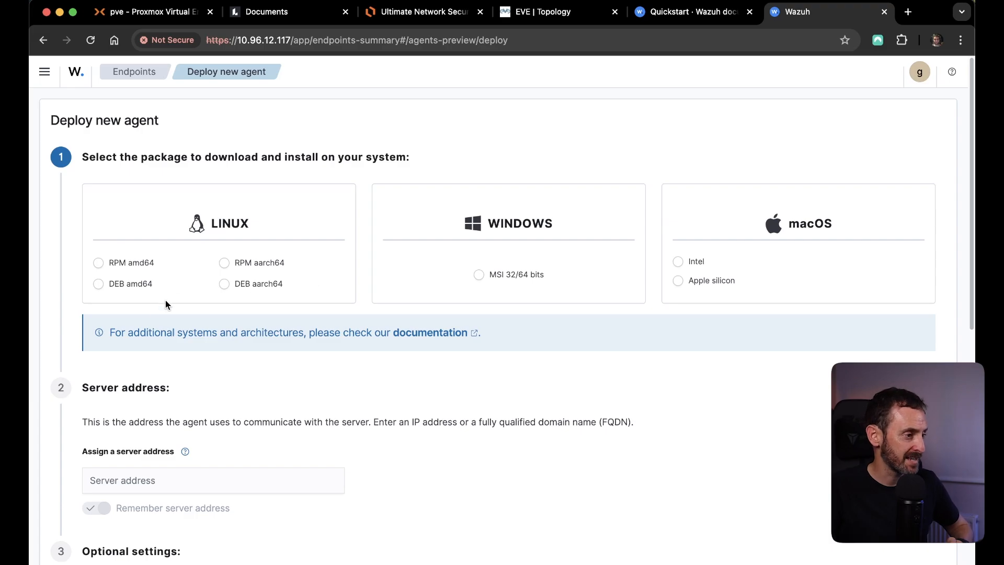
pyautogui.click(98, 284)
pyautogui.write('10.96.12.117')
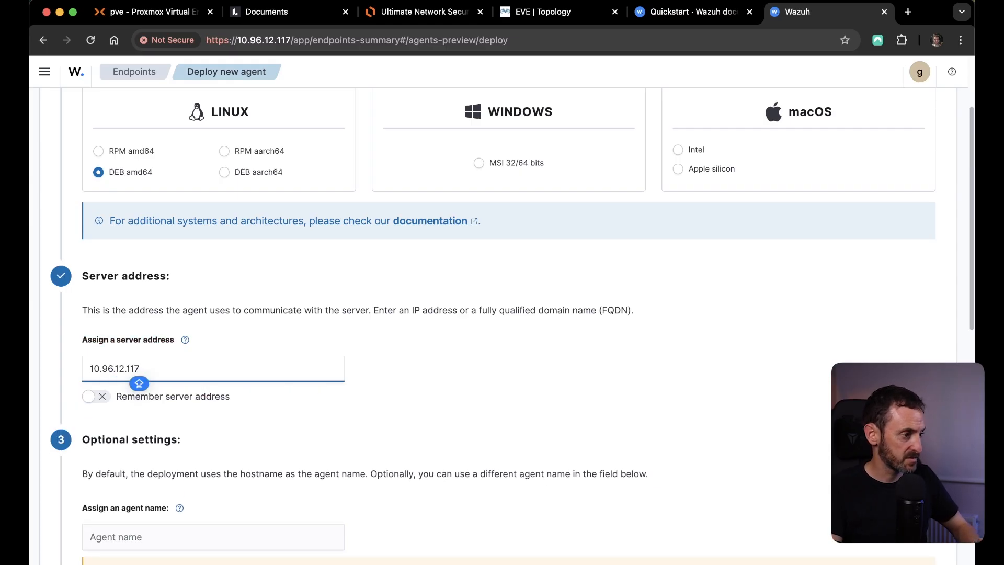
pyautogui.scroll(-3)
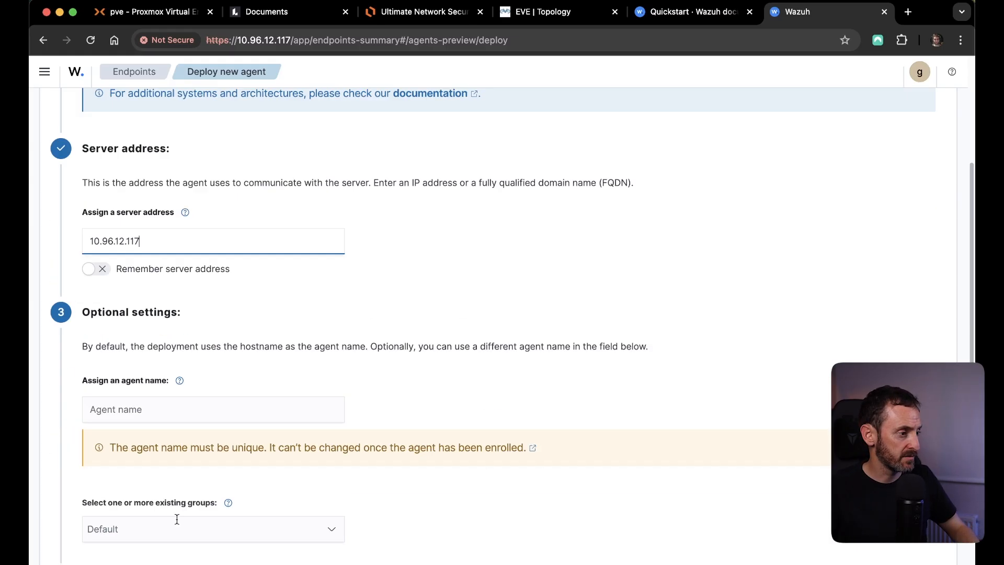
pyautogui.write('kAL')
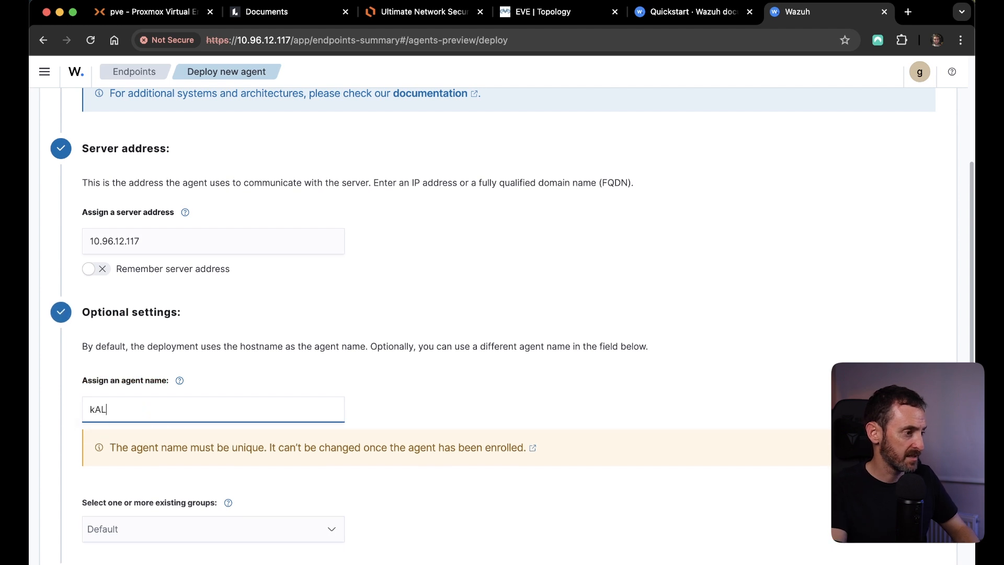
pyautogui.scroll(-3)
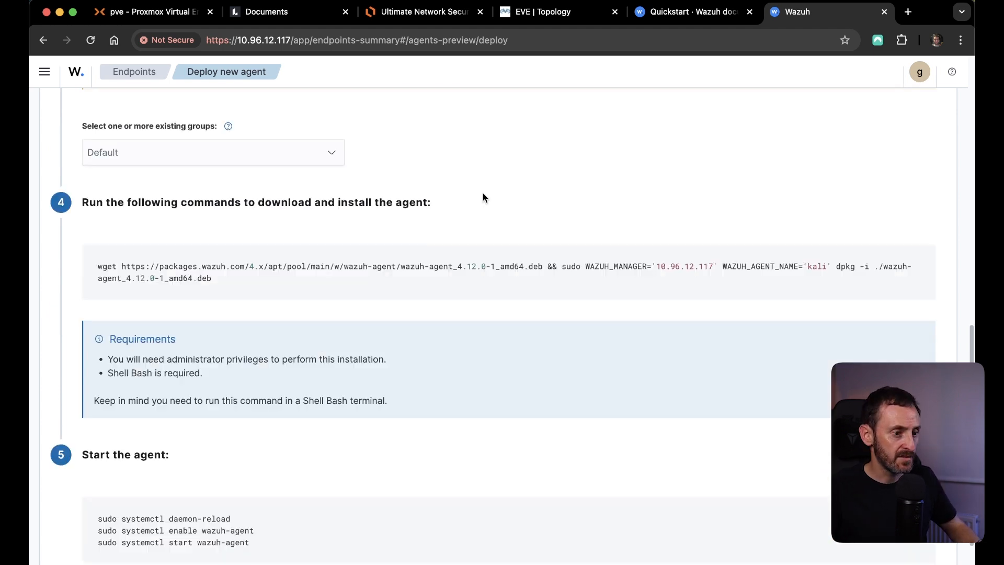
pyautogui.moveTo(529, 320)
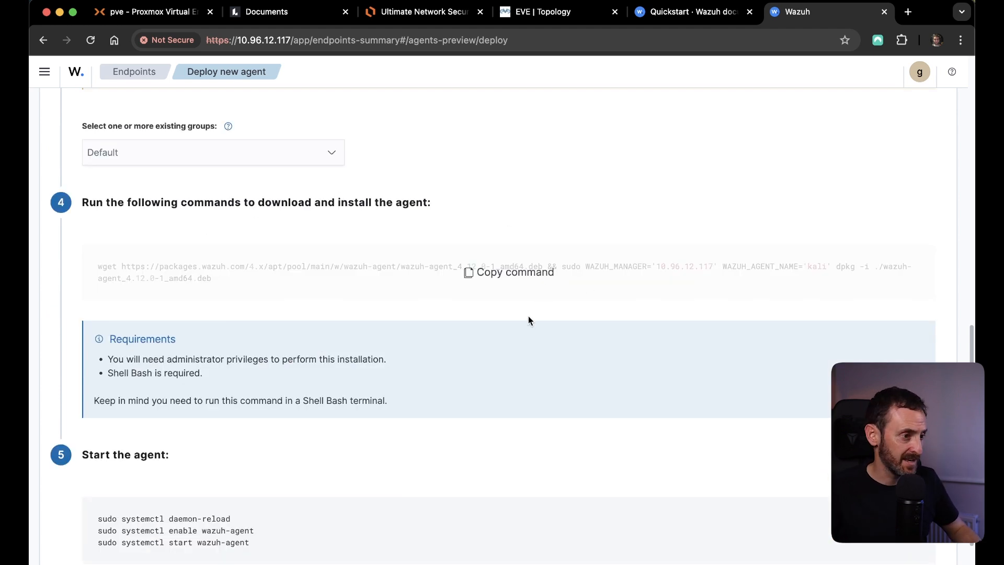
pyautogui.click(508, 272)
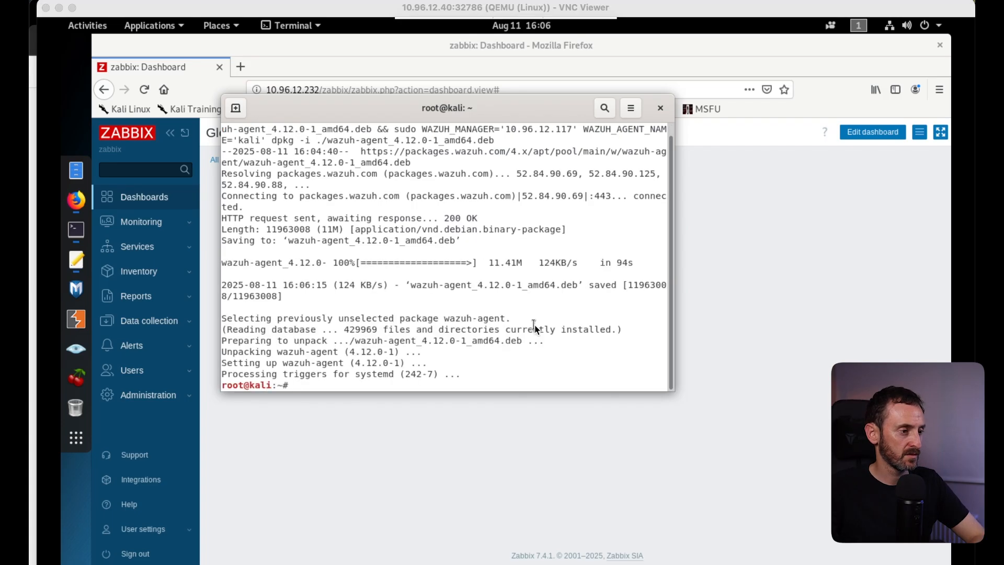
pyautogui.moveTo(575, 299)
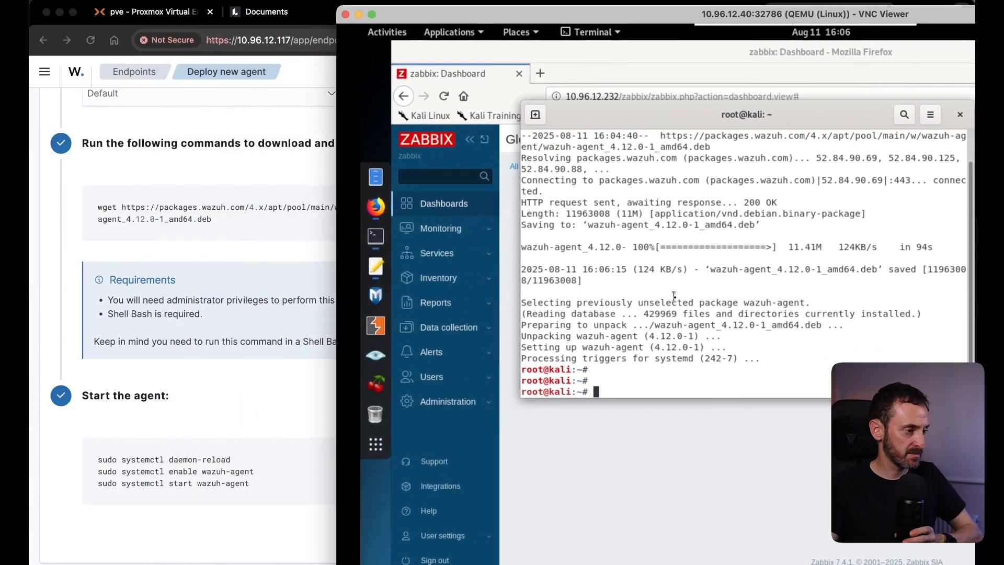
# Run sudo systemctl daemon-reload and sudo systemctl enable wazuh-agent in the Kali terminal
pyautogui.write('sudo')
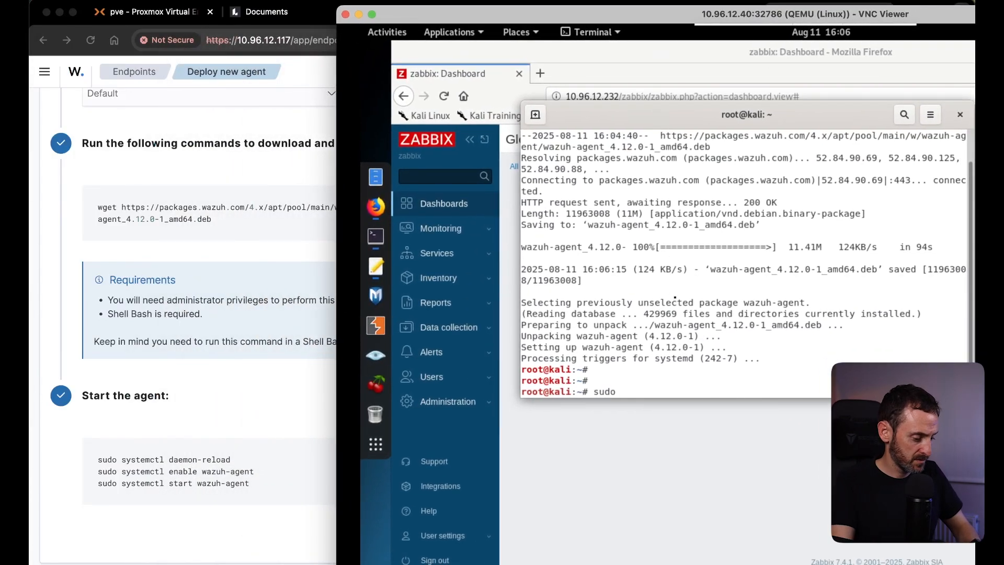
pyautogui.write('systemctl')
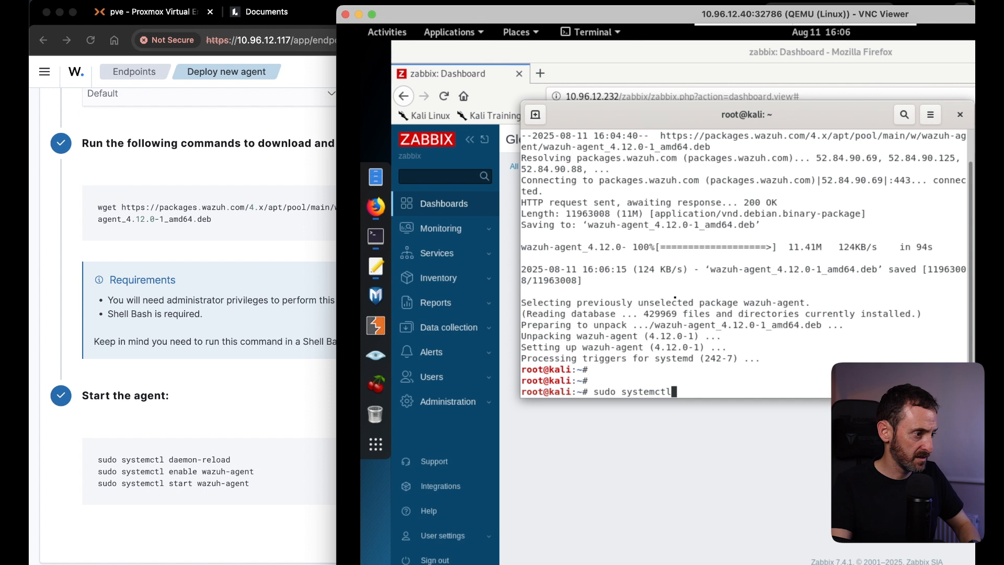
pyautogui.write('daemon-reload')
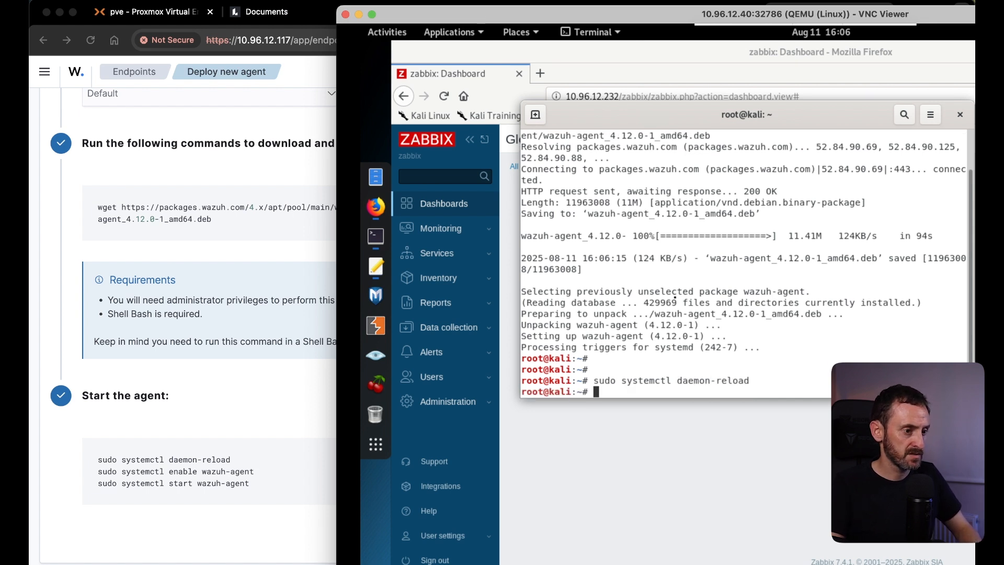
pyautogui.write('sudo')
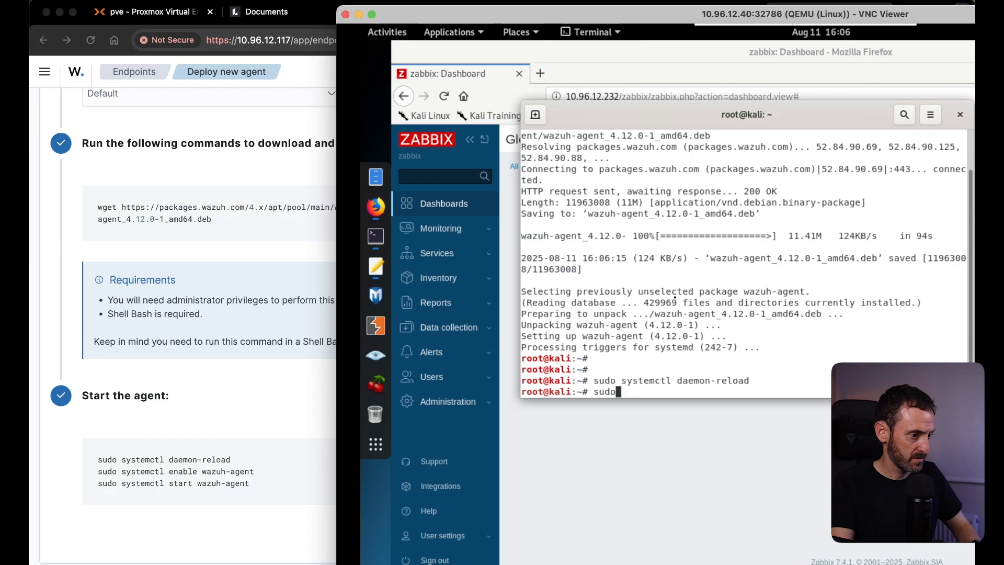
pyautogui.write('systemctl enable')
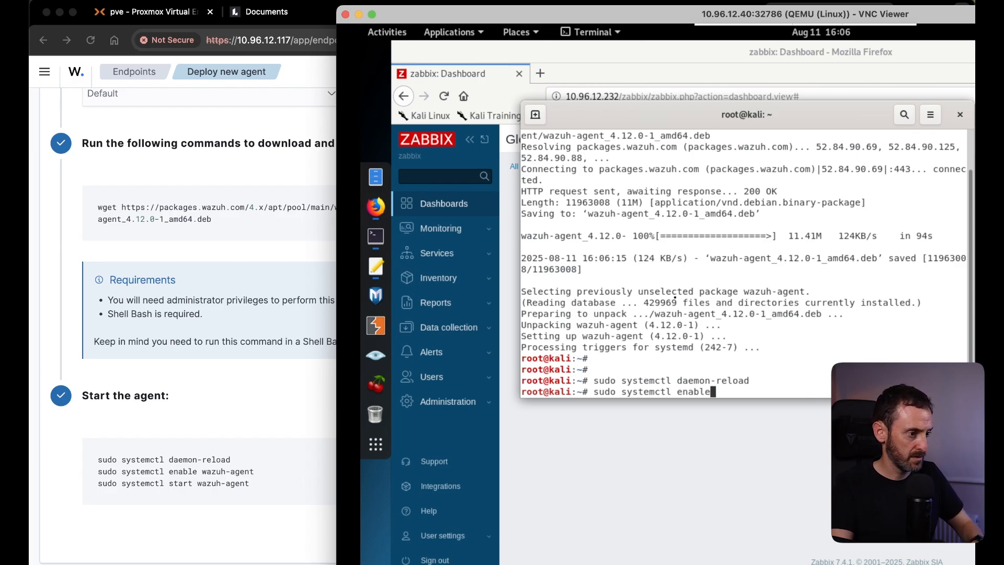
pyautogui.write('wazuh-a')
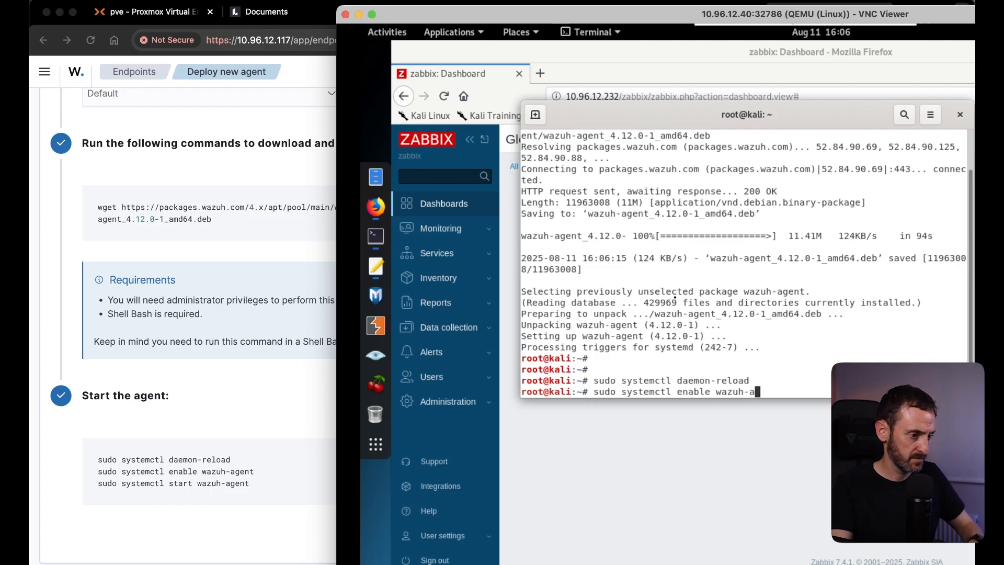
pyautogui.press('Return')
pyautogui.write('sudo systemctl ena')
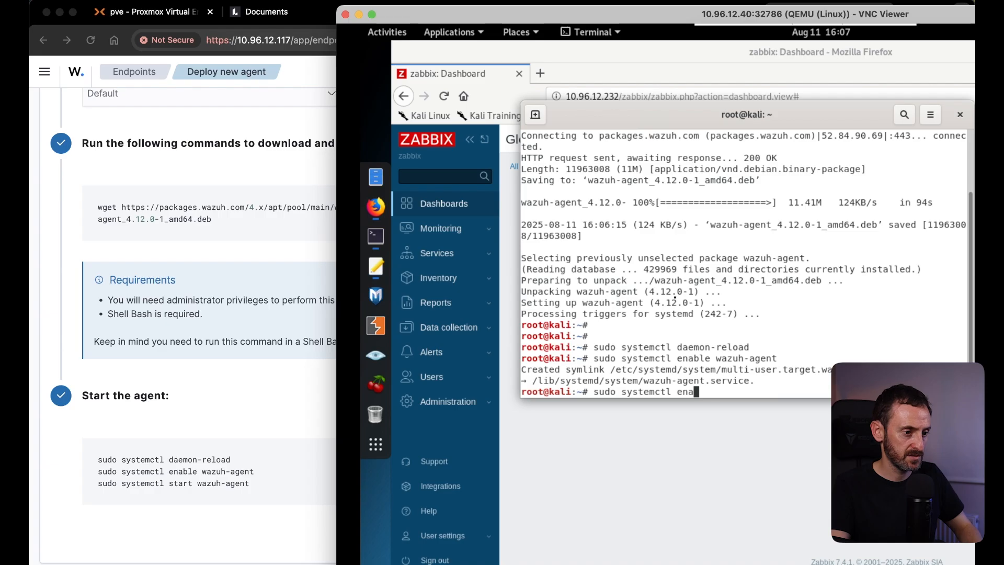
# Begin the sudo systemctl start wazuh-agent command
pyautogui.write('stya')
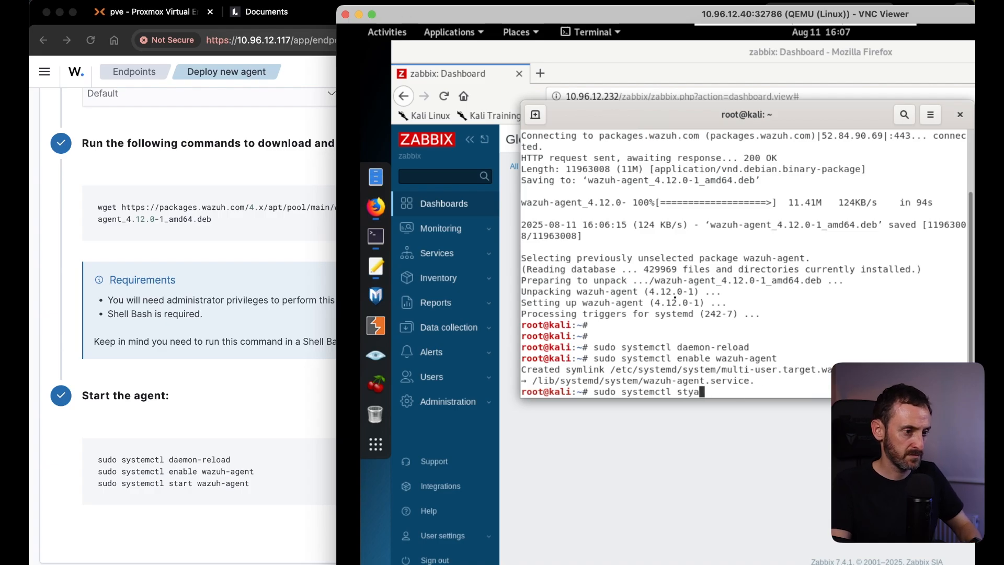
pyautogui.write('start wazu')
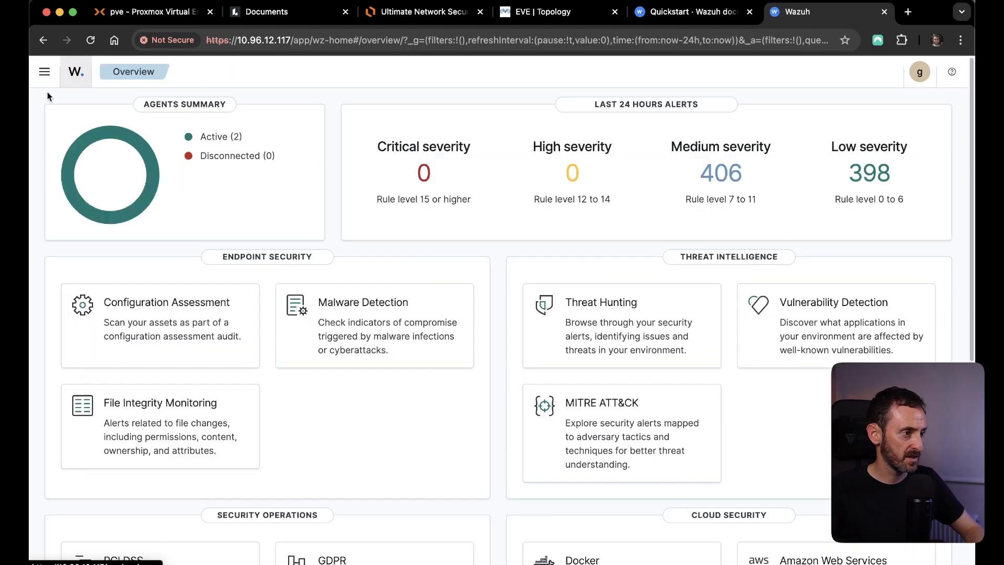
pyautogui.moveTo(215, 152)
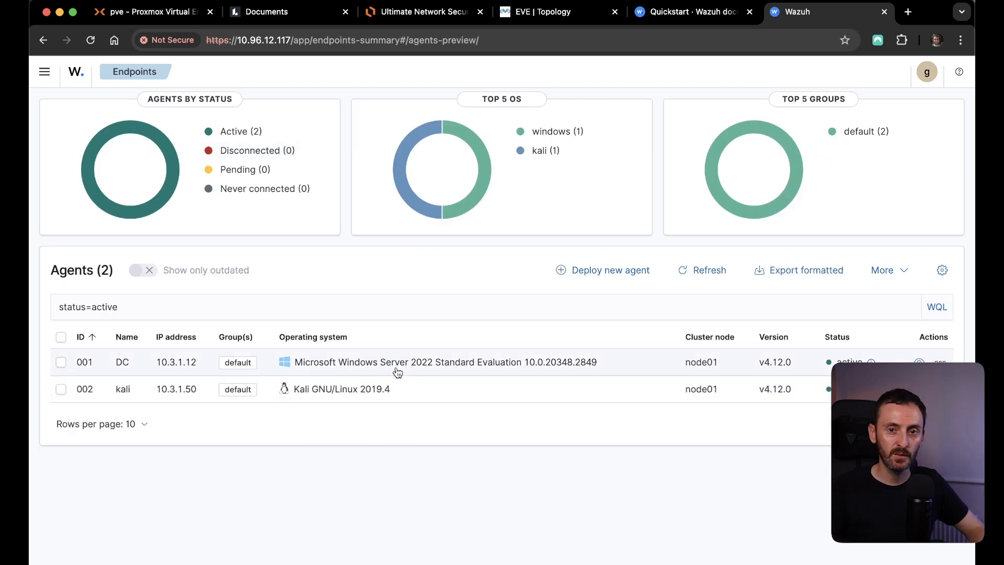
pyautogui.moveTo(332, 403)
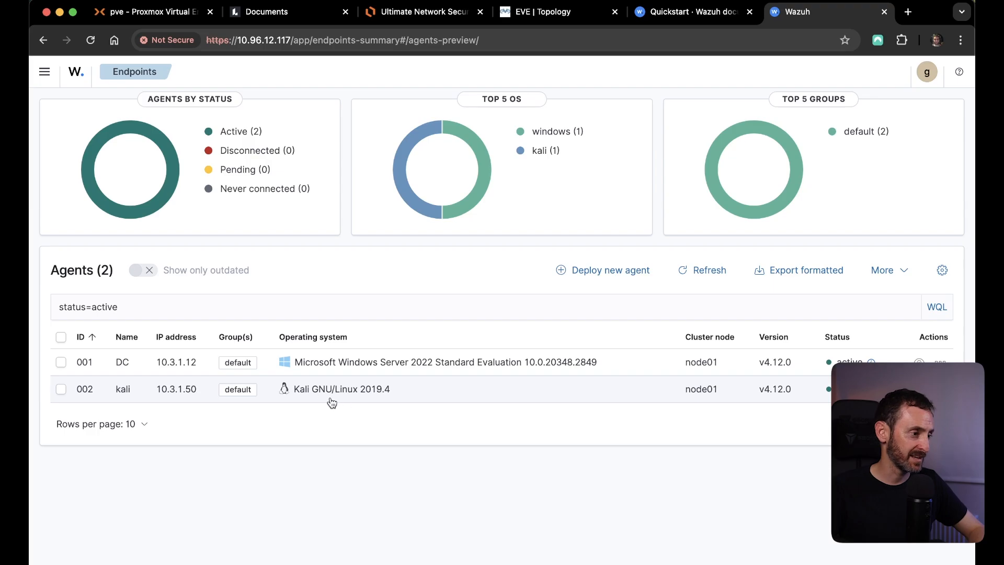
pyautogui.moveTo(322, 395)
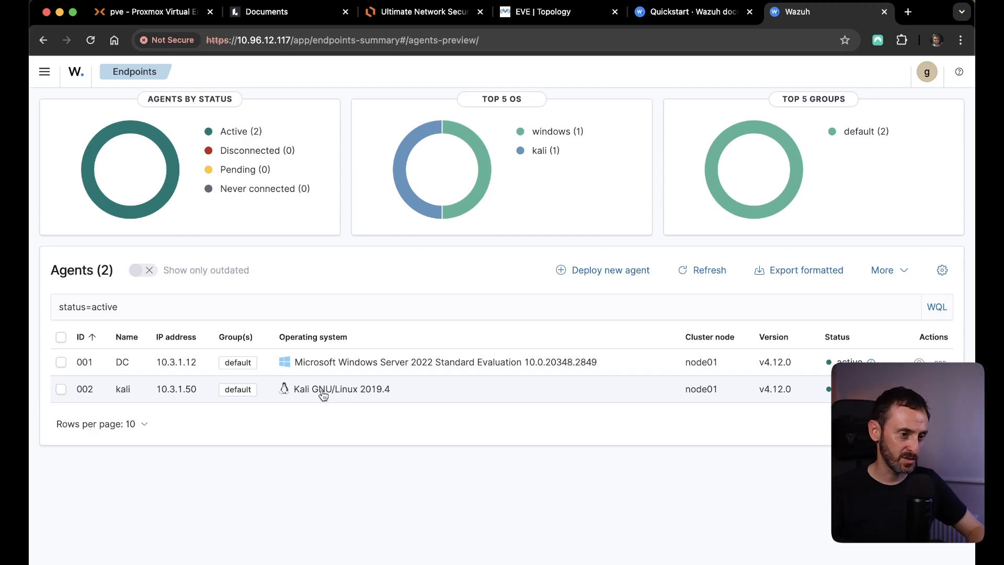
pyautogui.moveTo(399, 161)
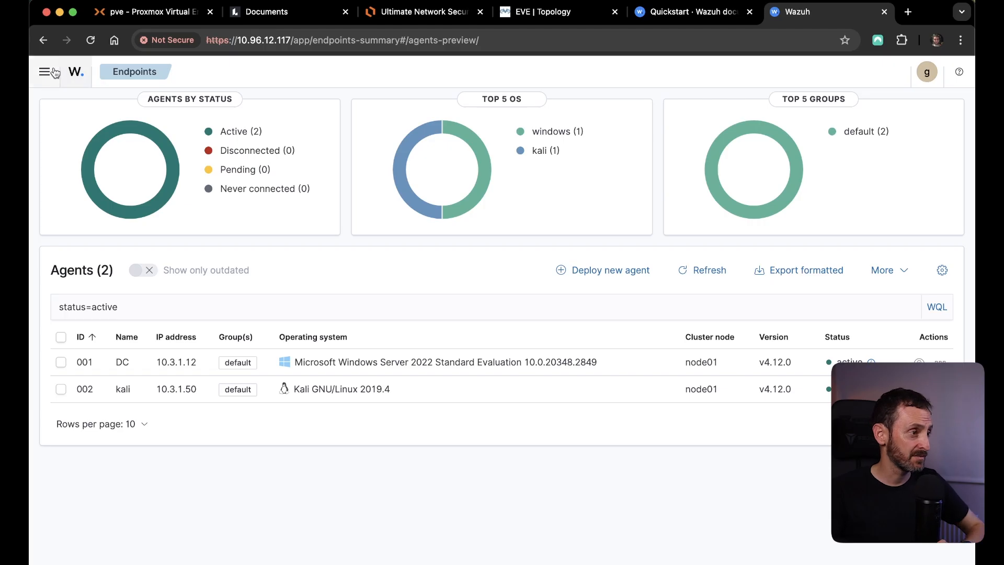
# Show the endpoints summary with DC and kali both active, then enter DC's agent page
pyautogui.click(43, 71)
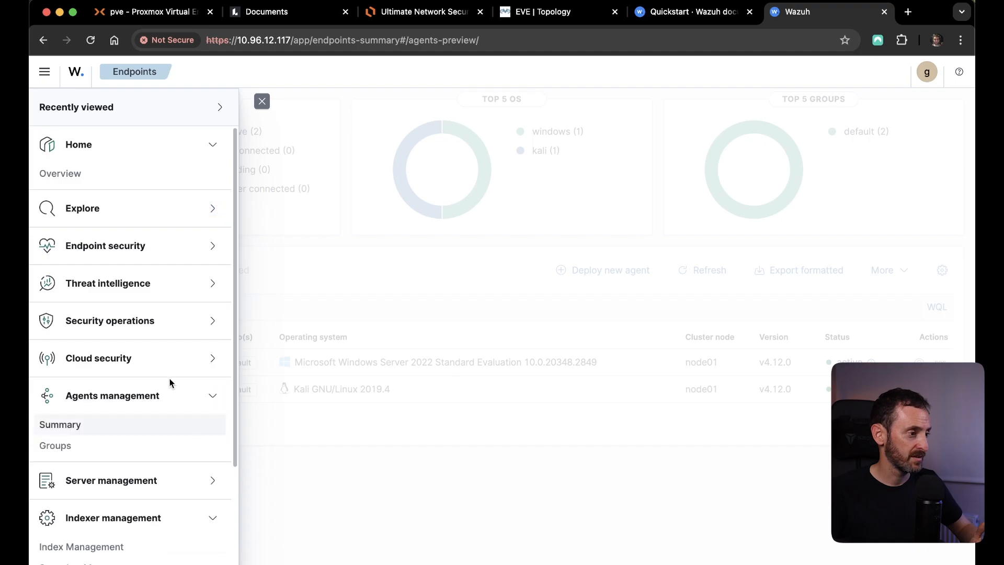
pyautogui.click(261, 101)
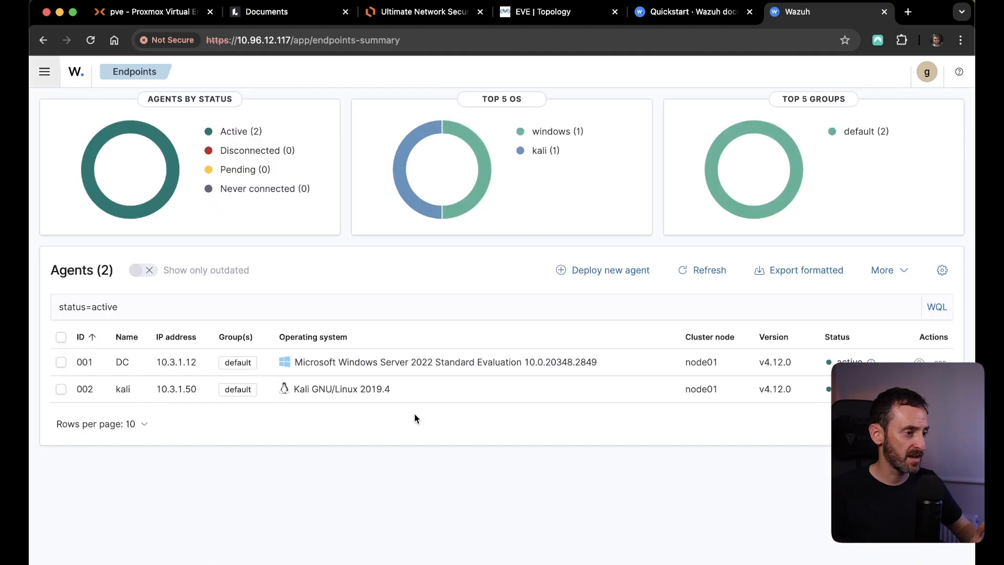
pyautogui.click(121, 361)
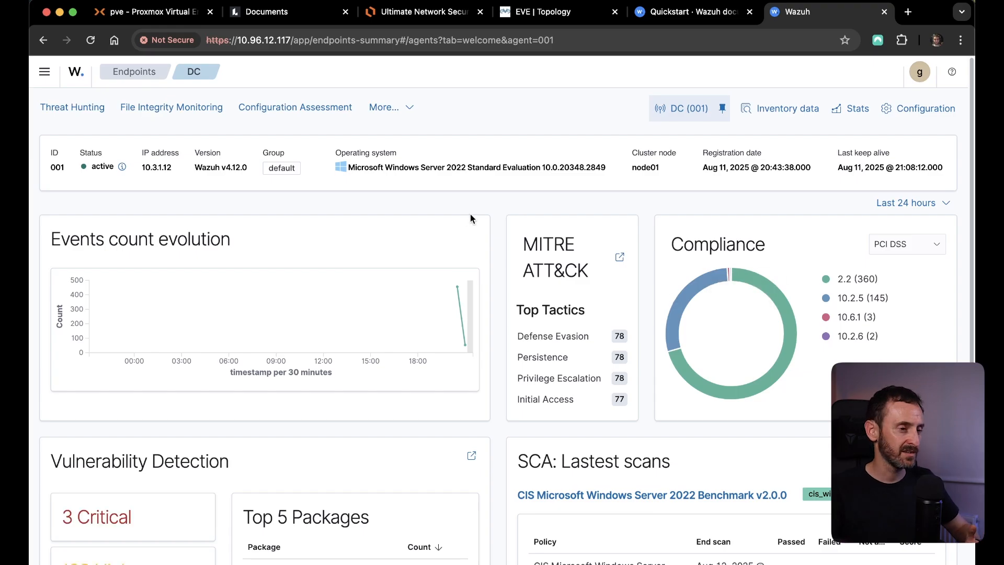
# View DC's Configuration Assessment: CIS Windows Server 2022 benchmark, 100 passed, 259 failed, 27%
pyautogui.scroll(-3)
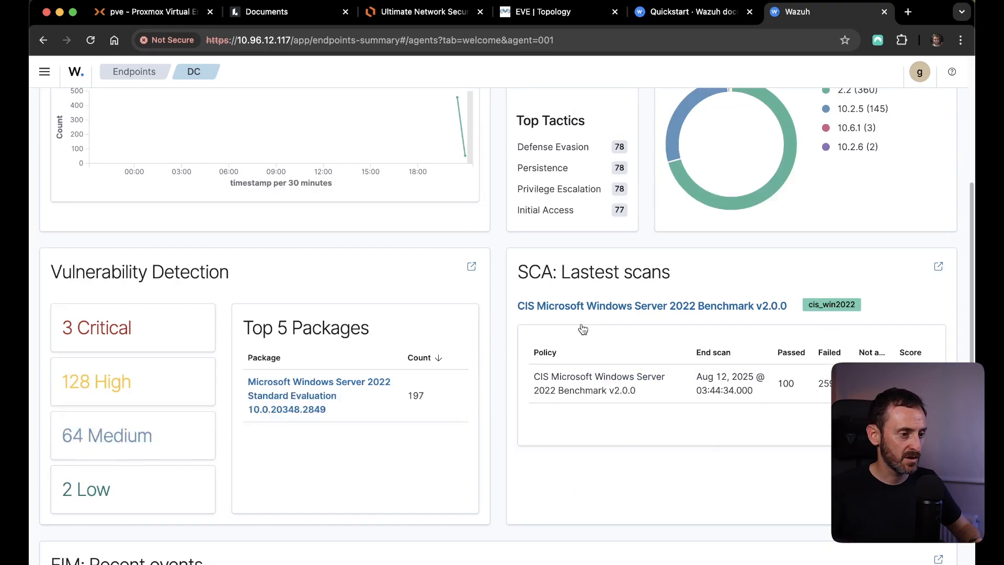
pyautogui.scroll(-3)
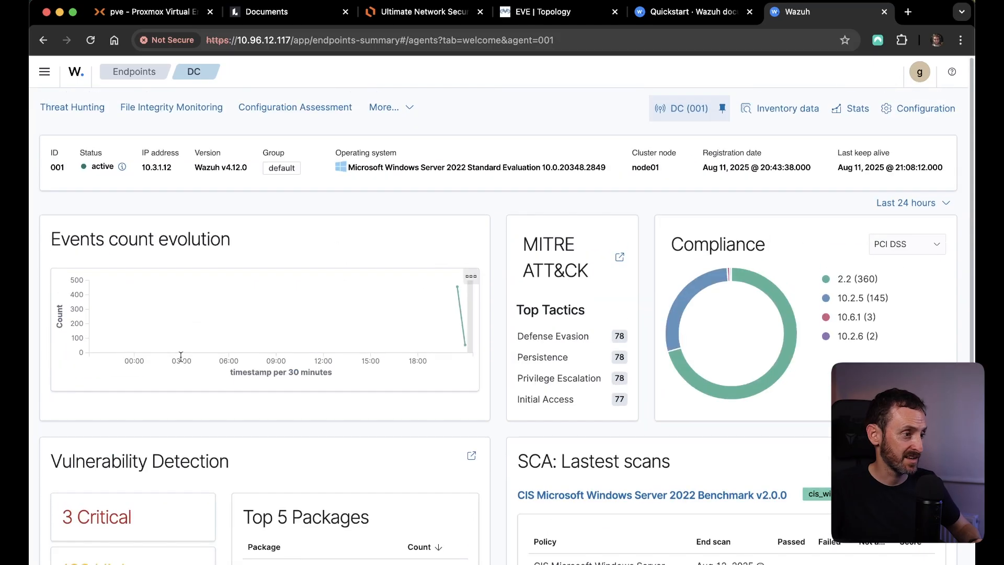
pyautogui.moveTo(297, 115)
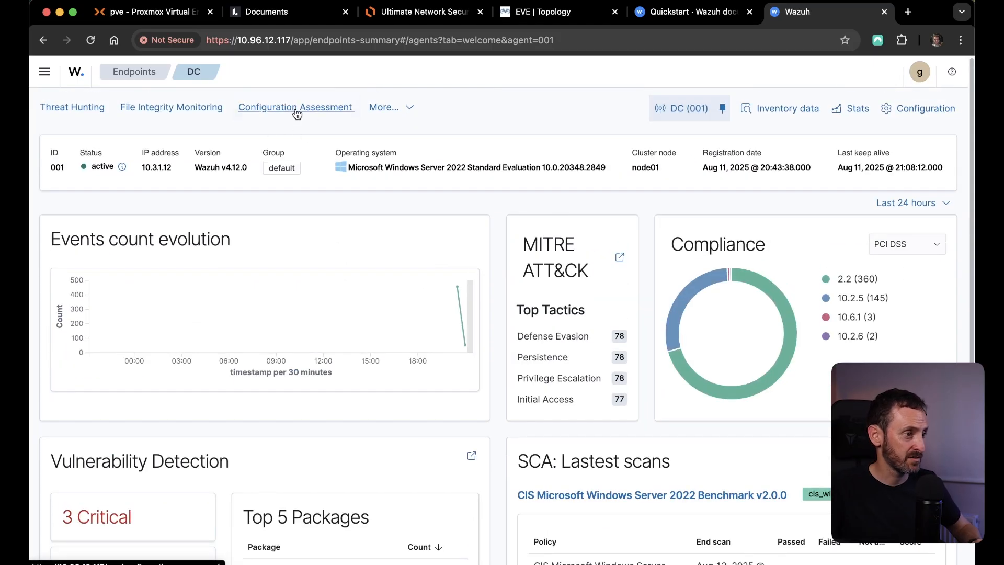
pyautogui.click(296, 106)
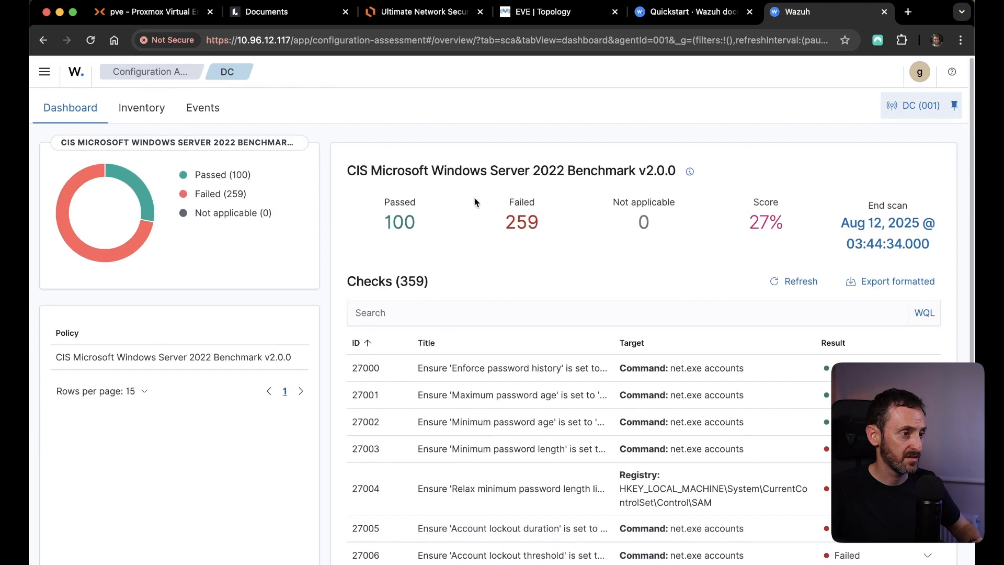
pyautogui.scroll(-3)
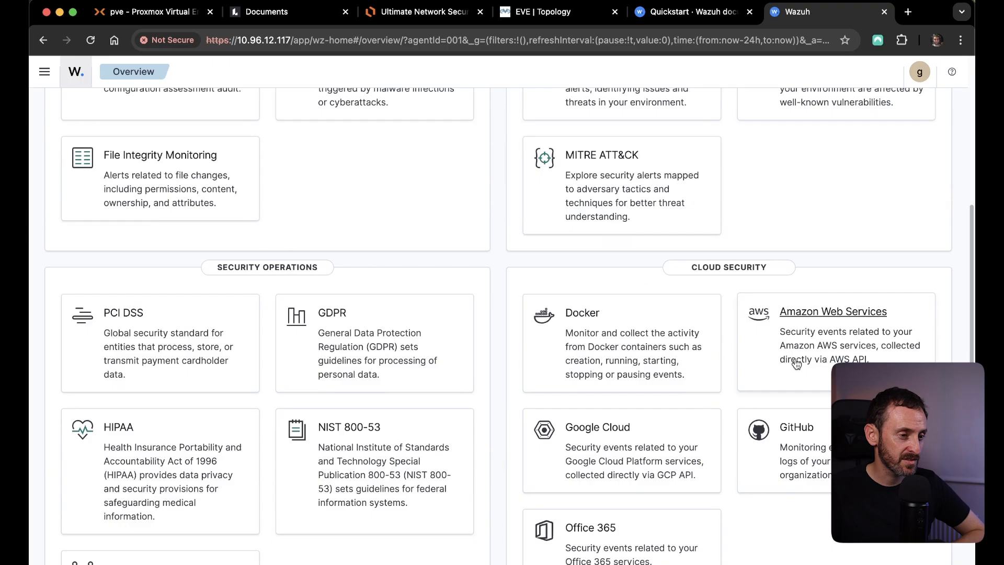
# Scroll the Overview down to the Security operations and Cloud security module cards
pyautogui.scroll(-3)
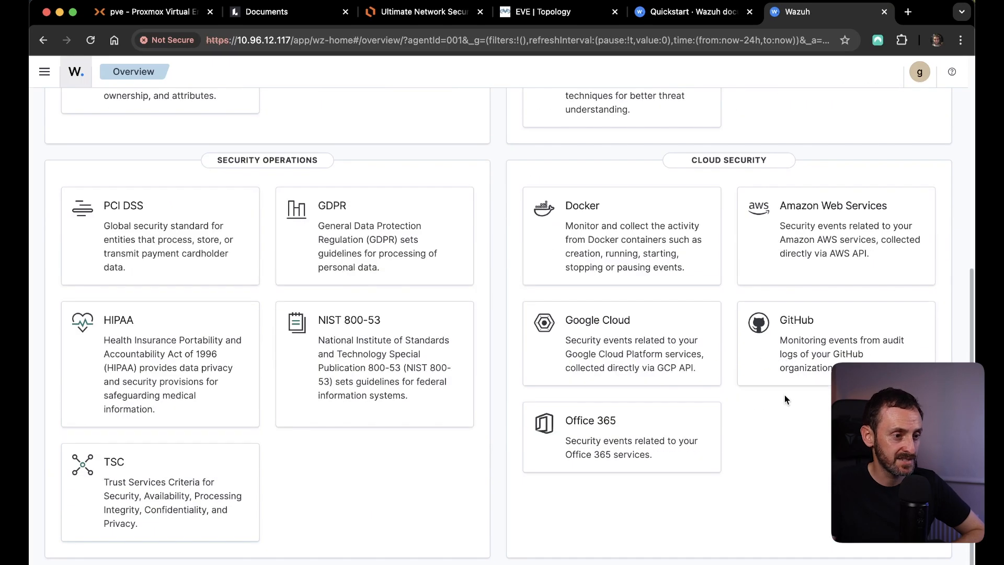
pyautogui.moveTo(786, 441)
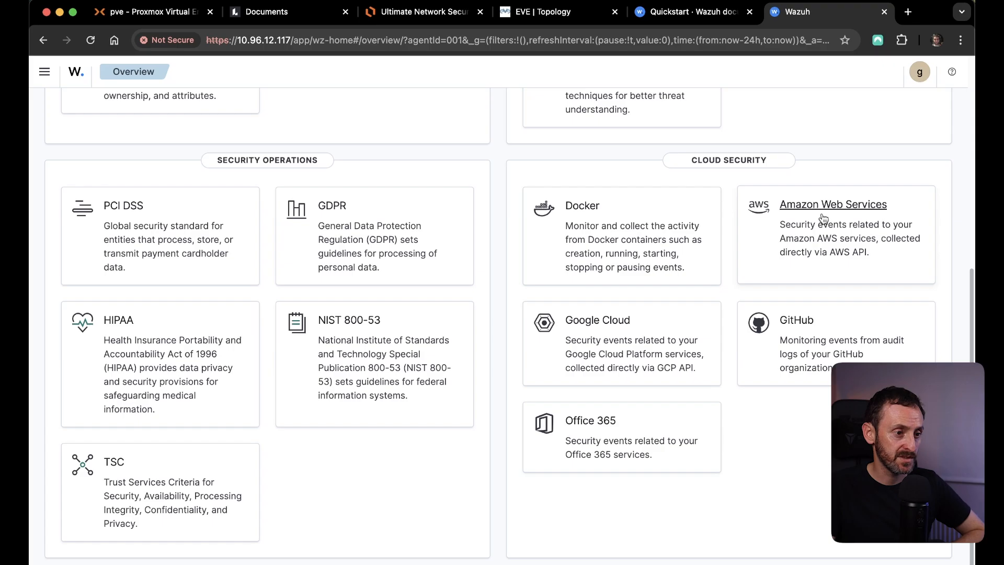
pyautogui.moveTo(893, 329)
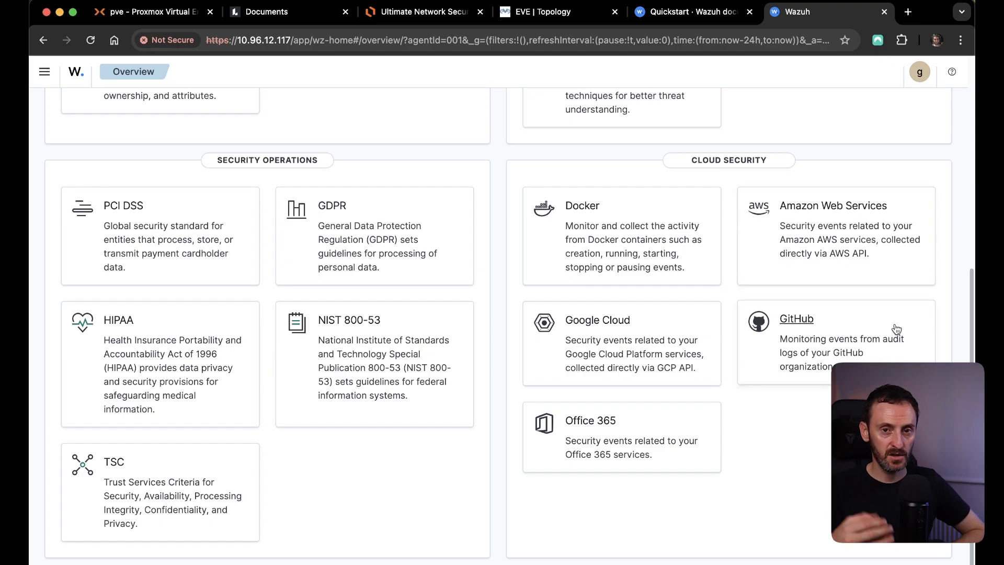